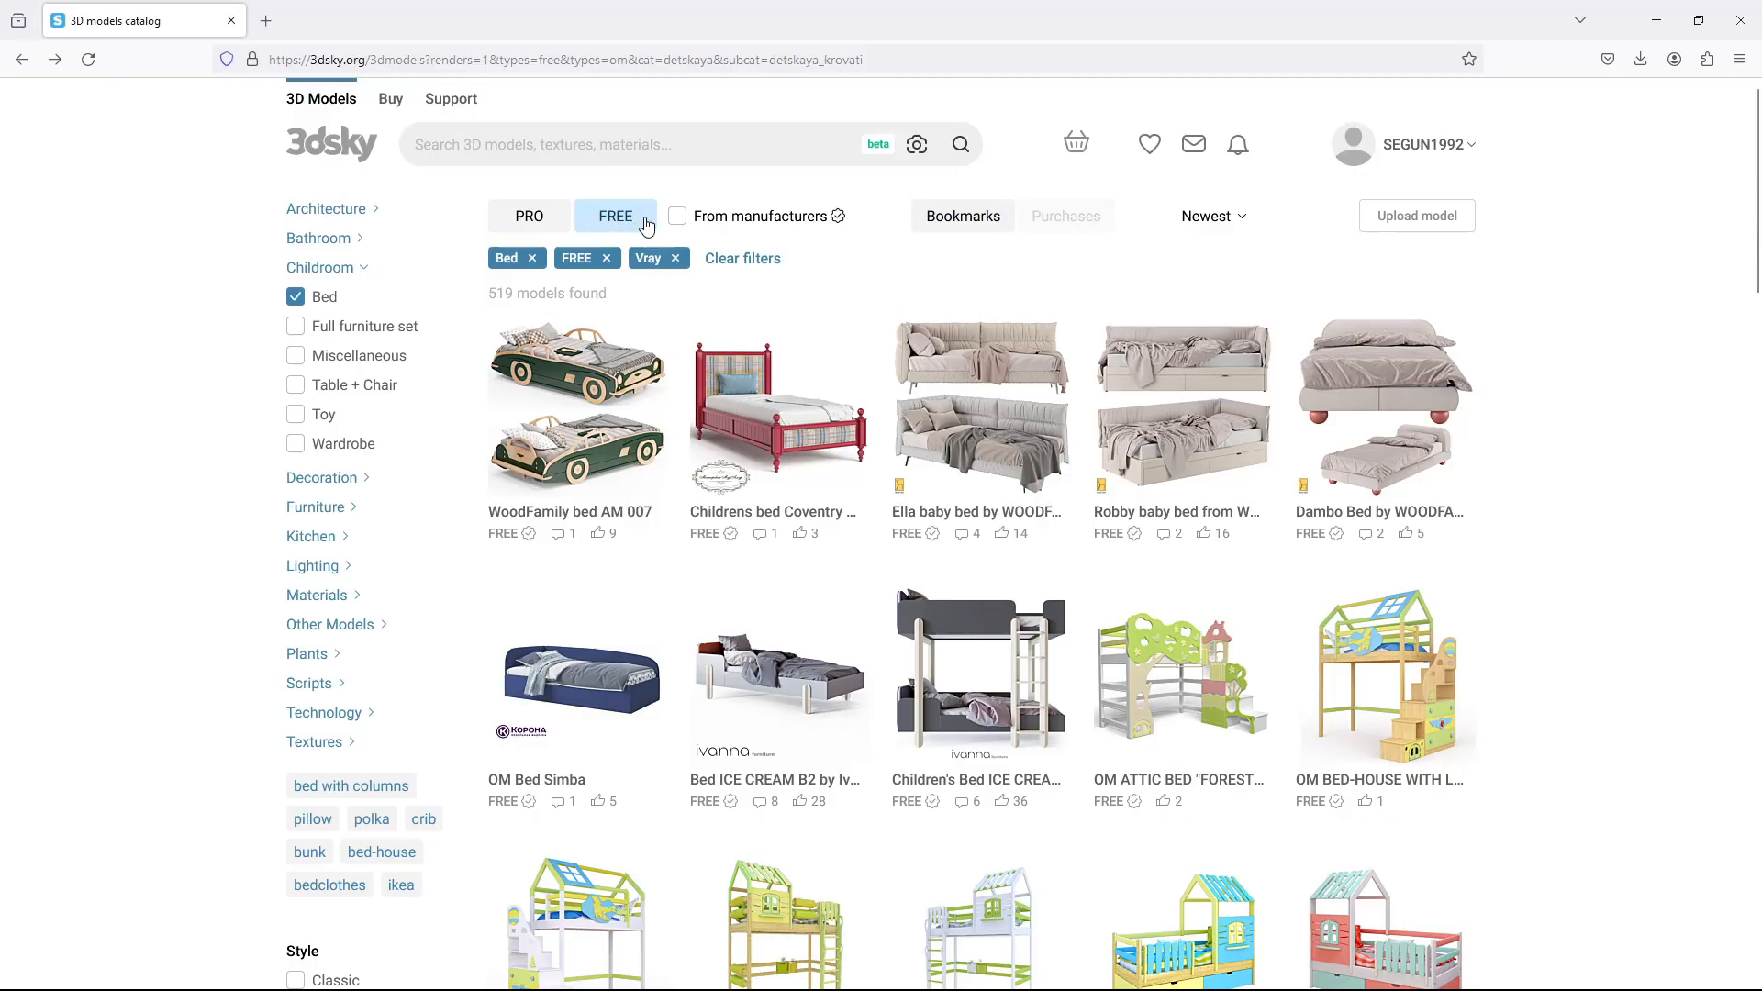
mouse_move(978, 407)
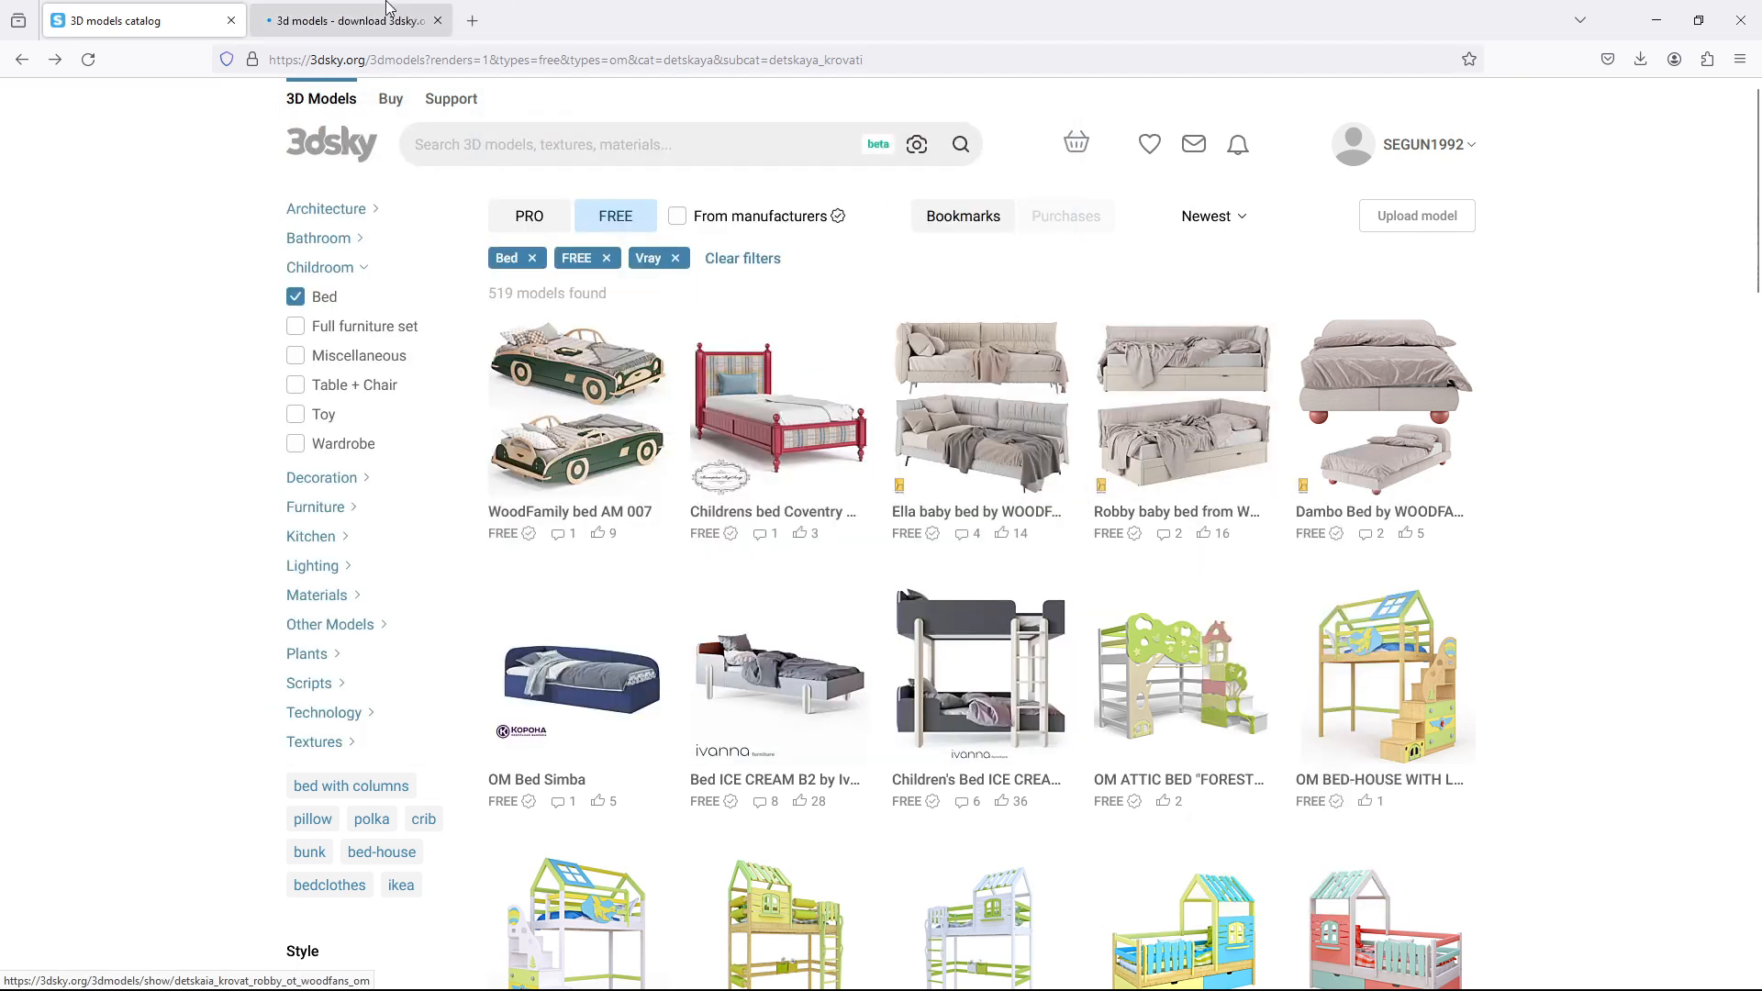
Step: Request the free download of the Robby baby bed by WOODFANS from its 3dsky page
left_click(1175, 408)
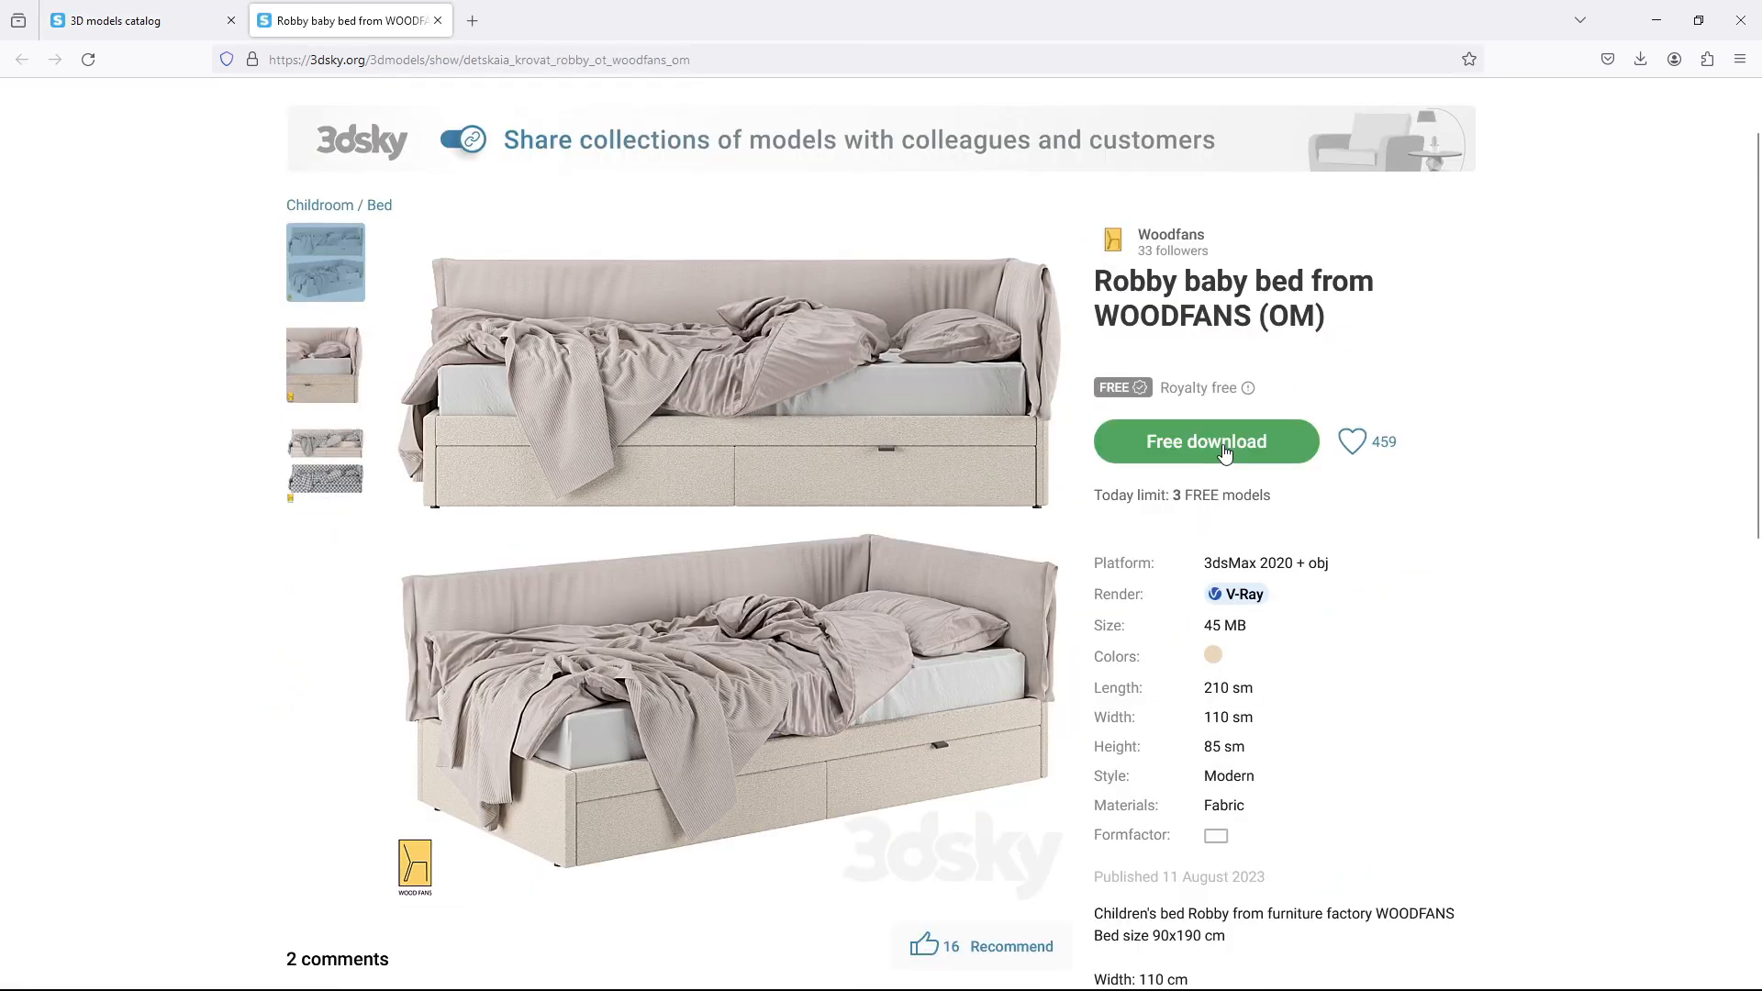
left_click(1204, 441)
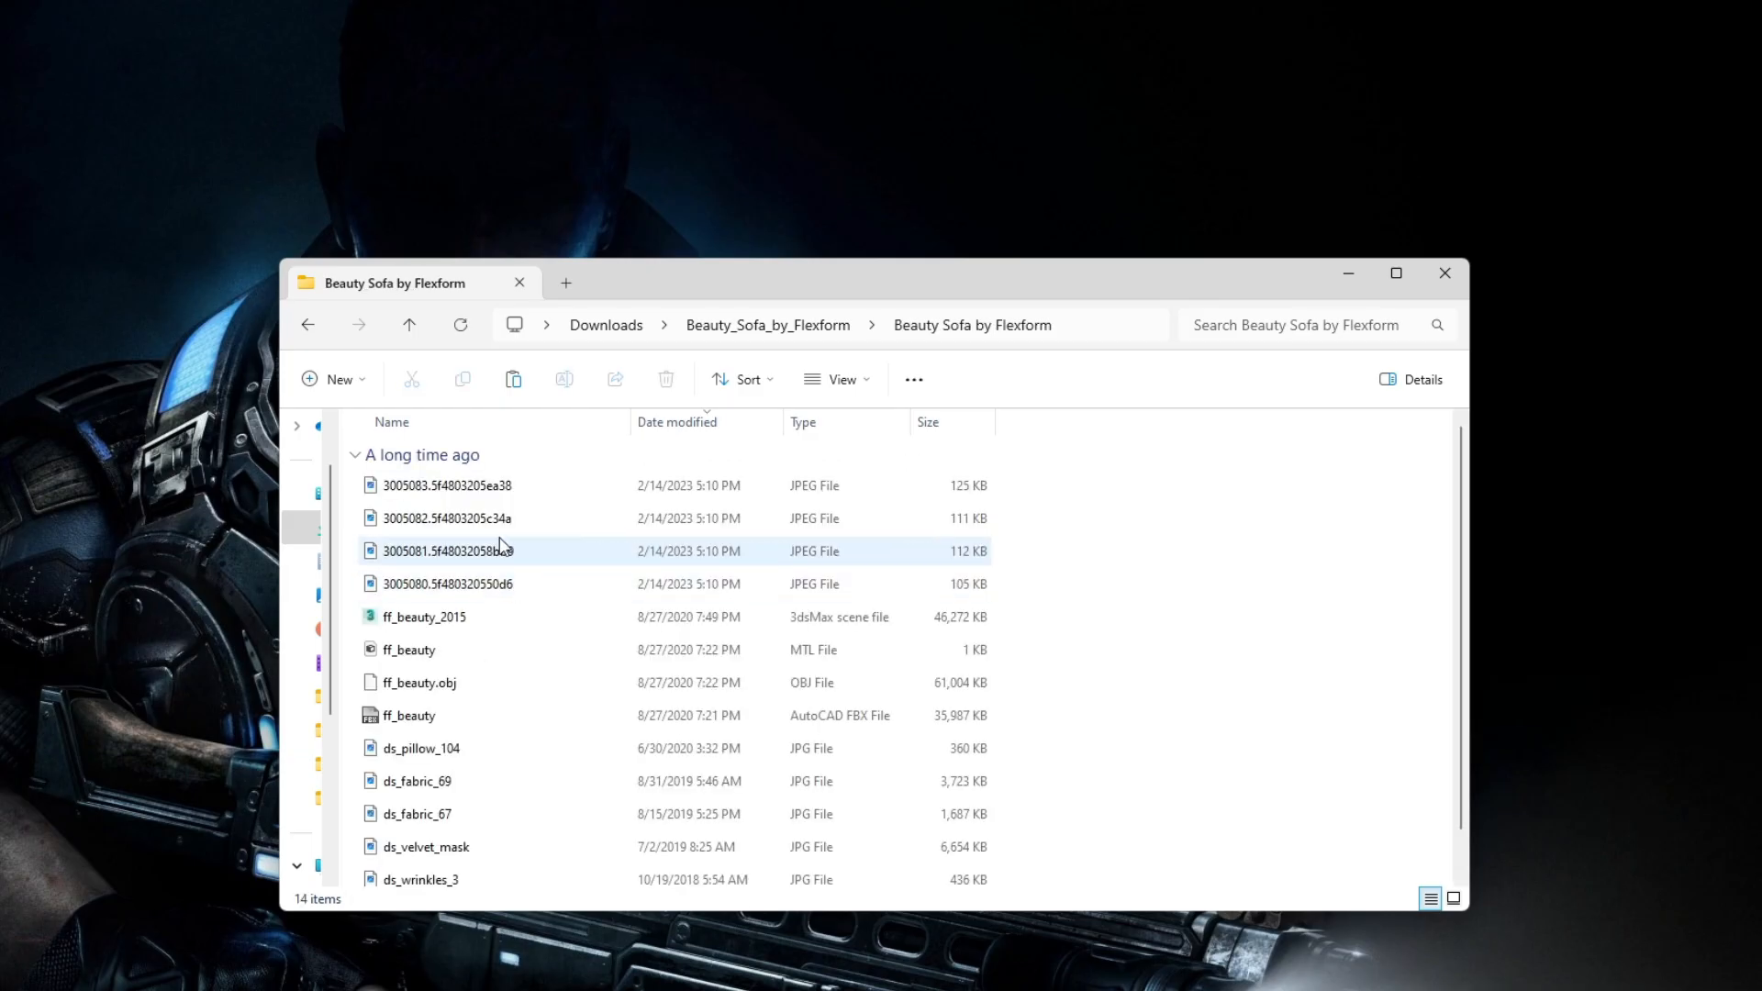
Step: Load the BED scene from the import vray components folder into 3ds Max
left_click(1453, 898)
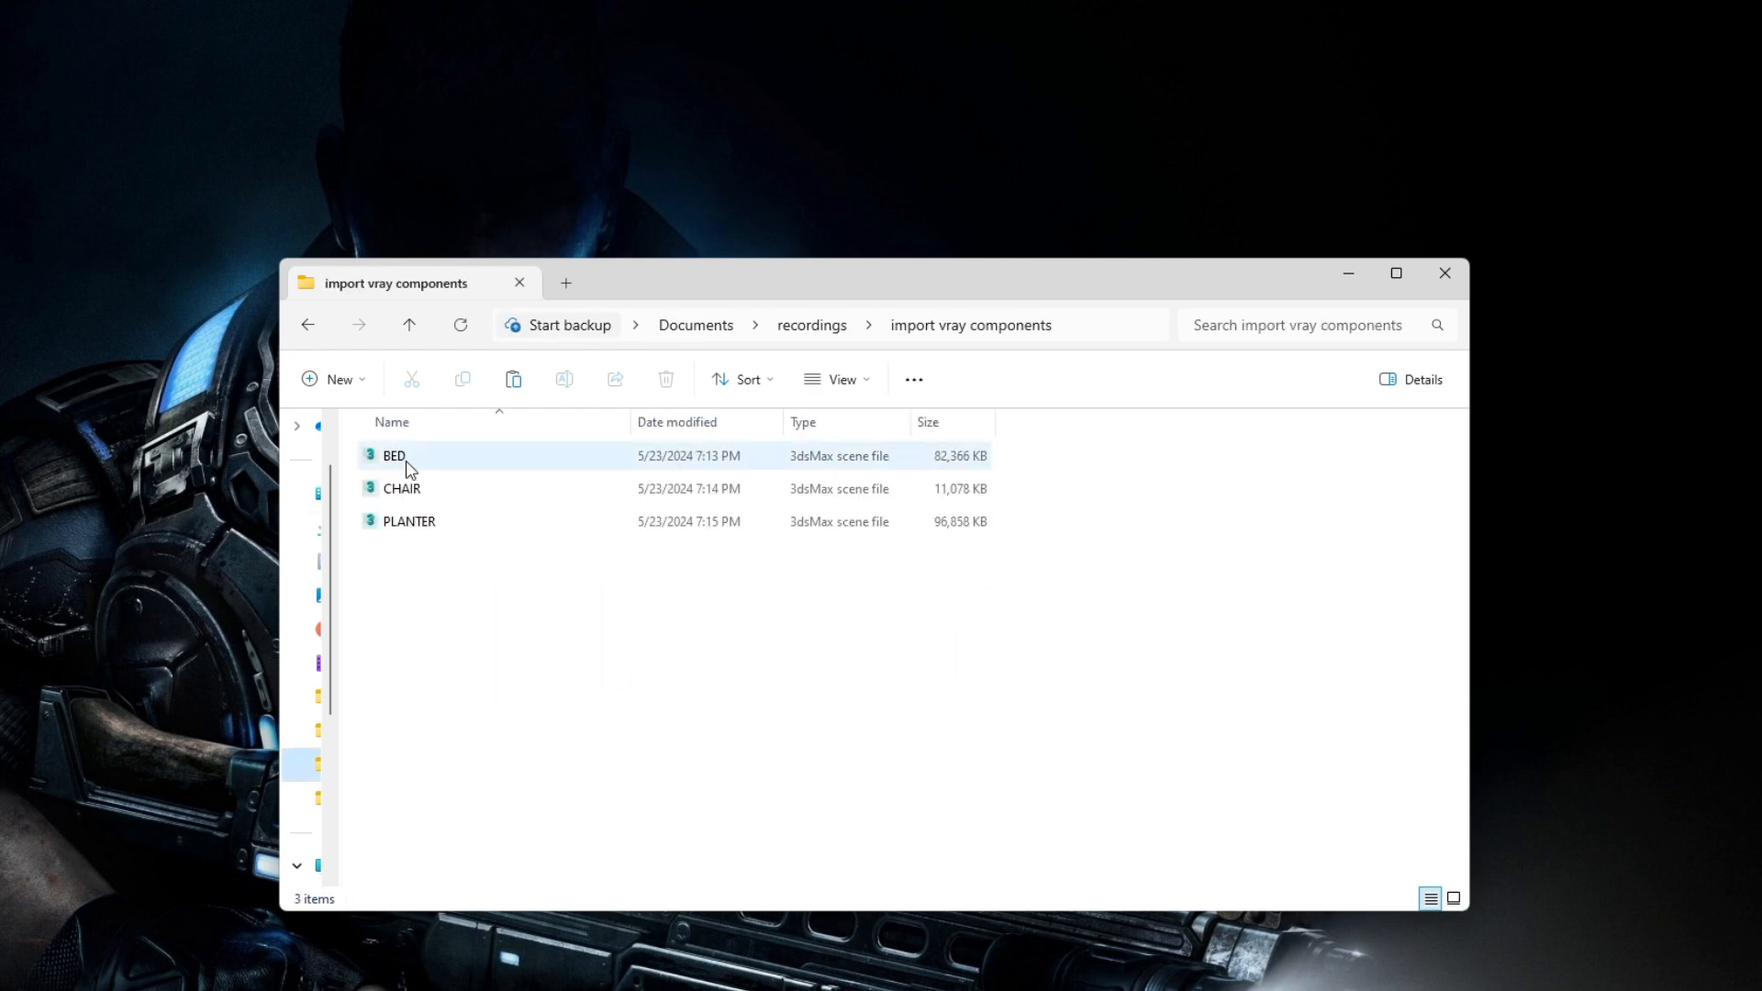
double_click(393, 455)
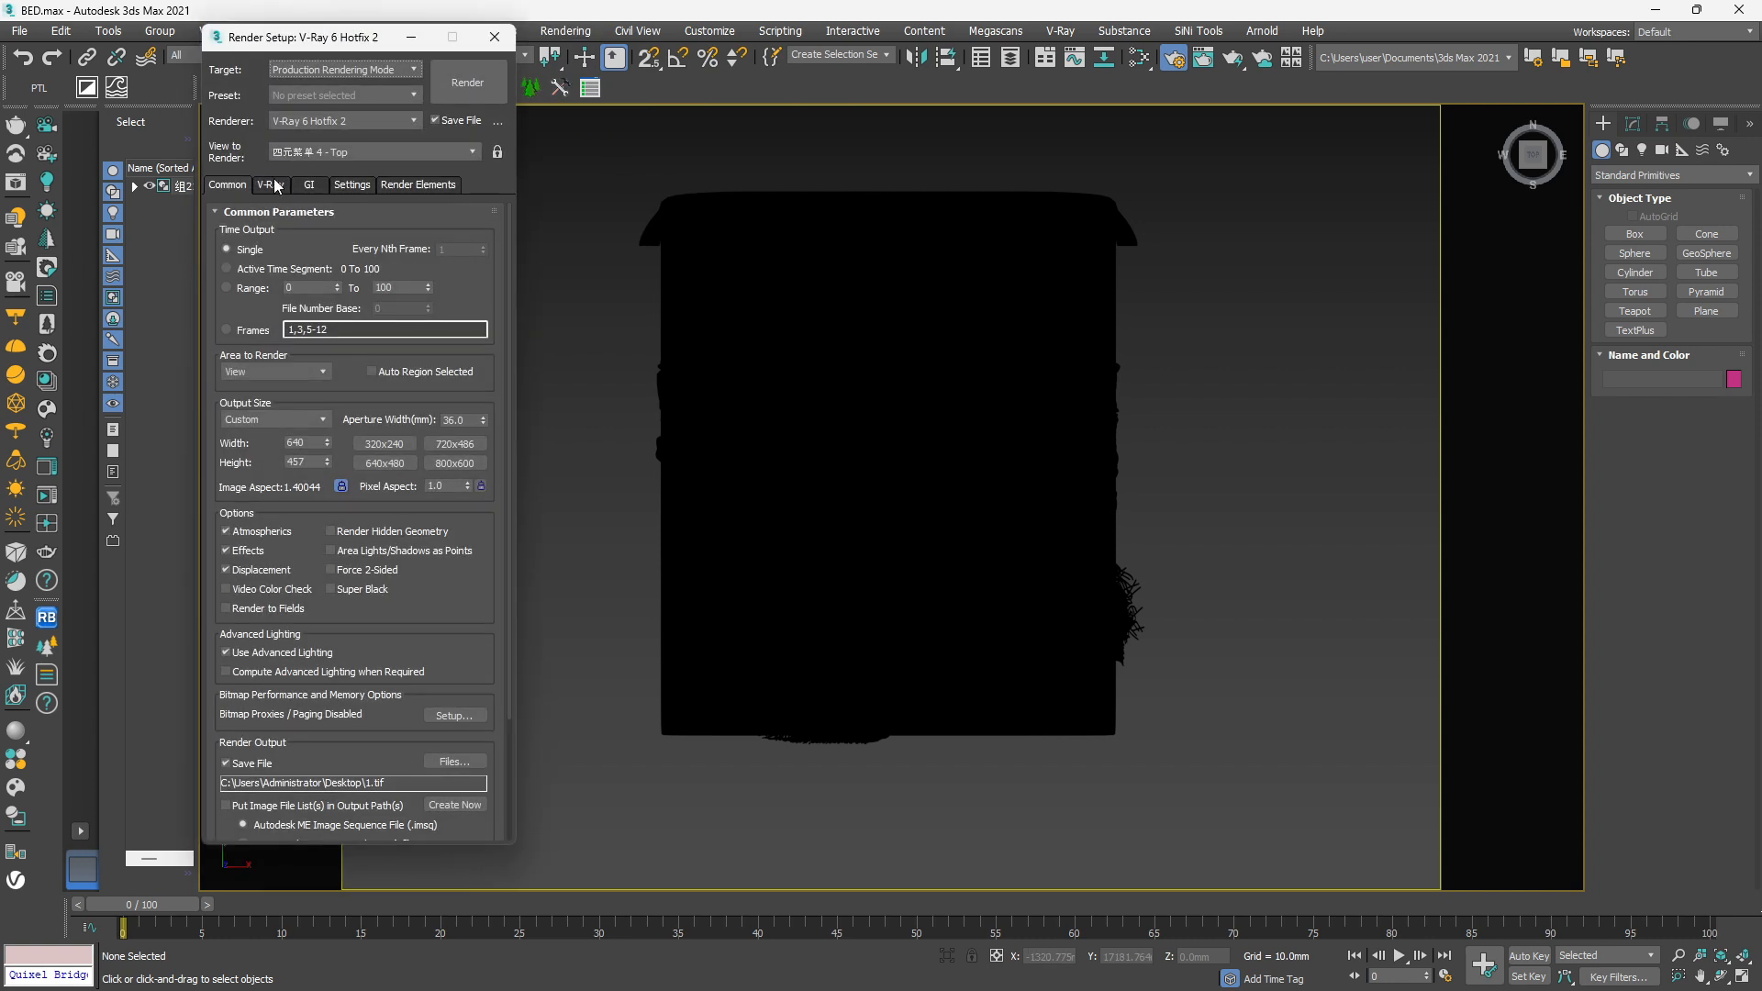
Step: Dismiss Render Setup and reach the Relink Bitmaps utility from the Customize menu
left_click(492, 37)
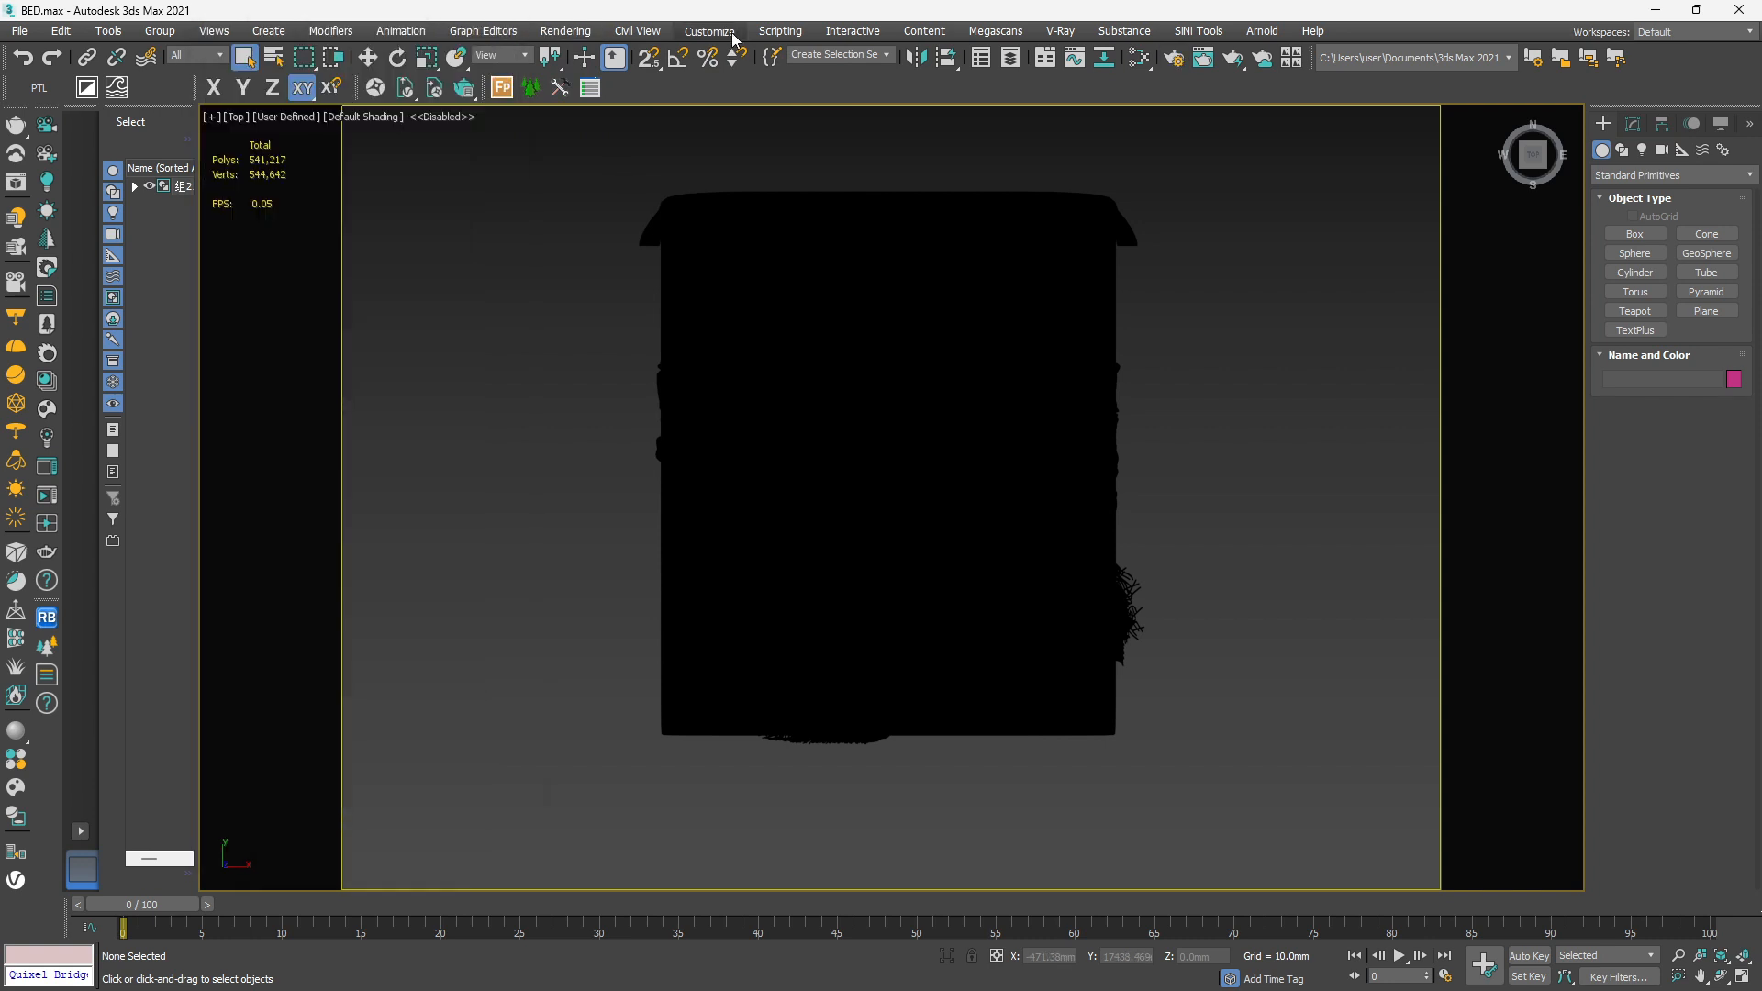
left_click(708, 31)
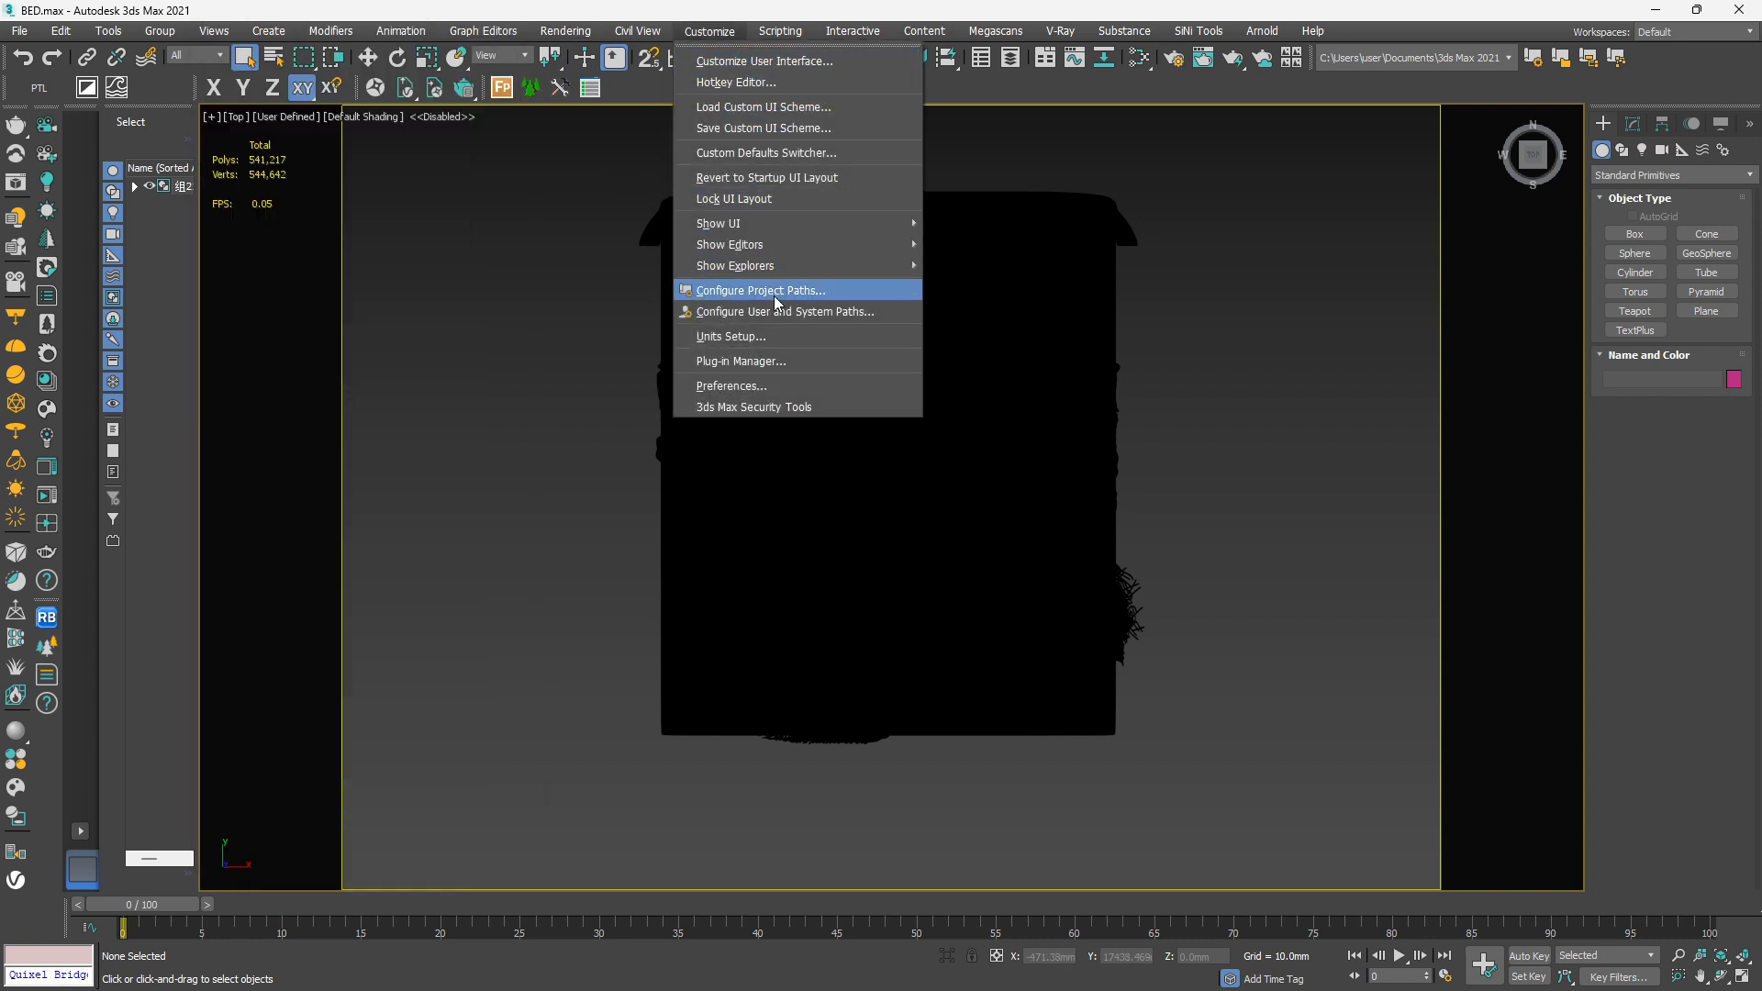
left_click(758, 290)
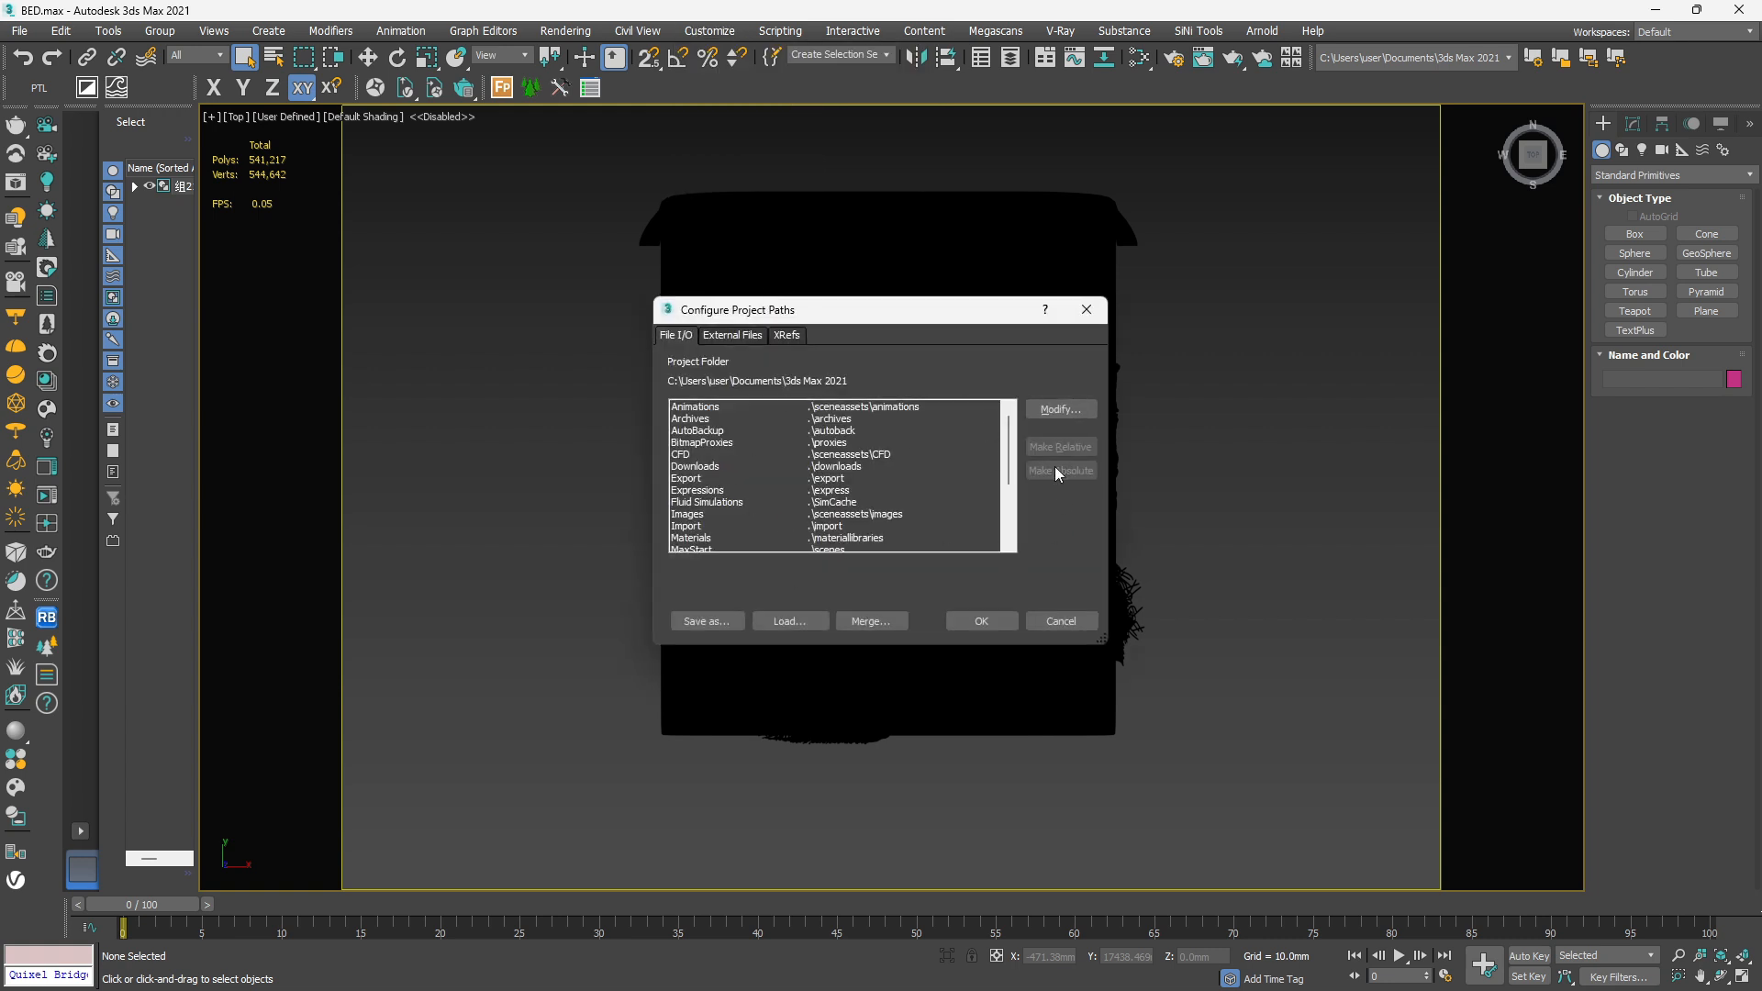
left_click(1057, 621)
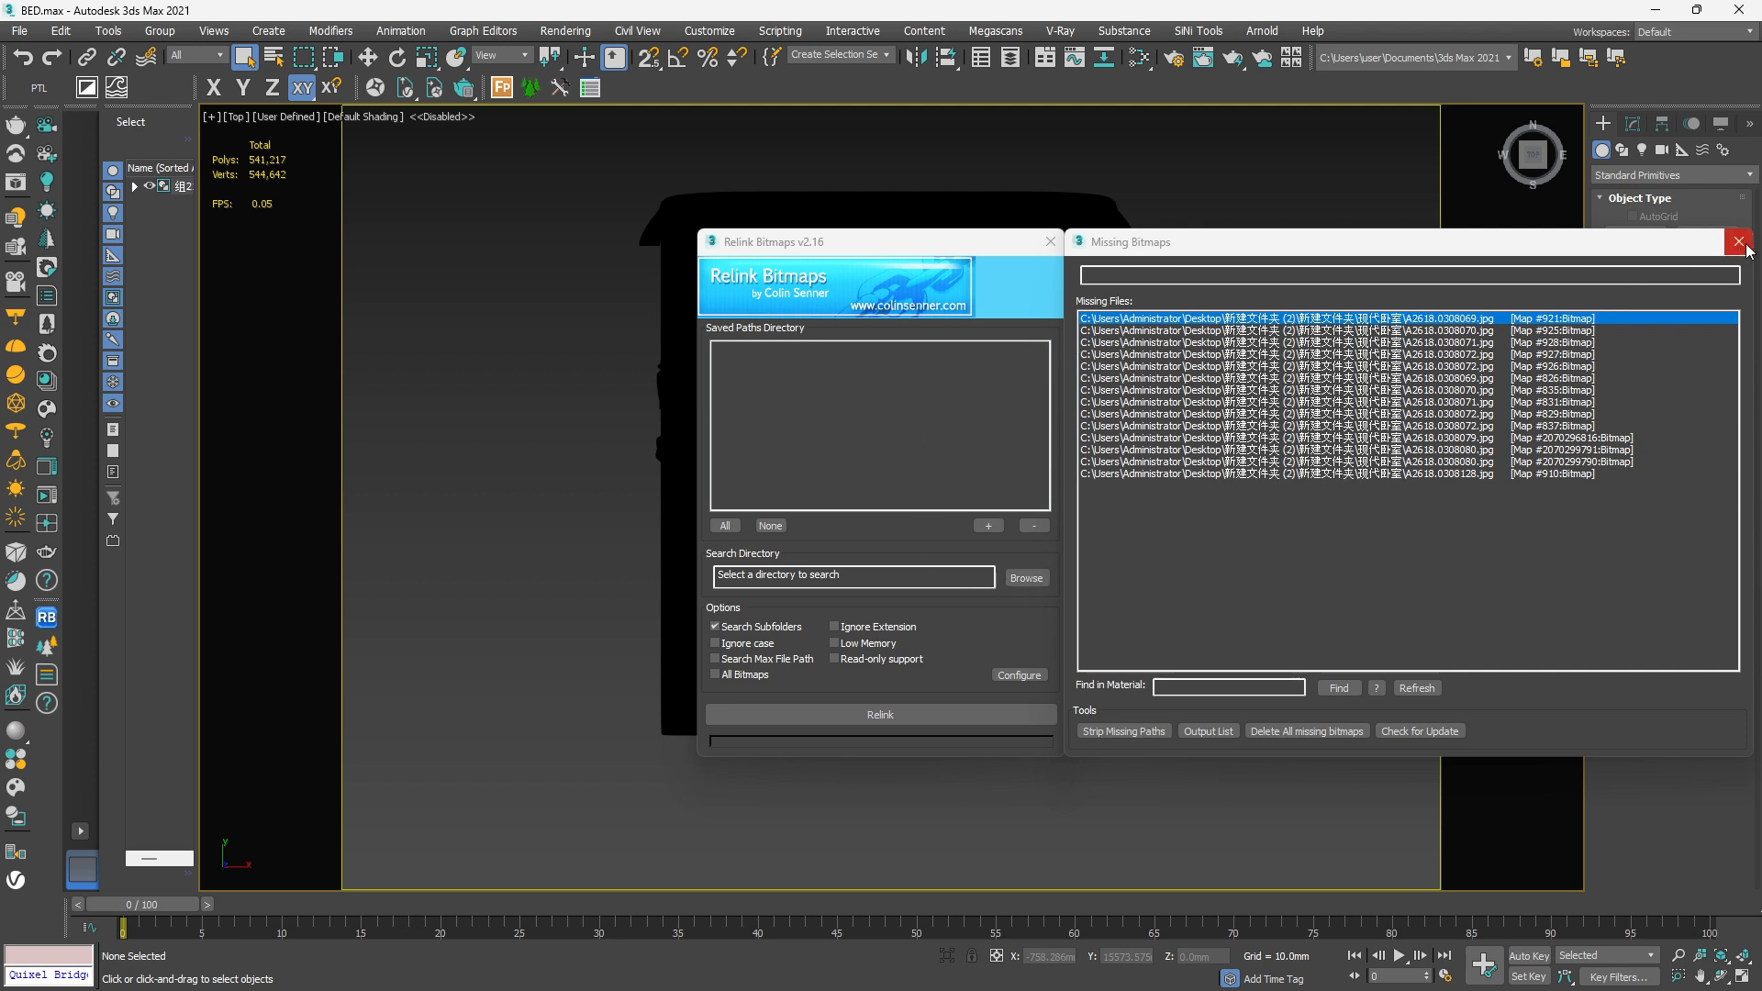
Step: Relink the bed's missing bitmaps to the Downloads > bedroom > bedroom folder
left_click(1740, 242)
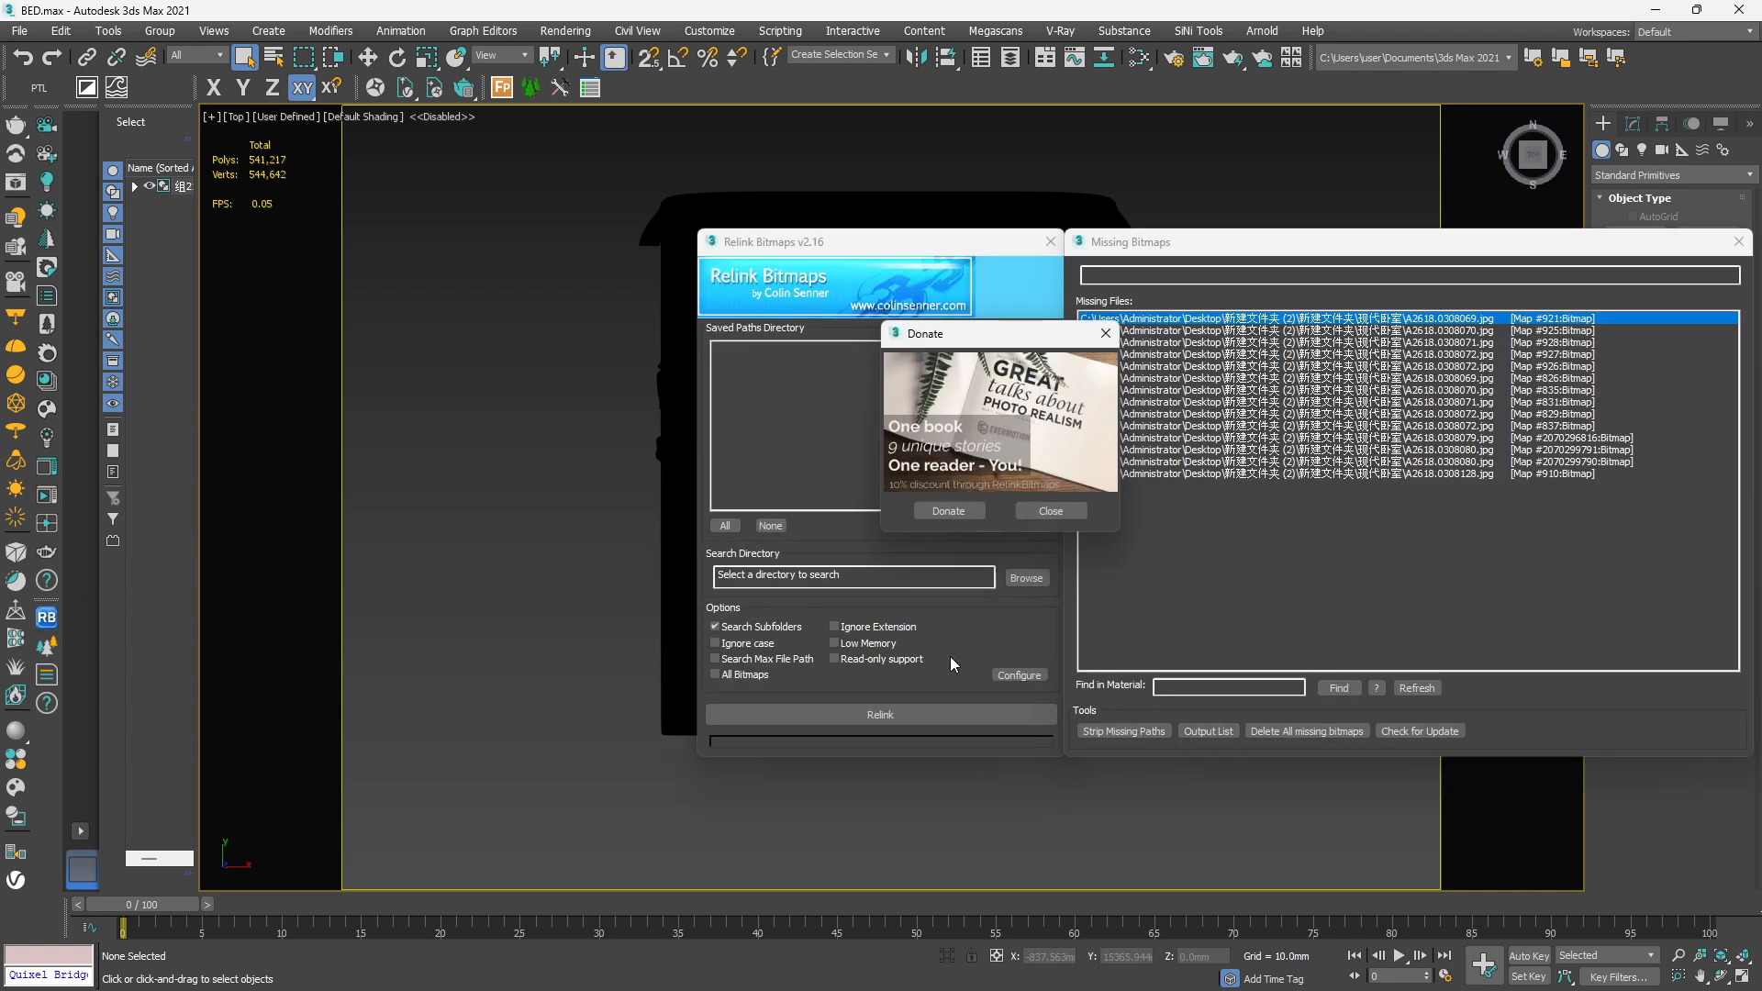
left_click(1024, 578)
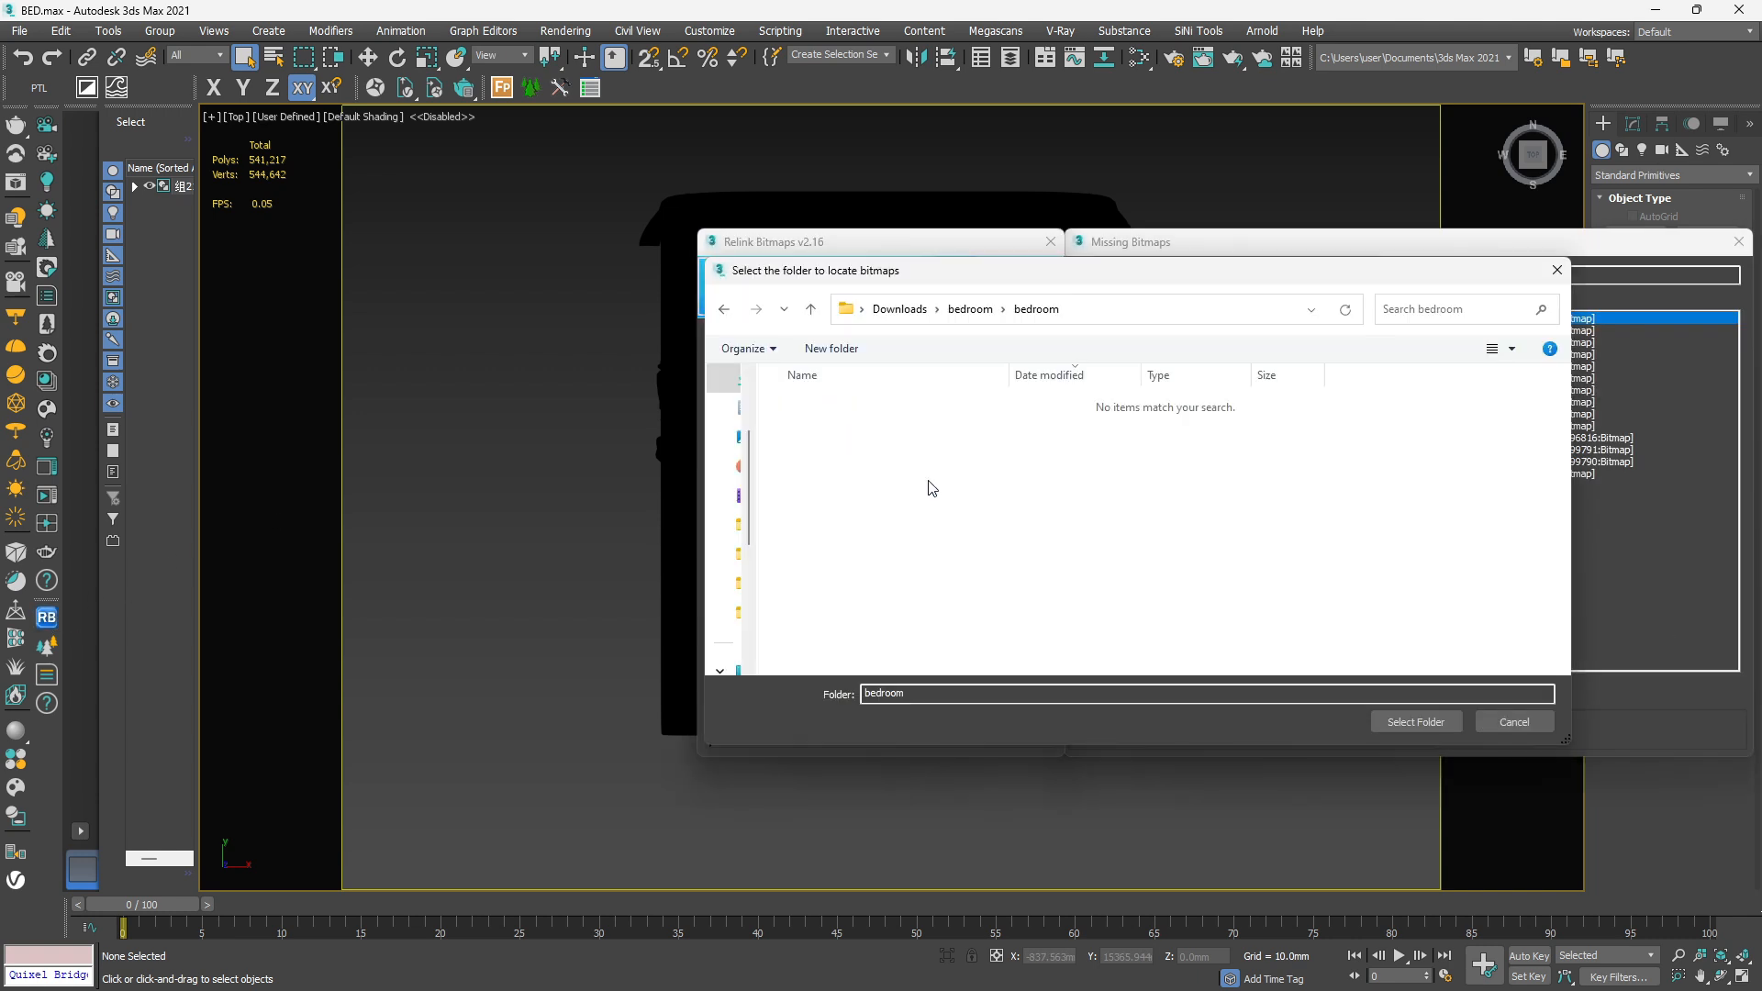
left_click(1414, 720)
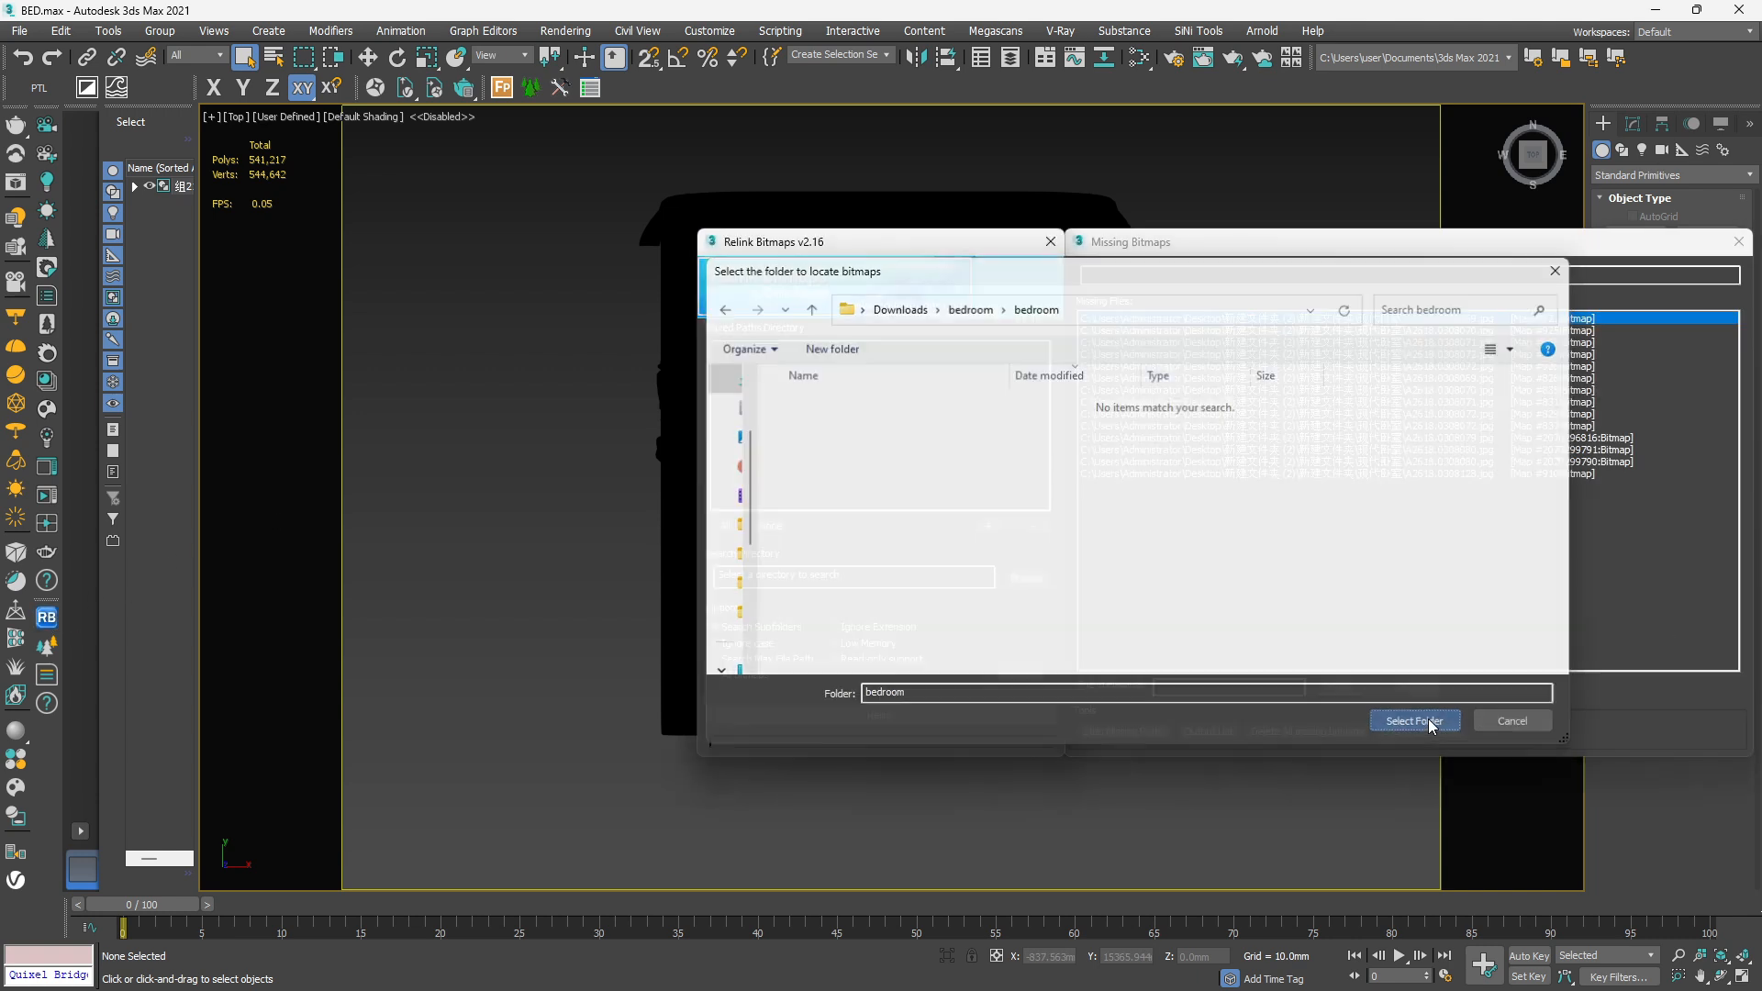
left_click(1413, 720)
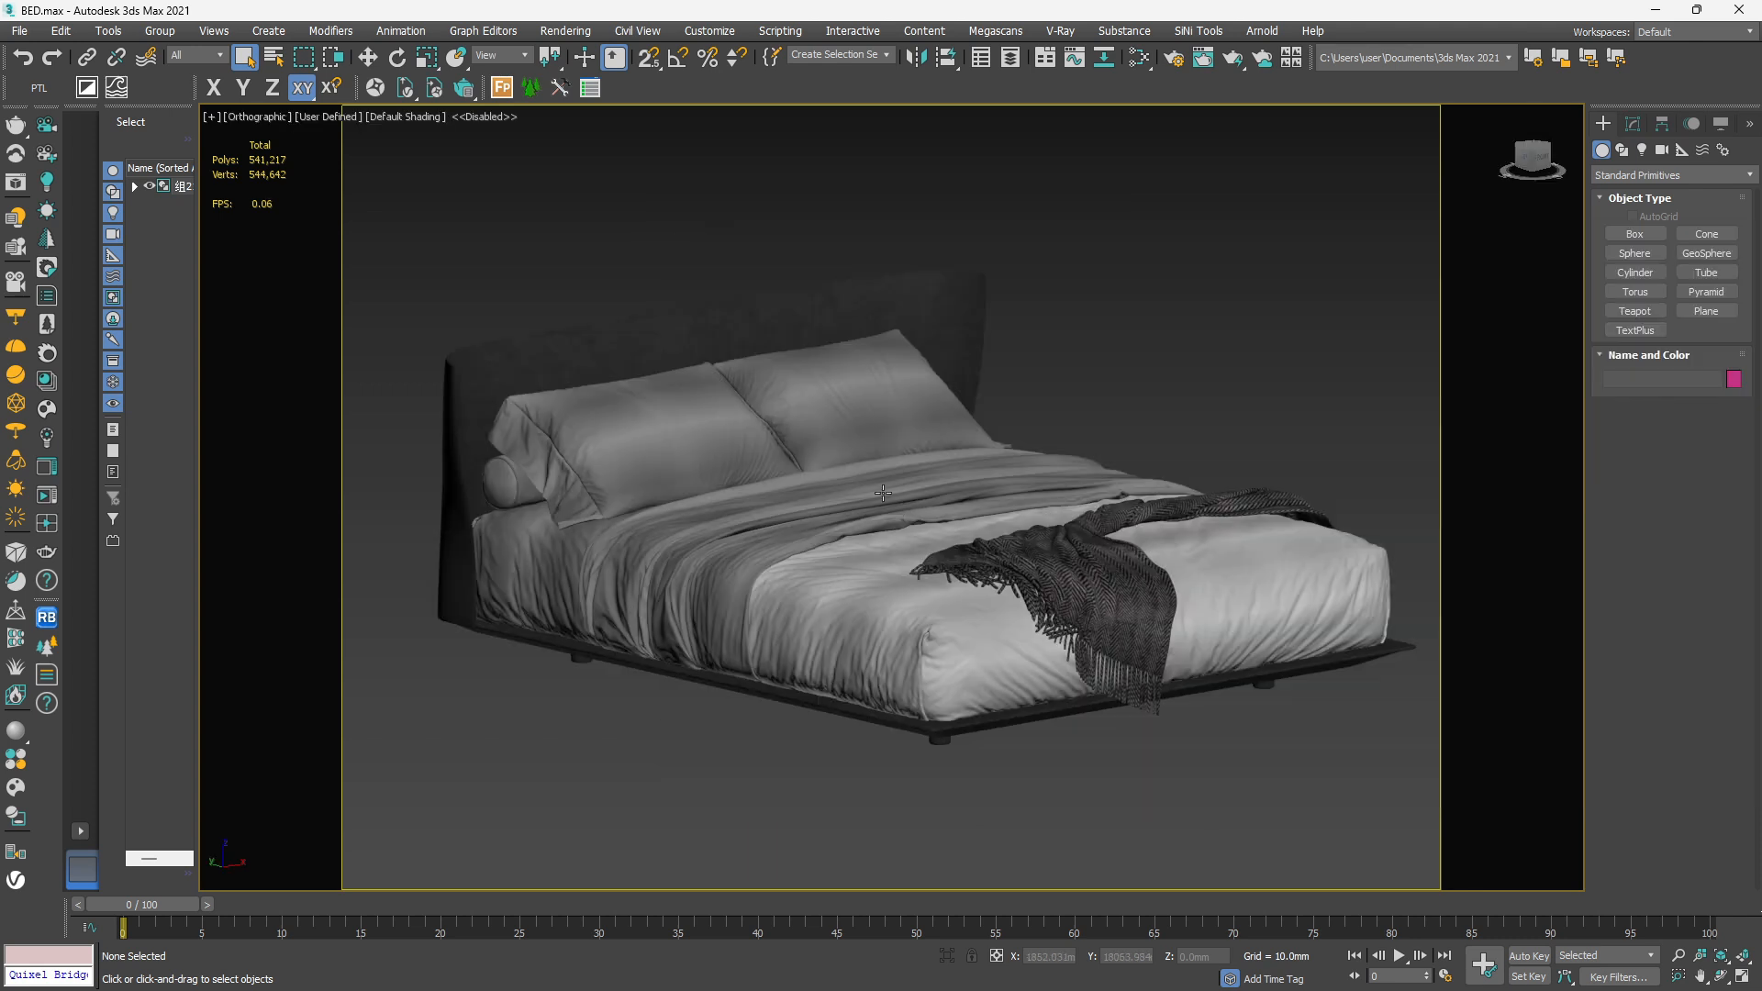
mouse_move(856, 549)
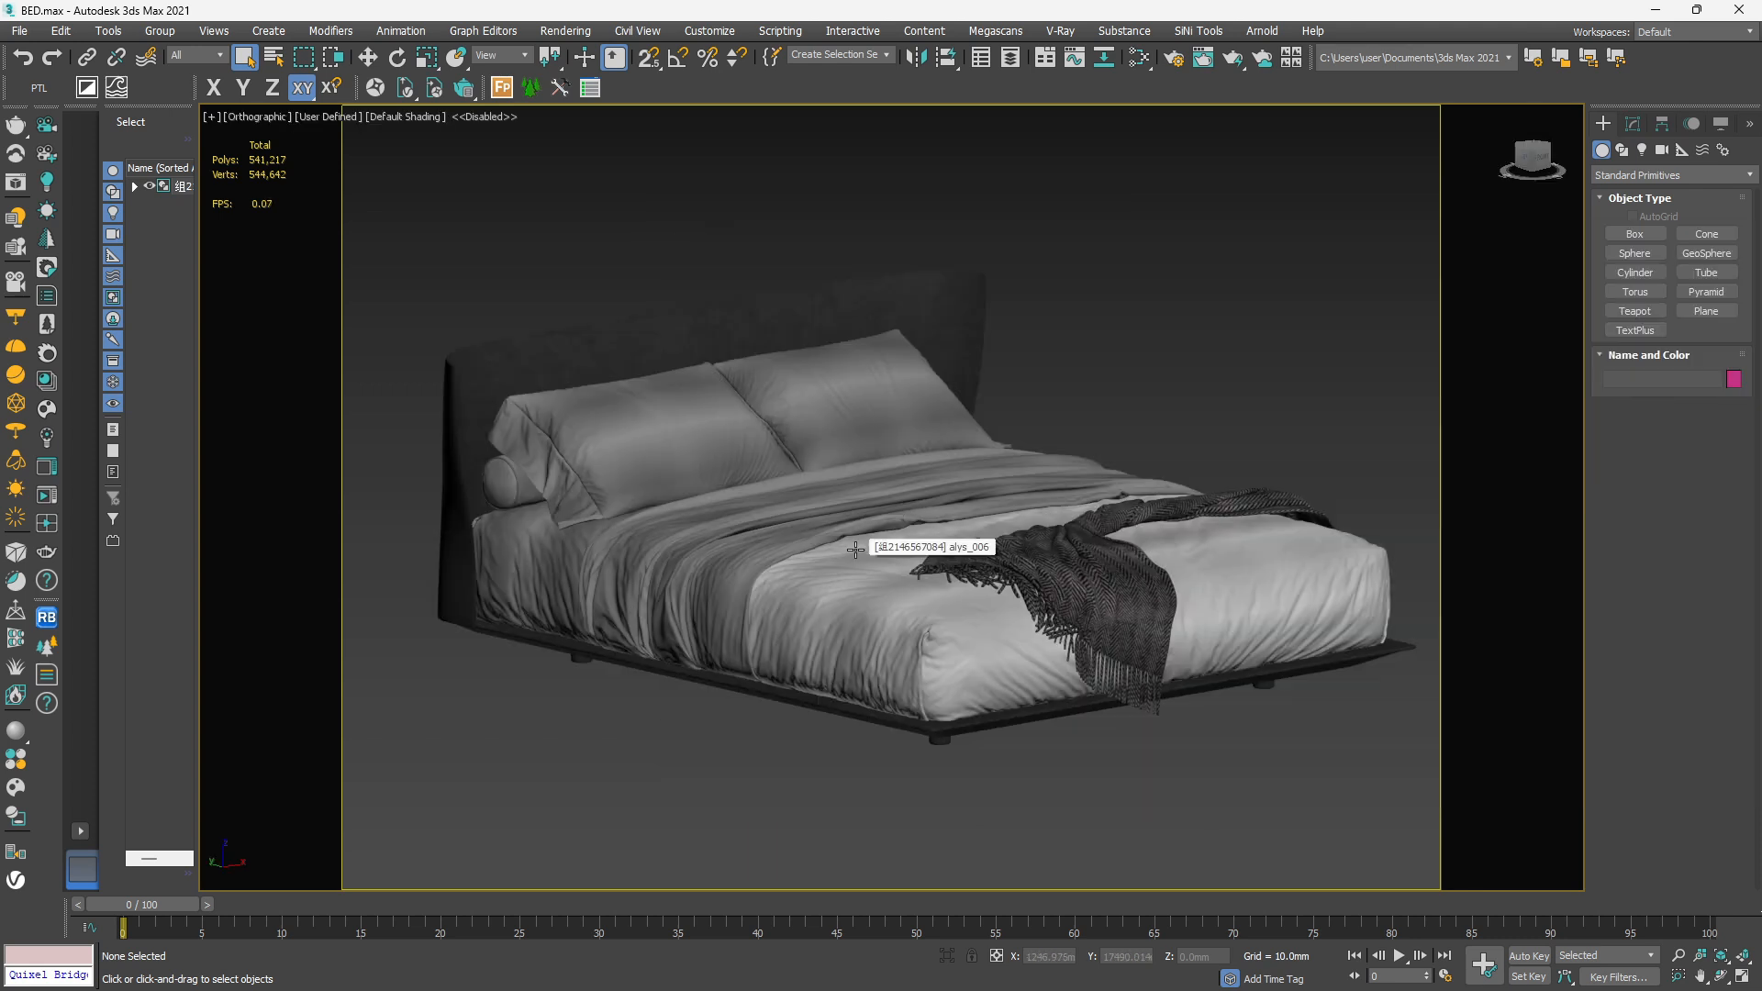
Step: Run the V-Ray scene converter on the bed group with standard opacity converted to refraction
left_click(857, 546)
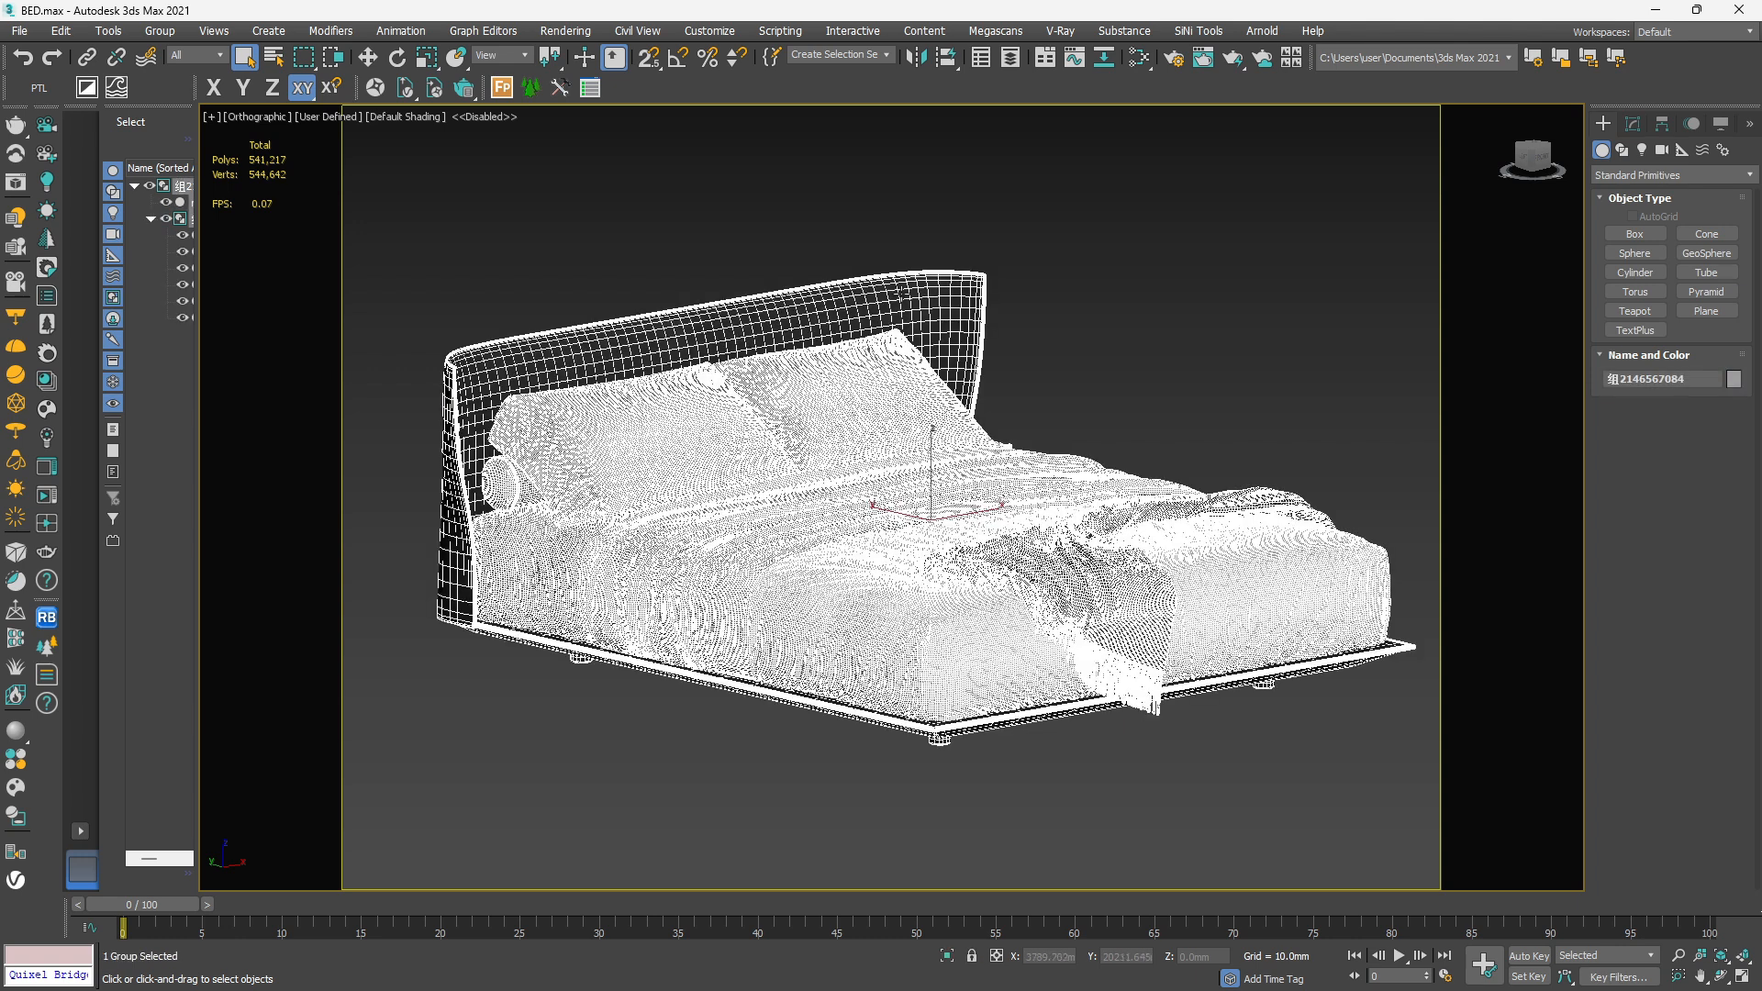
mouse_move(1057, 37)
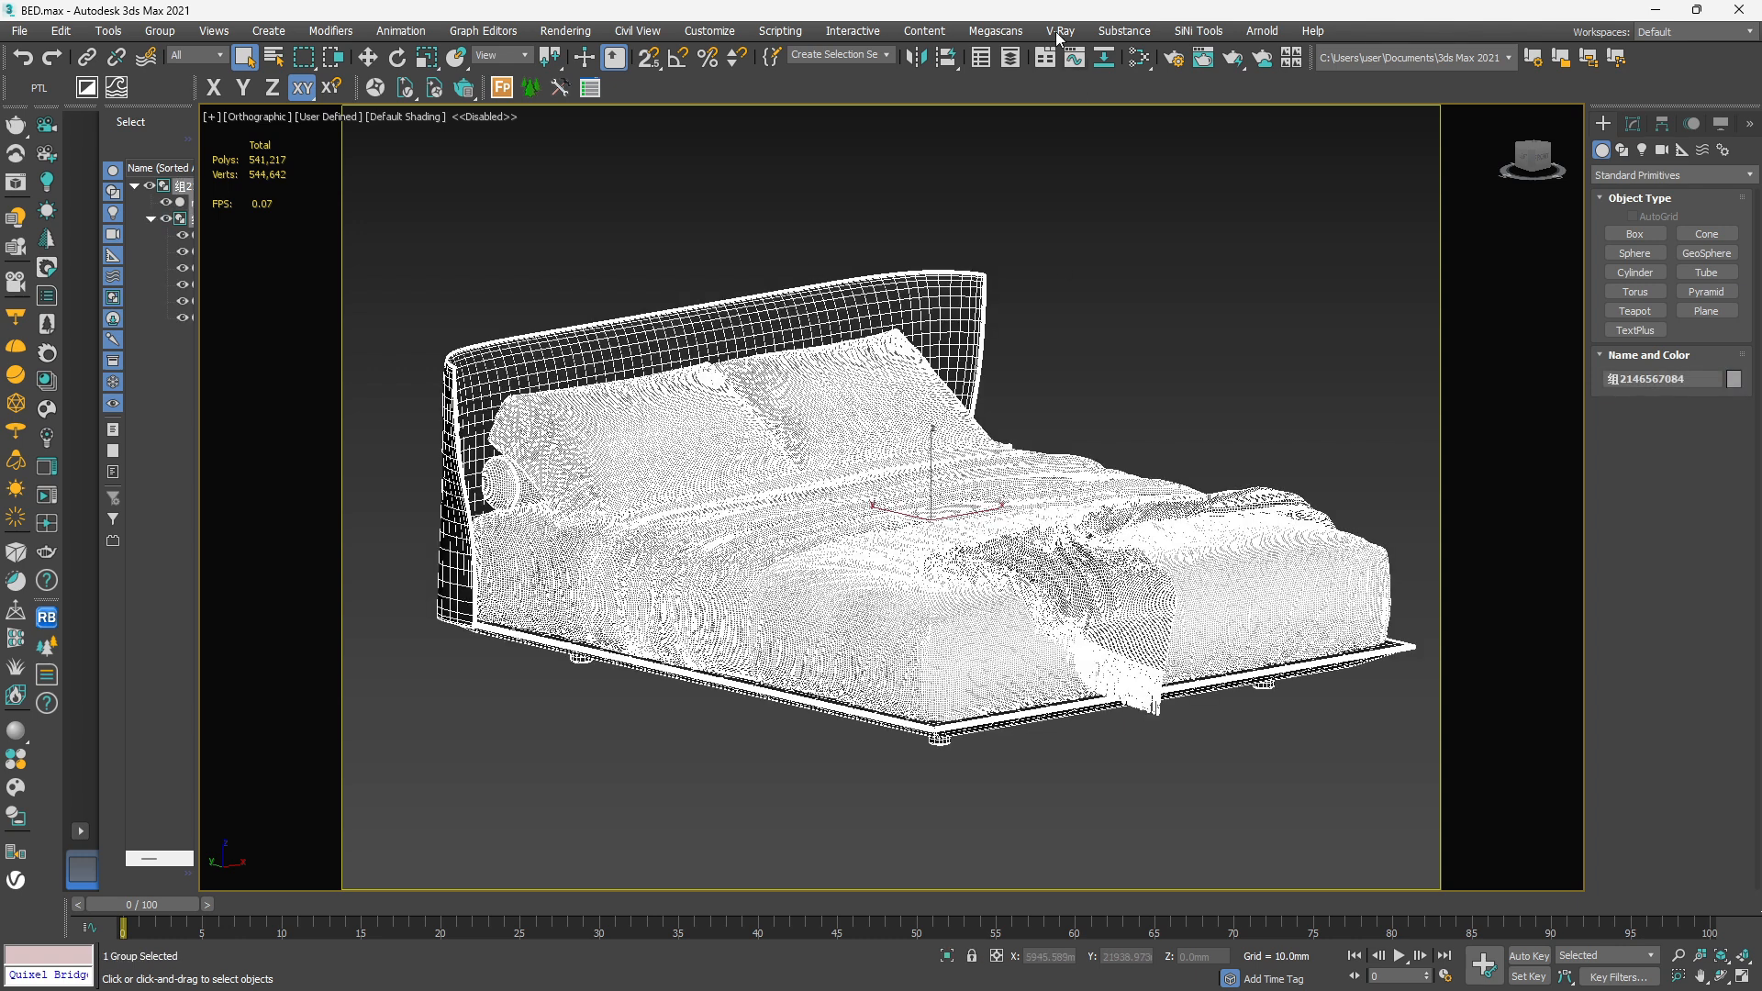
left_click(1057, 32)
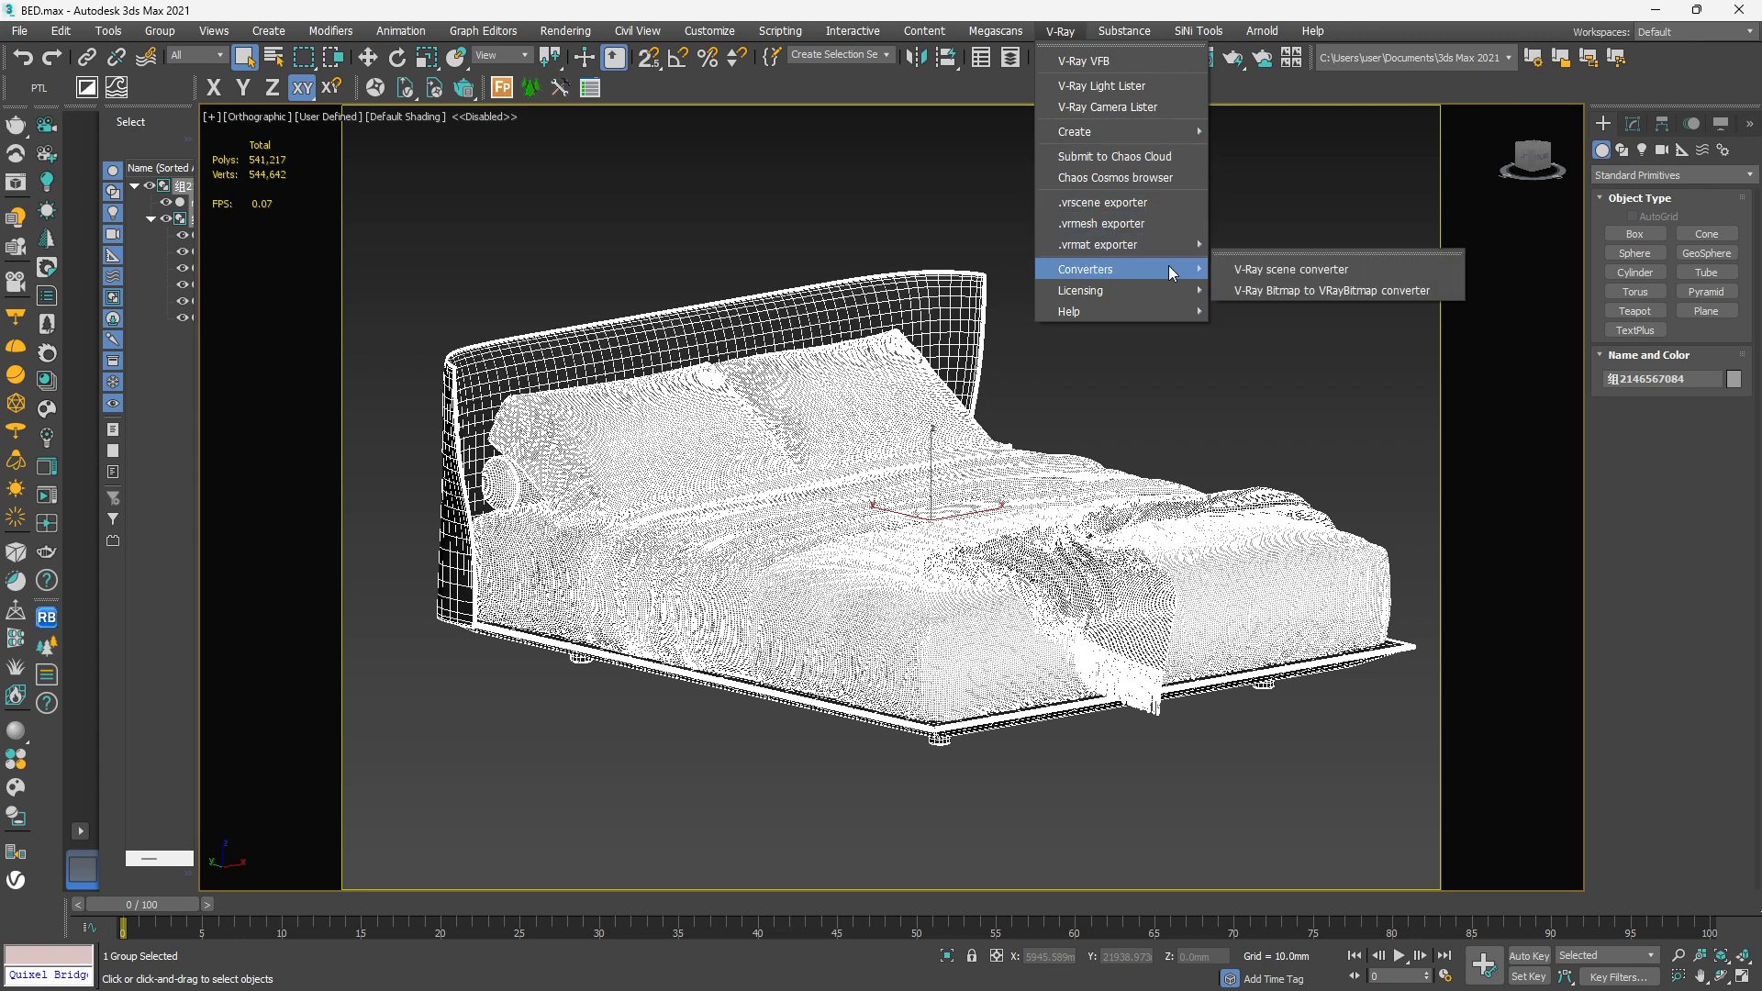
mouse_move(1292, 268)
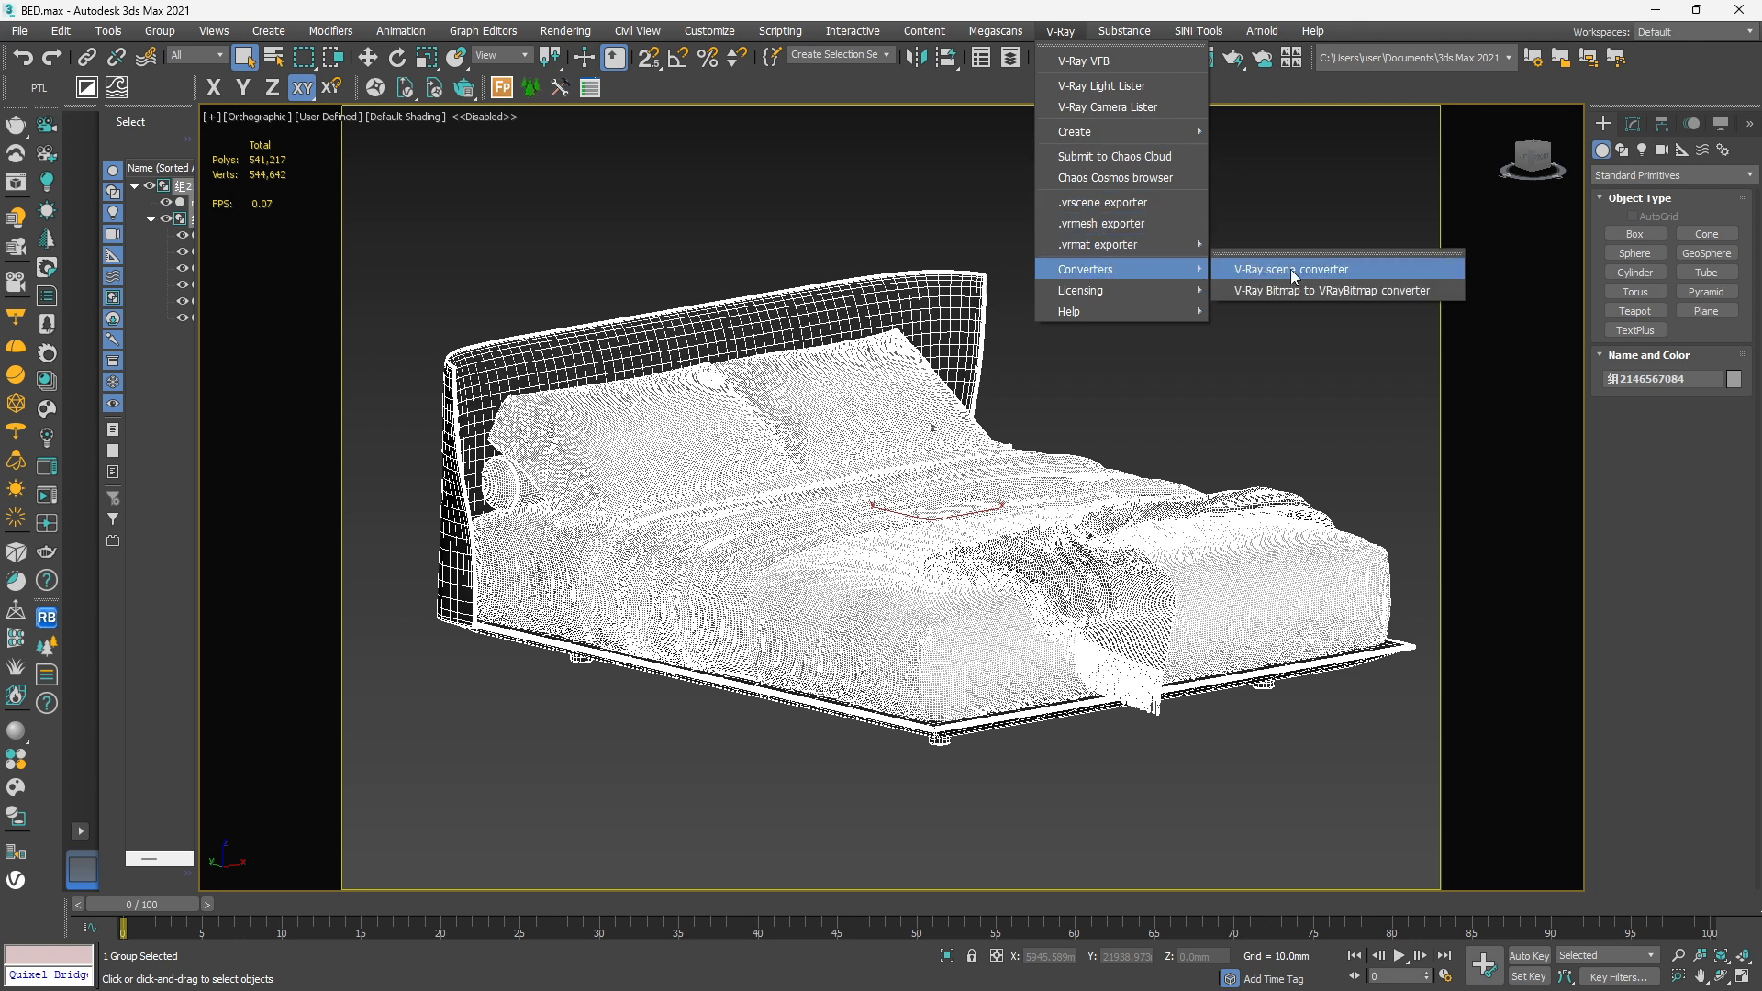
mouse_move(1292, 276)
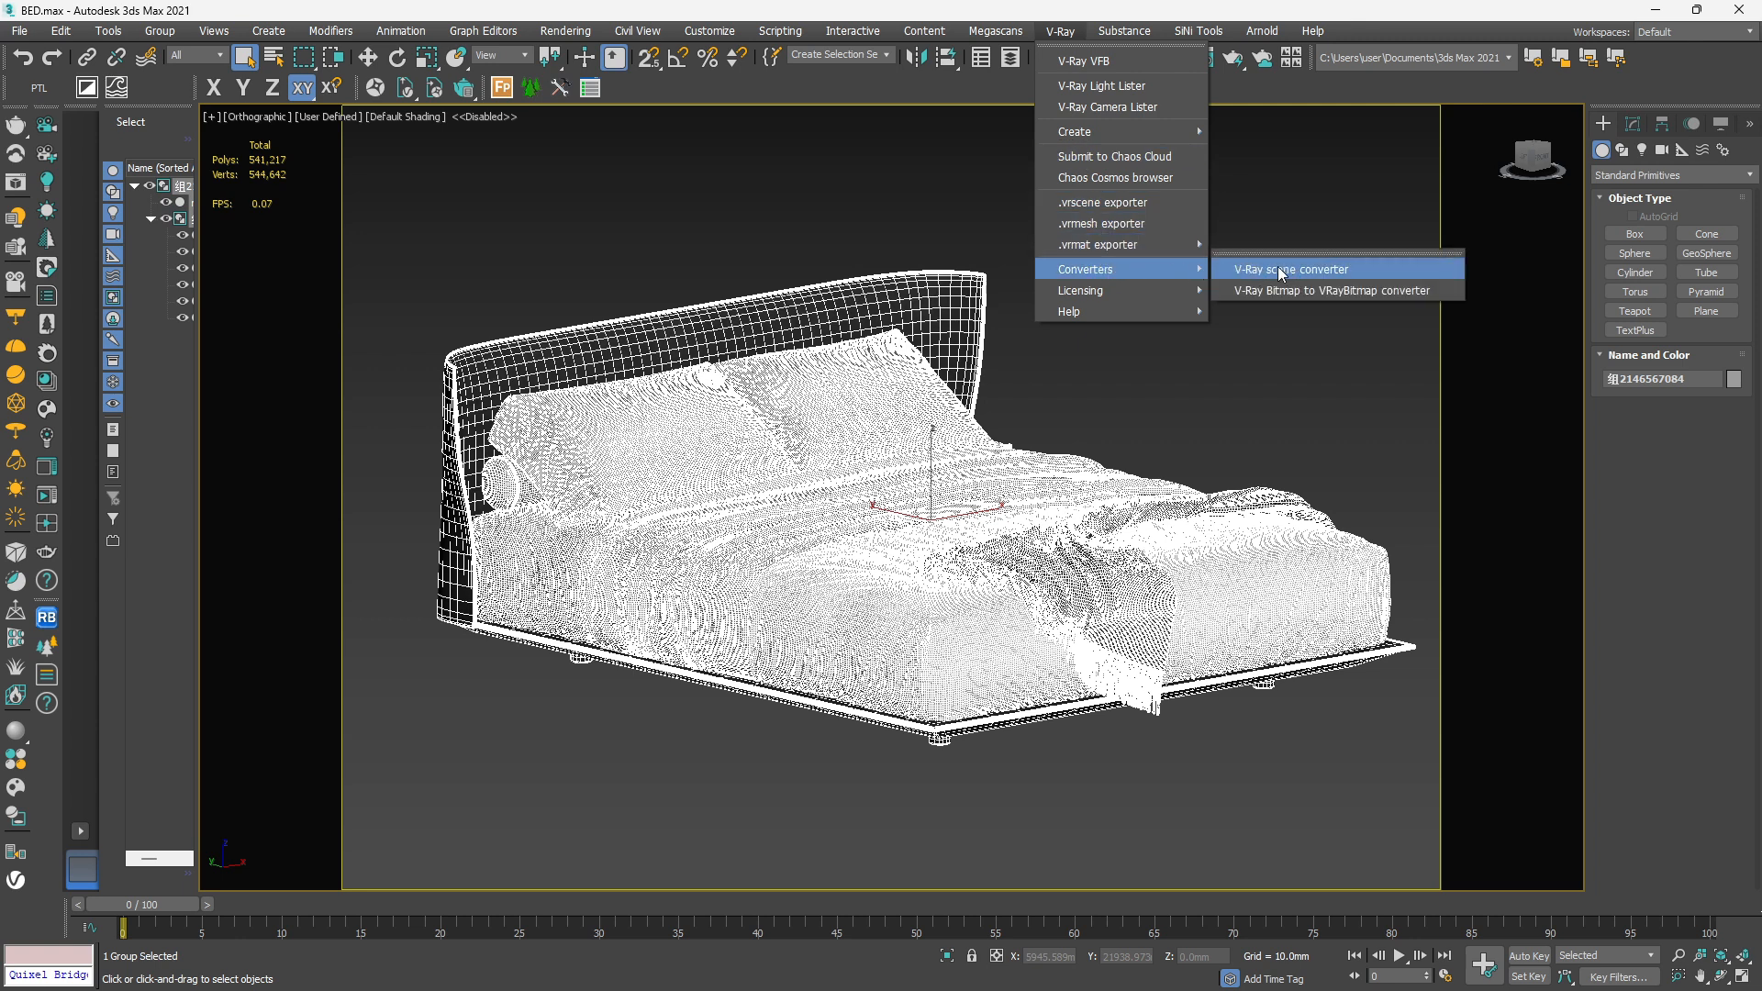
left_click(1290, 268)
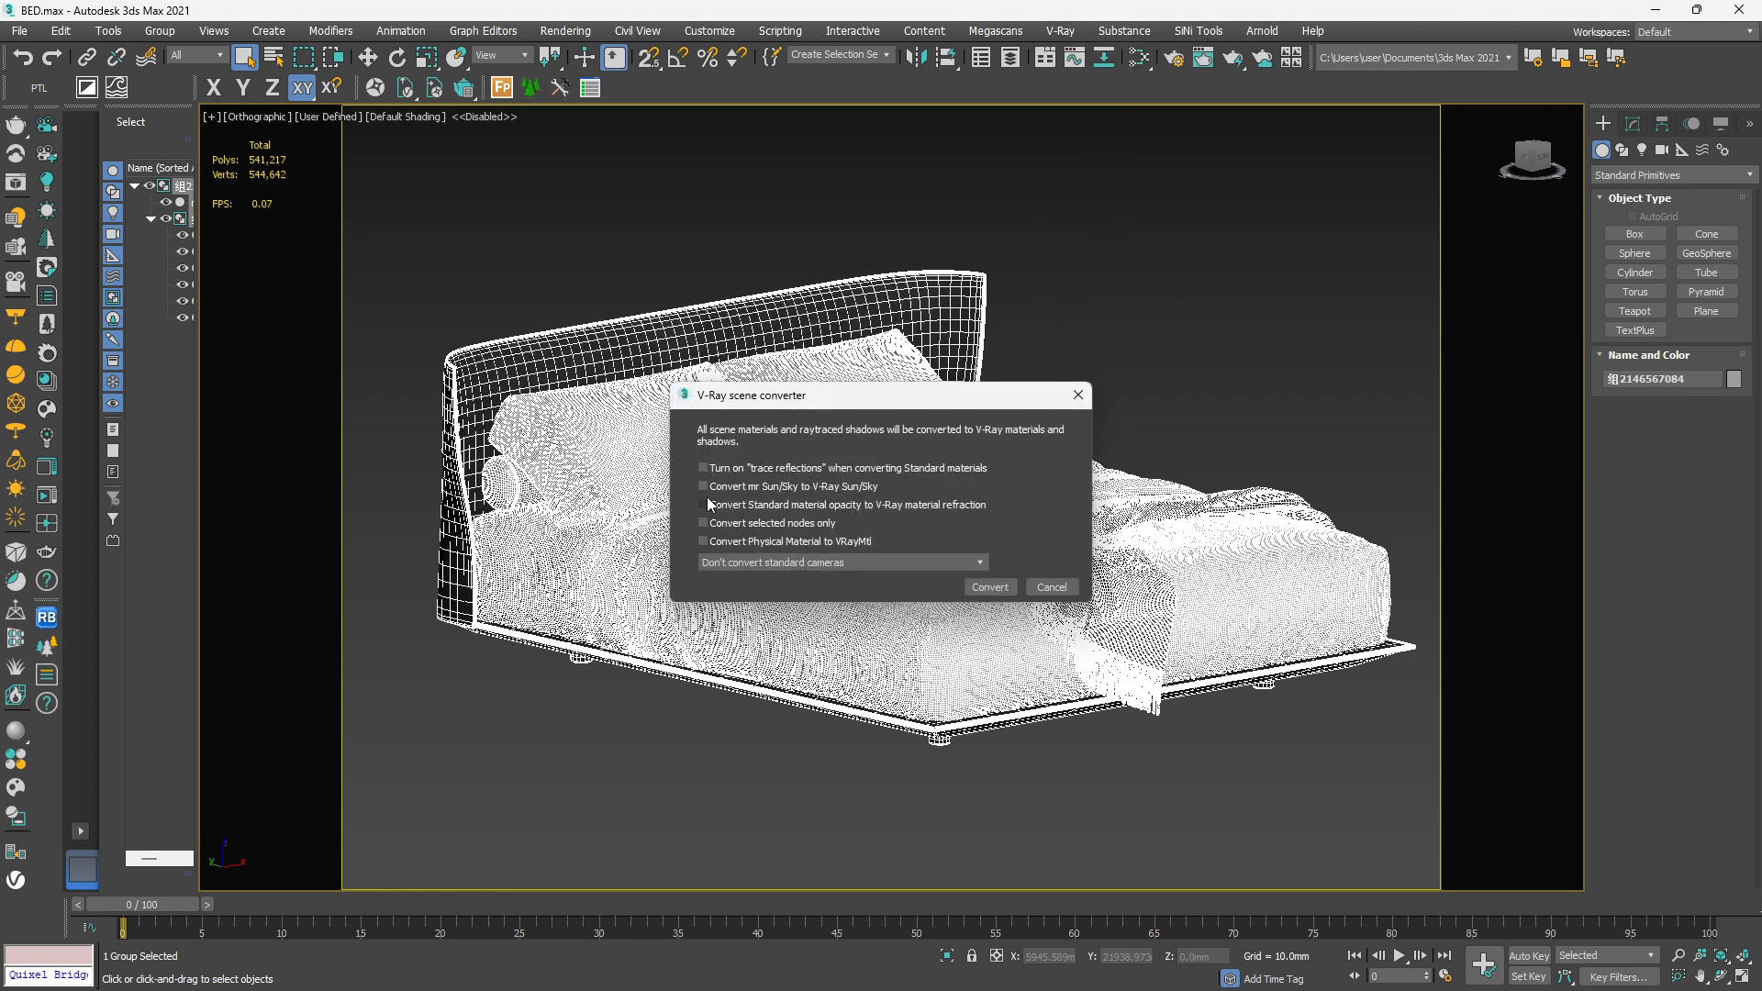
left_click(1050, 587)
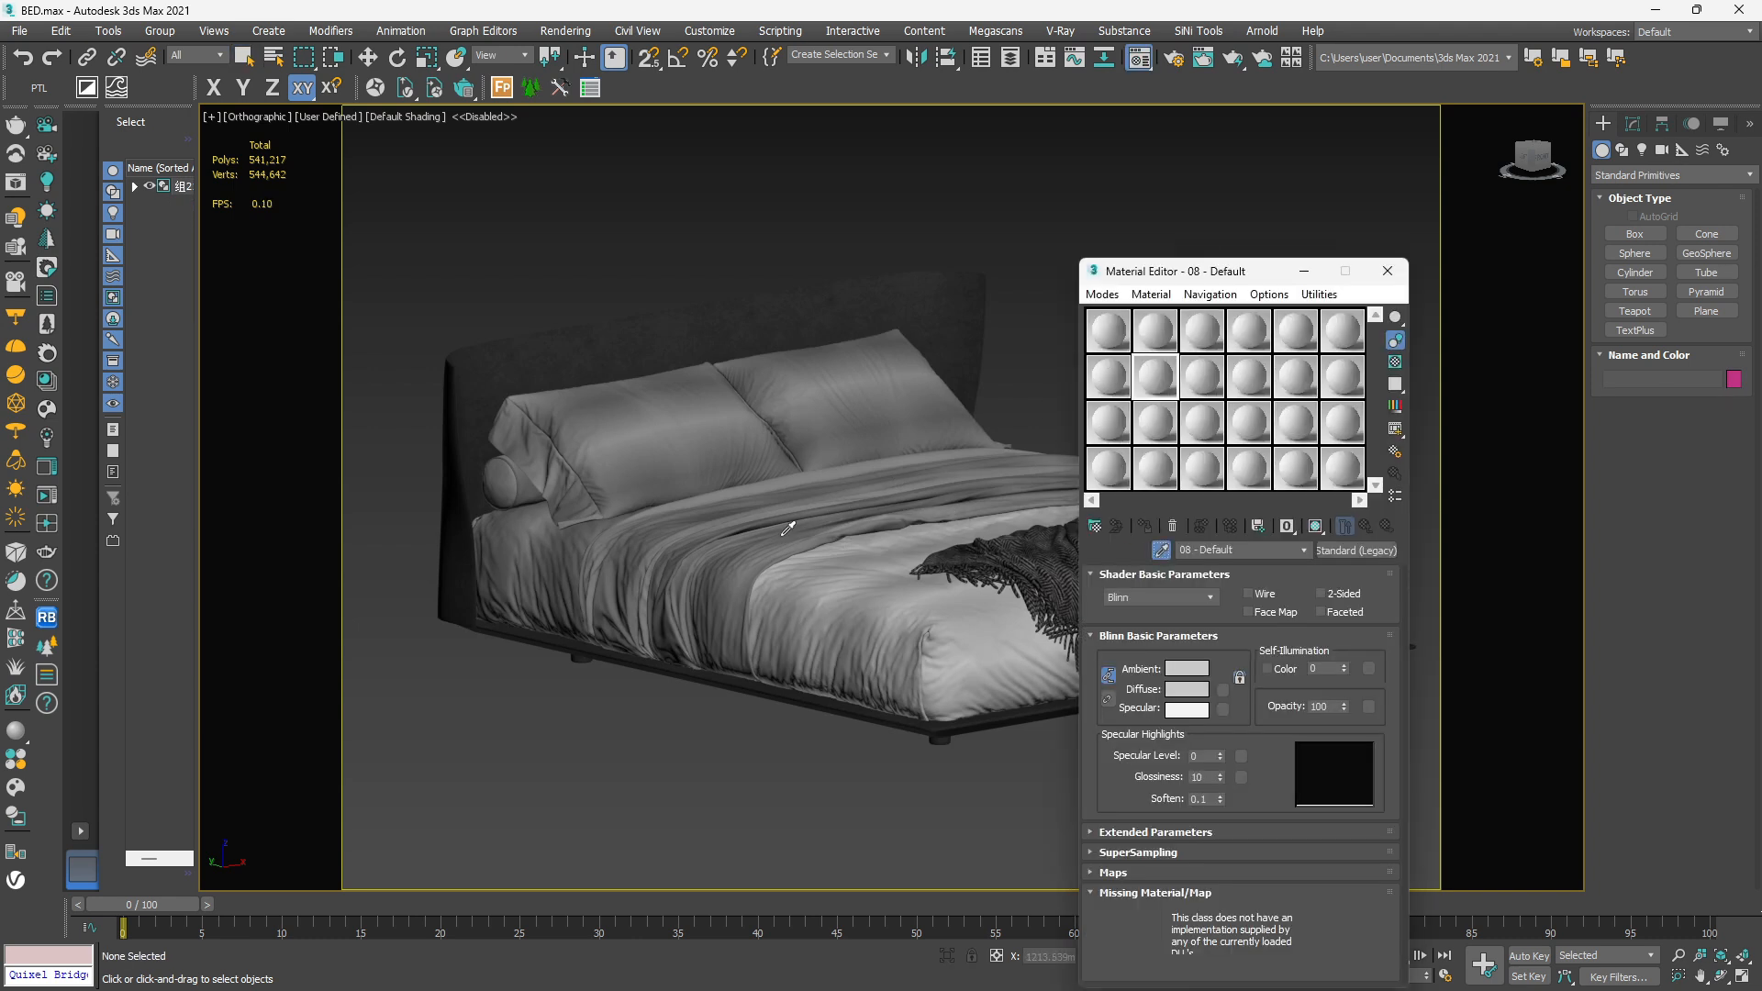
Step: Switch the Material Editor to Slate mode, then close it
left_click(1101, 294)
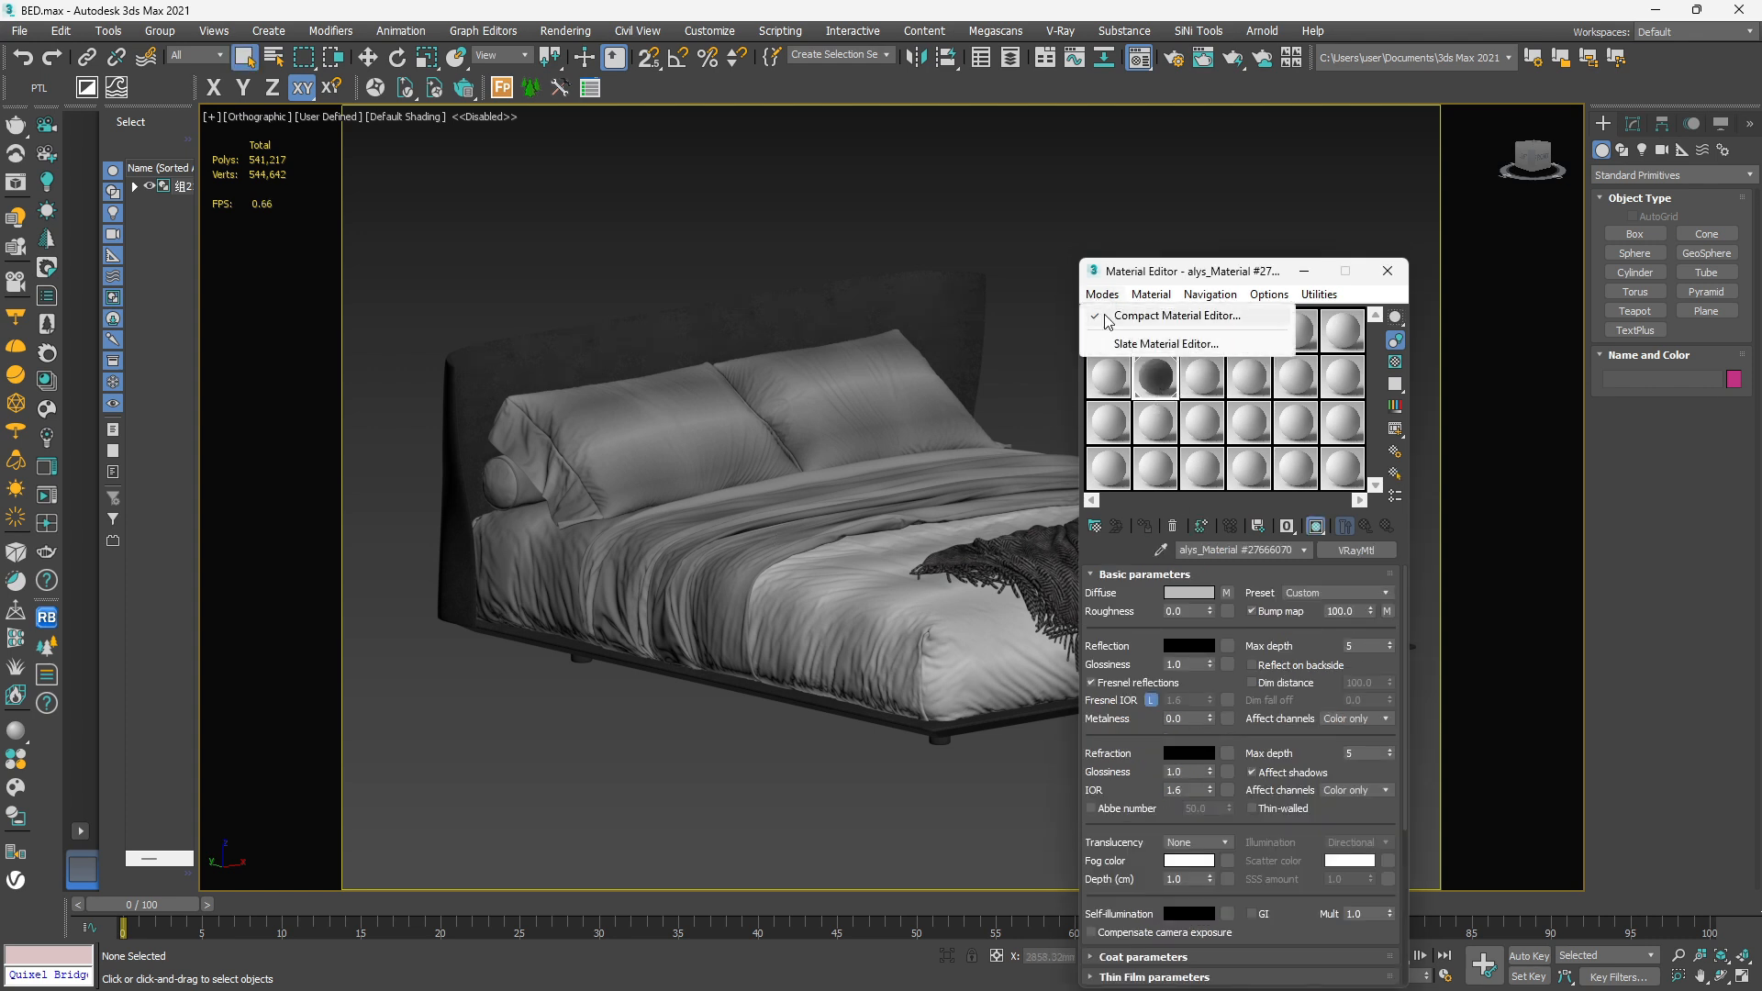
left_click(1167, 344)
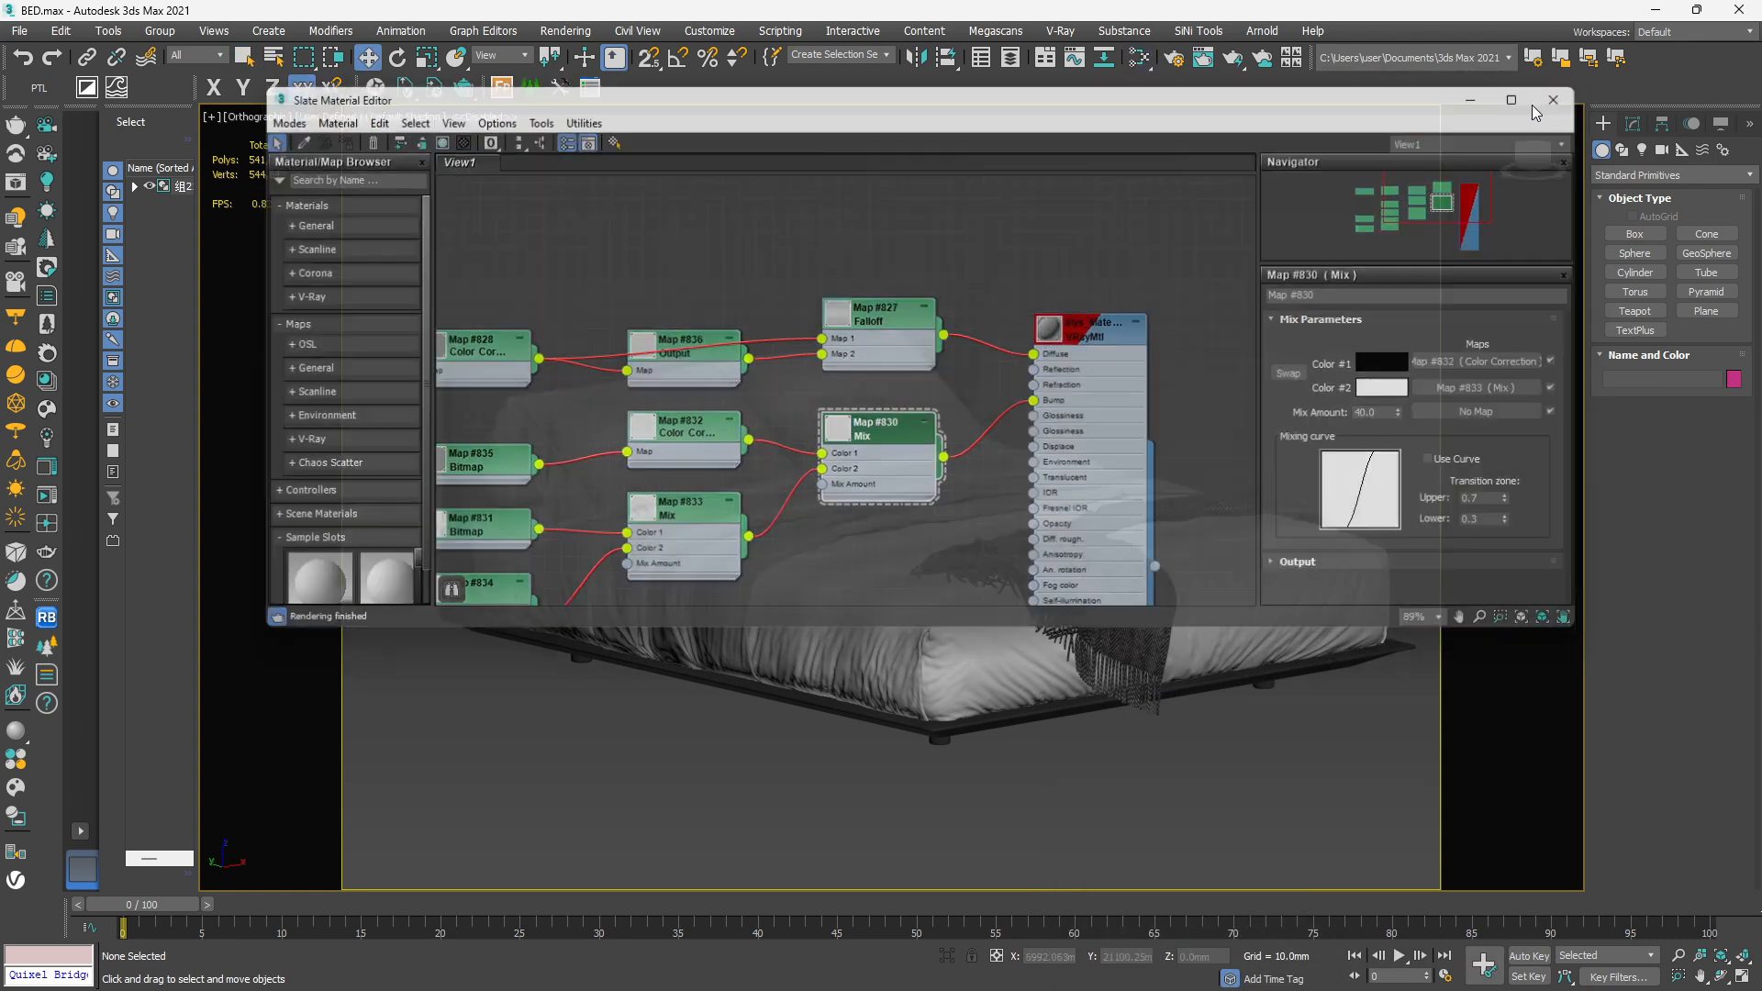
left_click(1552, 99)
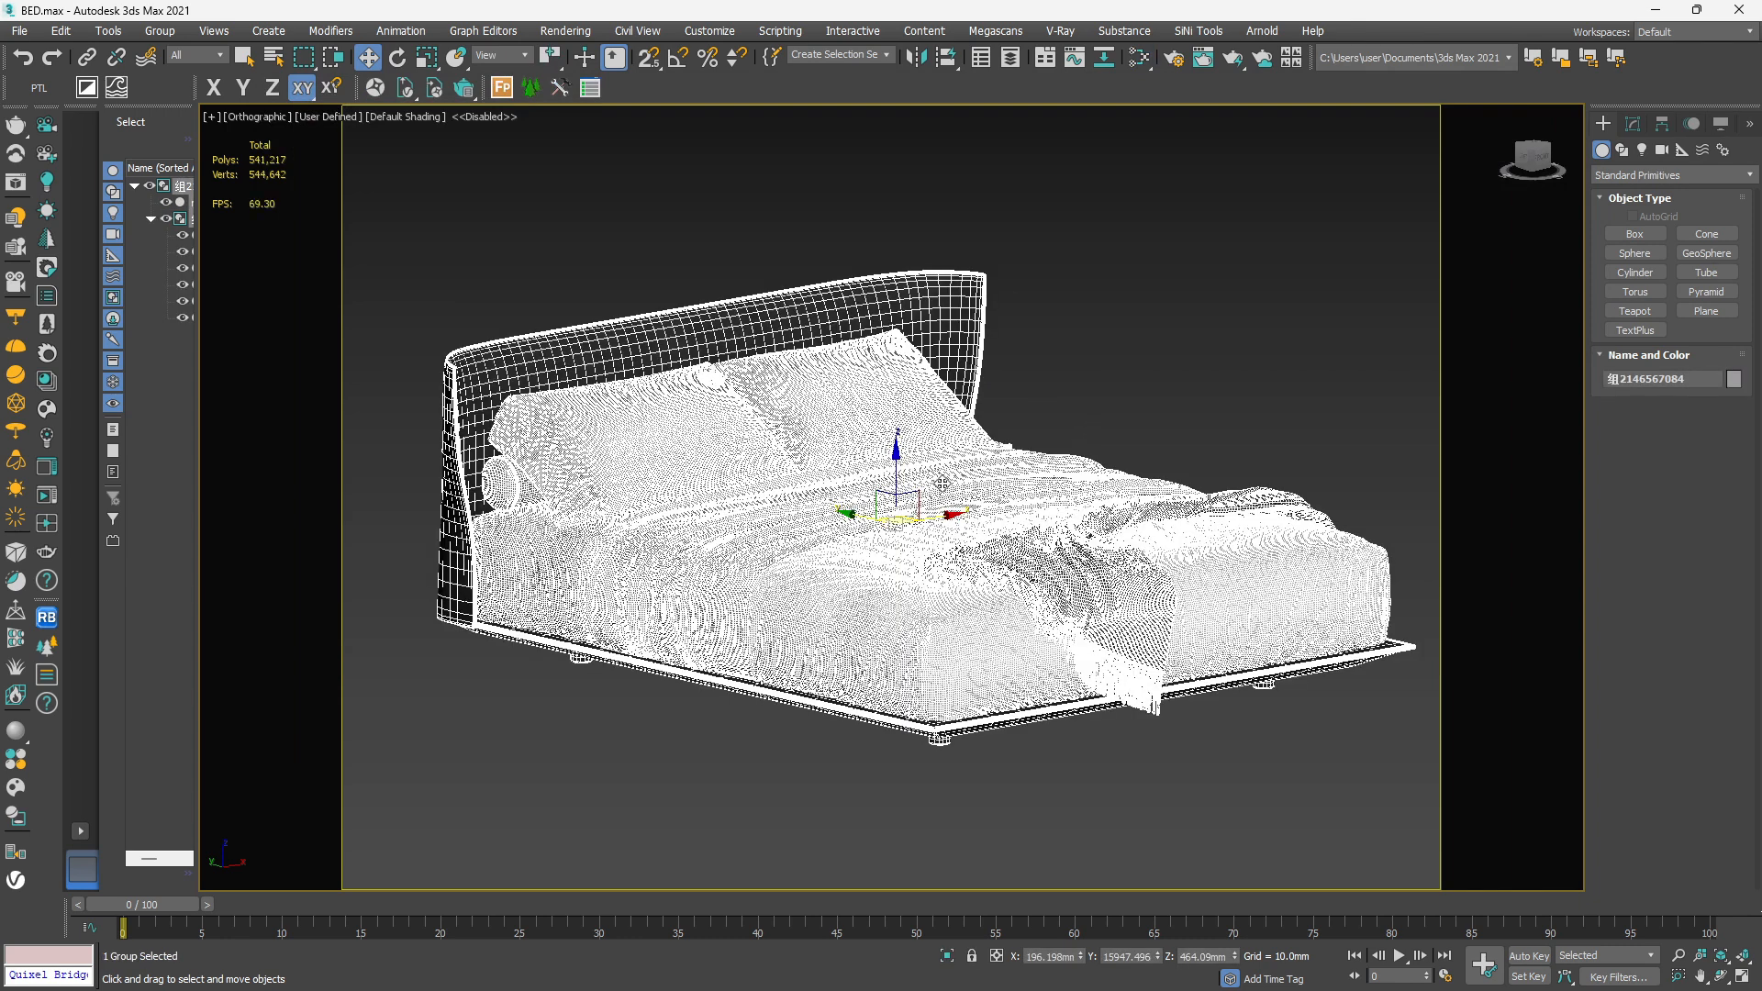
Step: Configure the .vrscene exporter with Export Settings off, compression on, and browse for the save path
left_click(1059, 31)
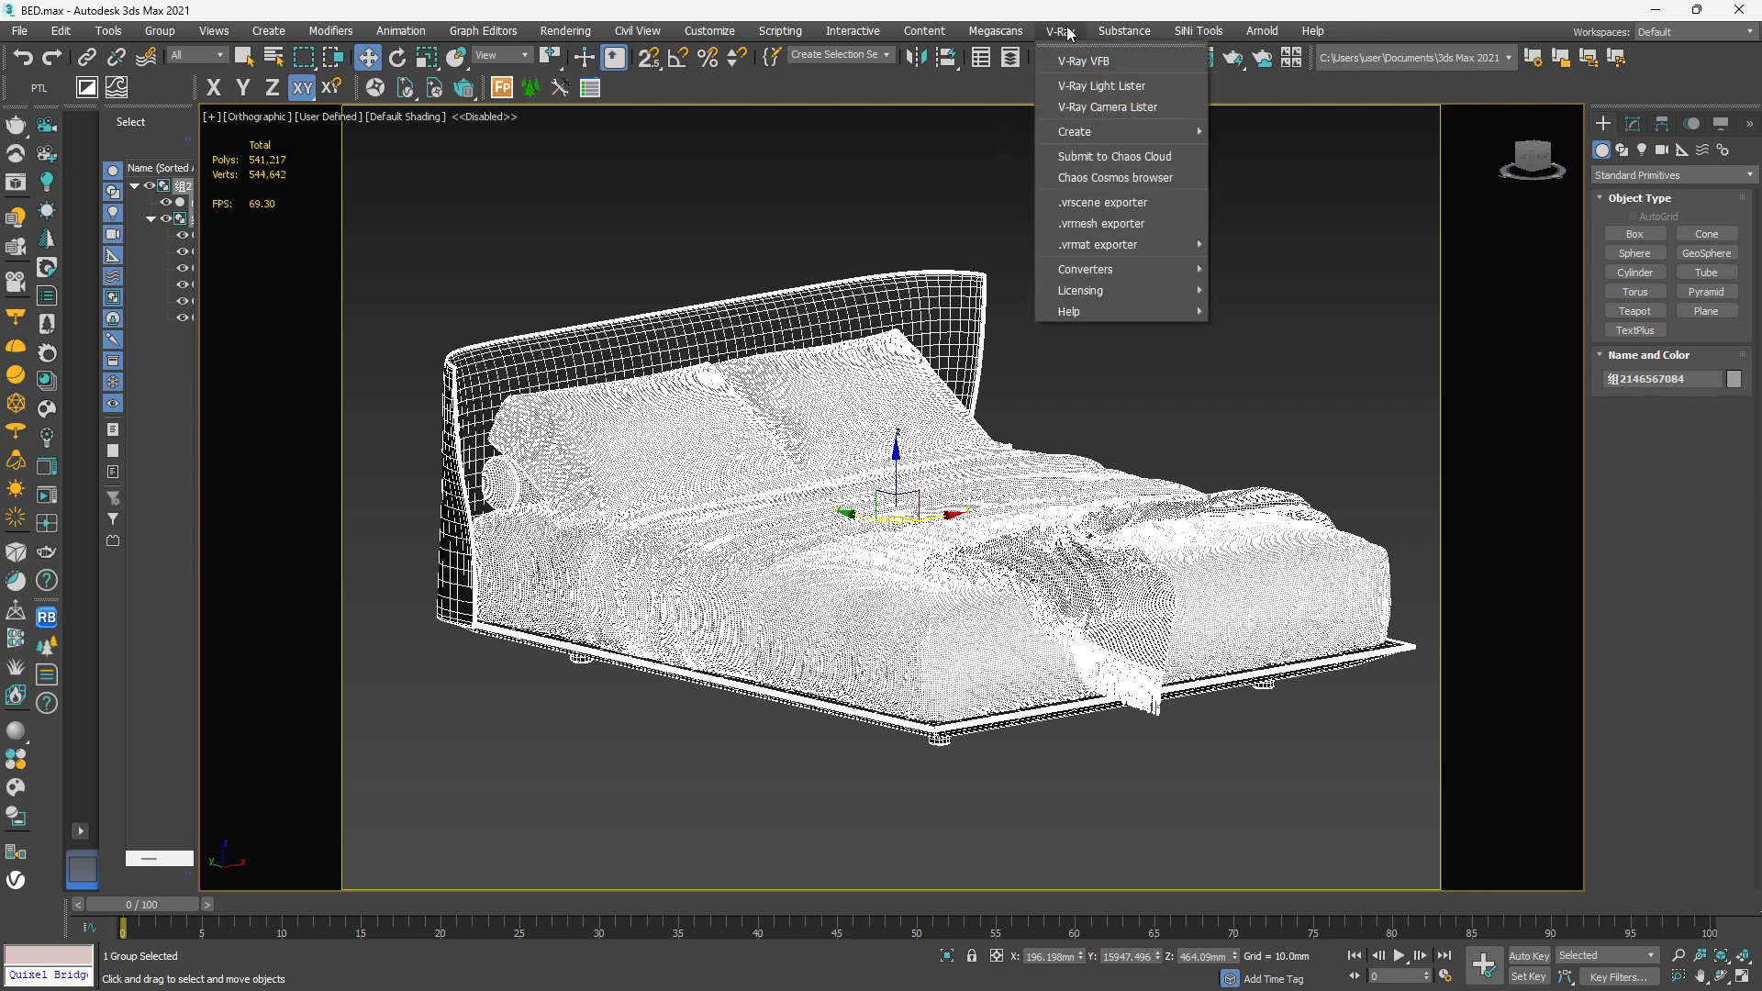
mouse_move(1101, 201)
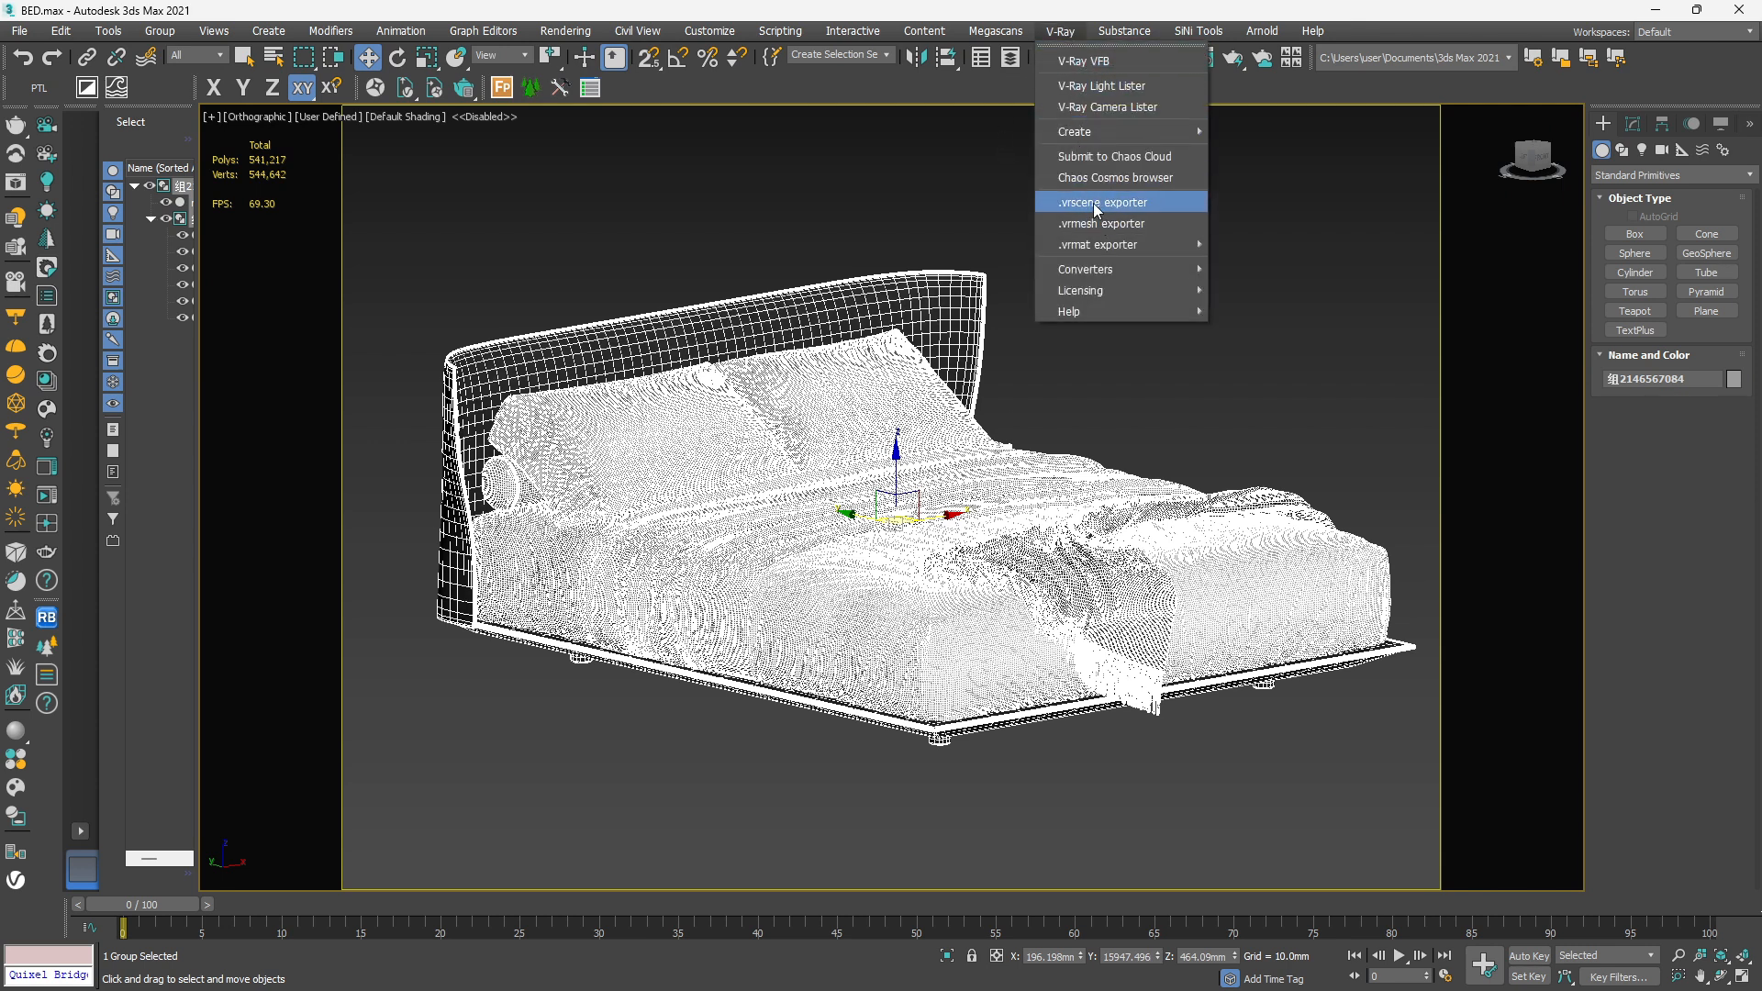
left_click(1101, 202)
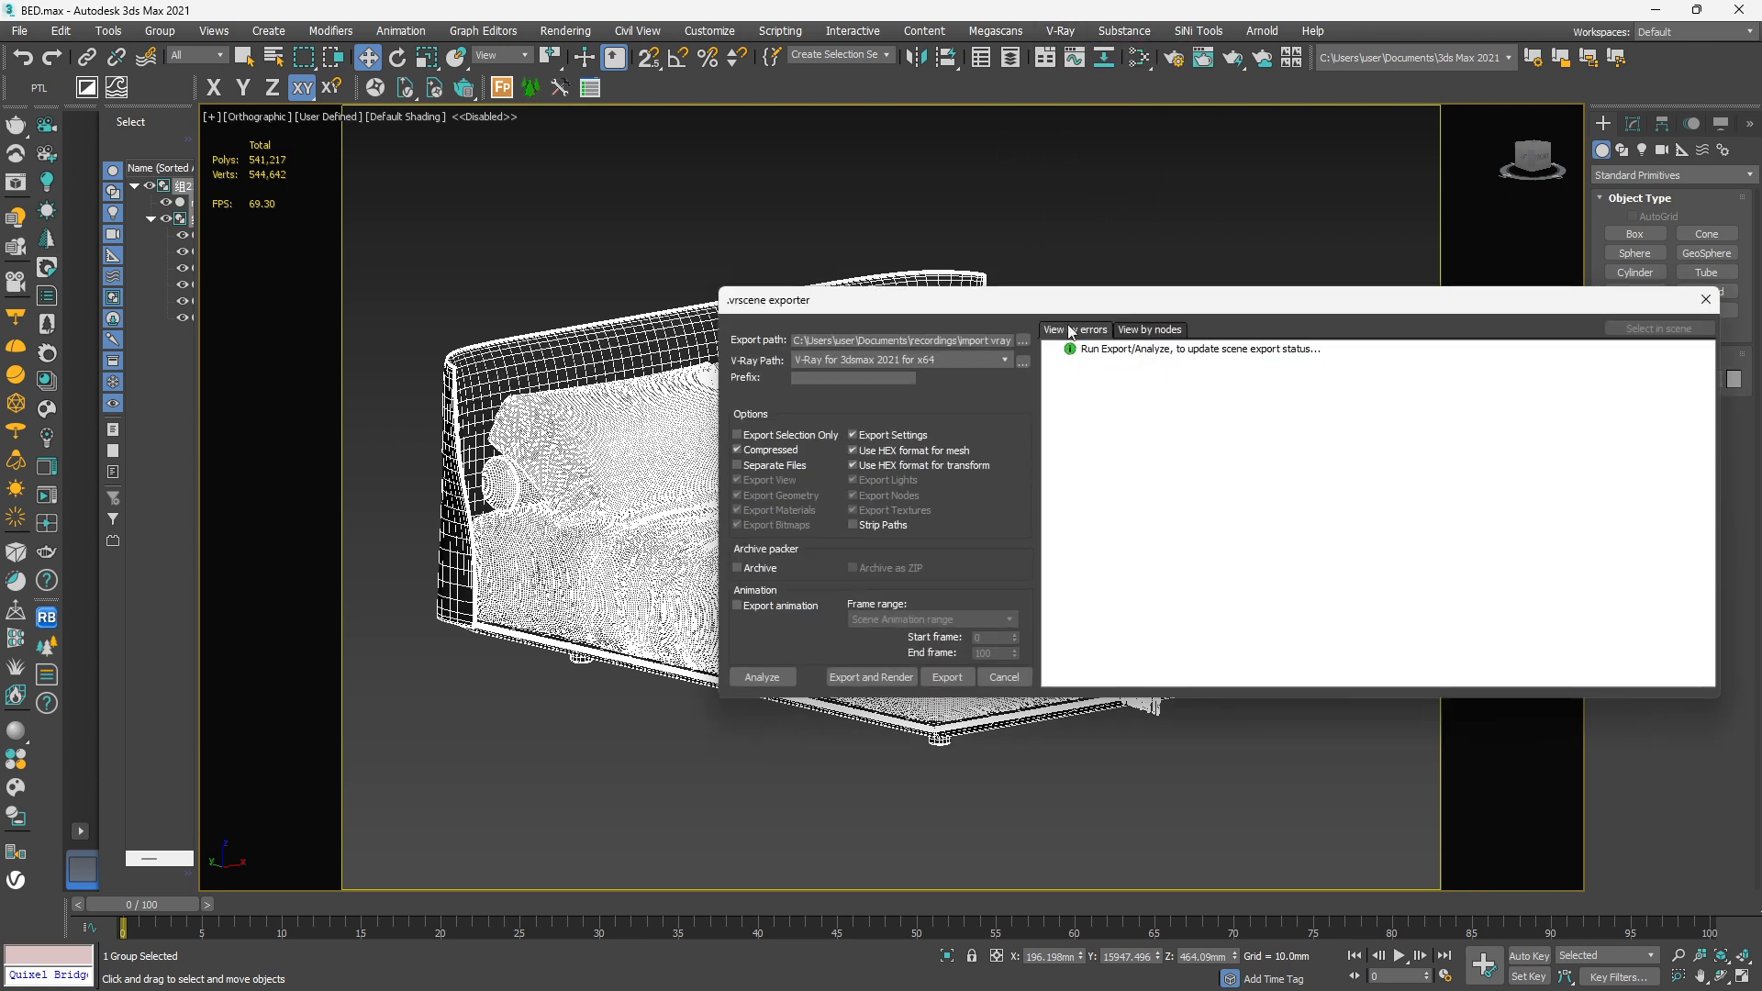
left_click(853, 435)
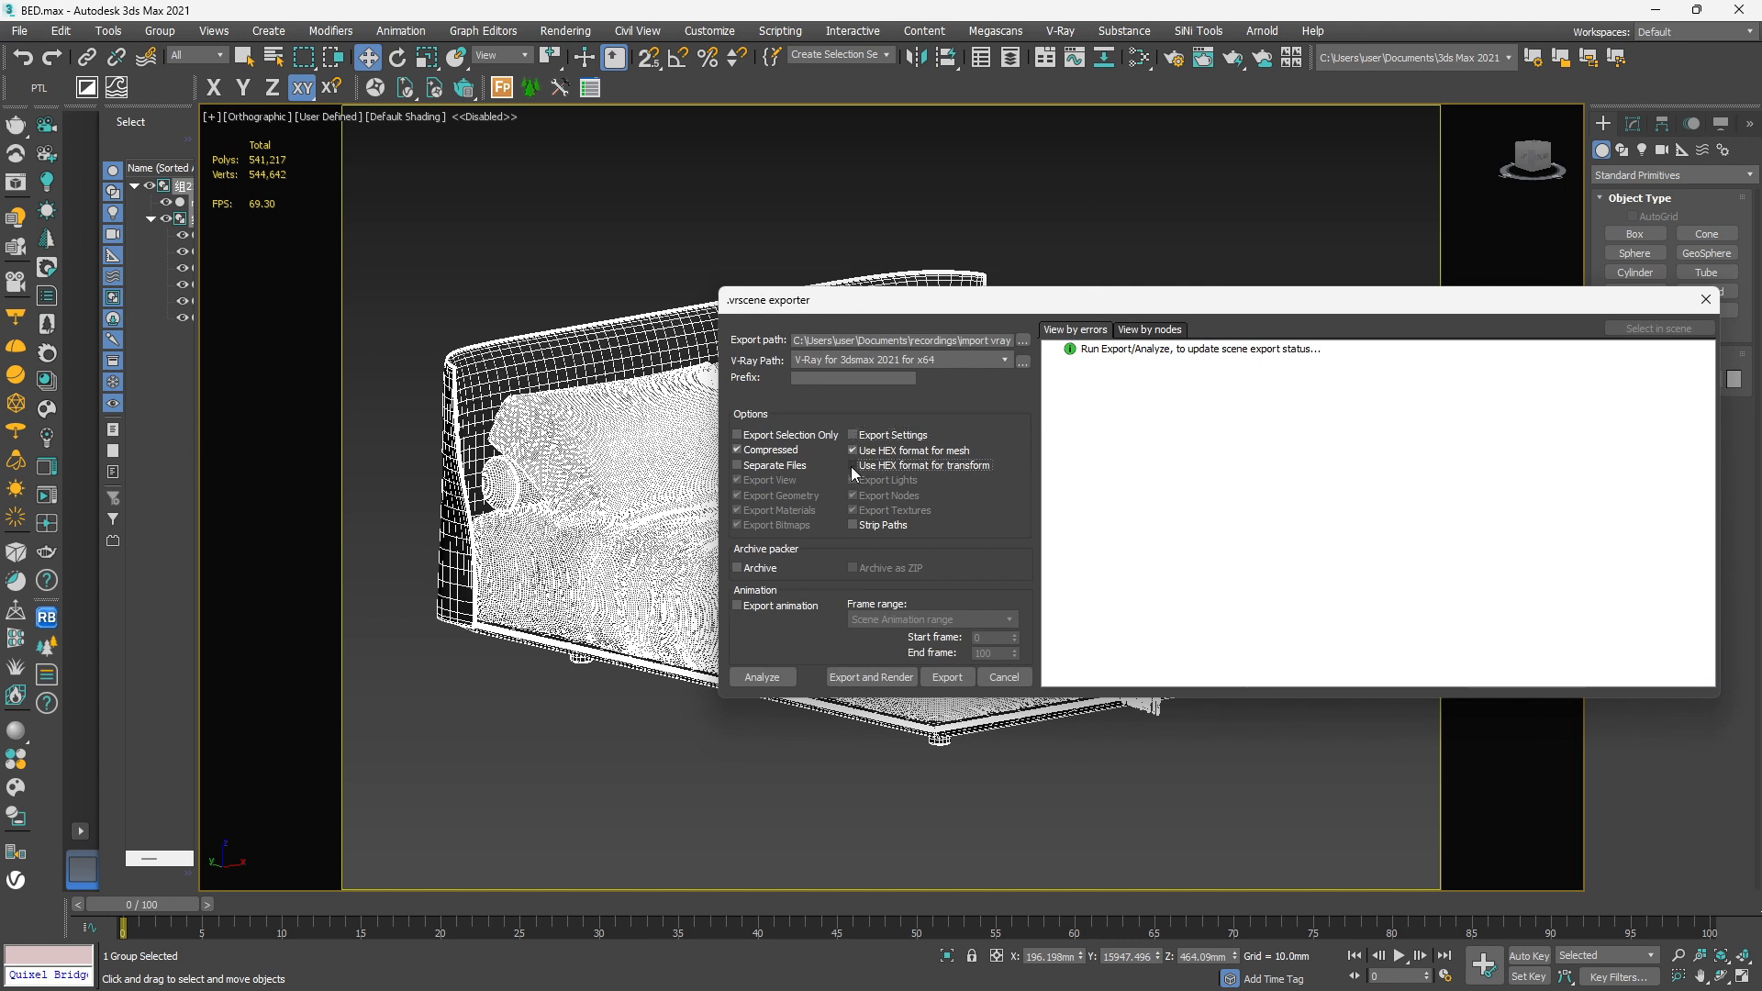
left_click(738, 450)
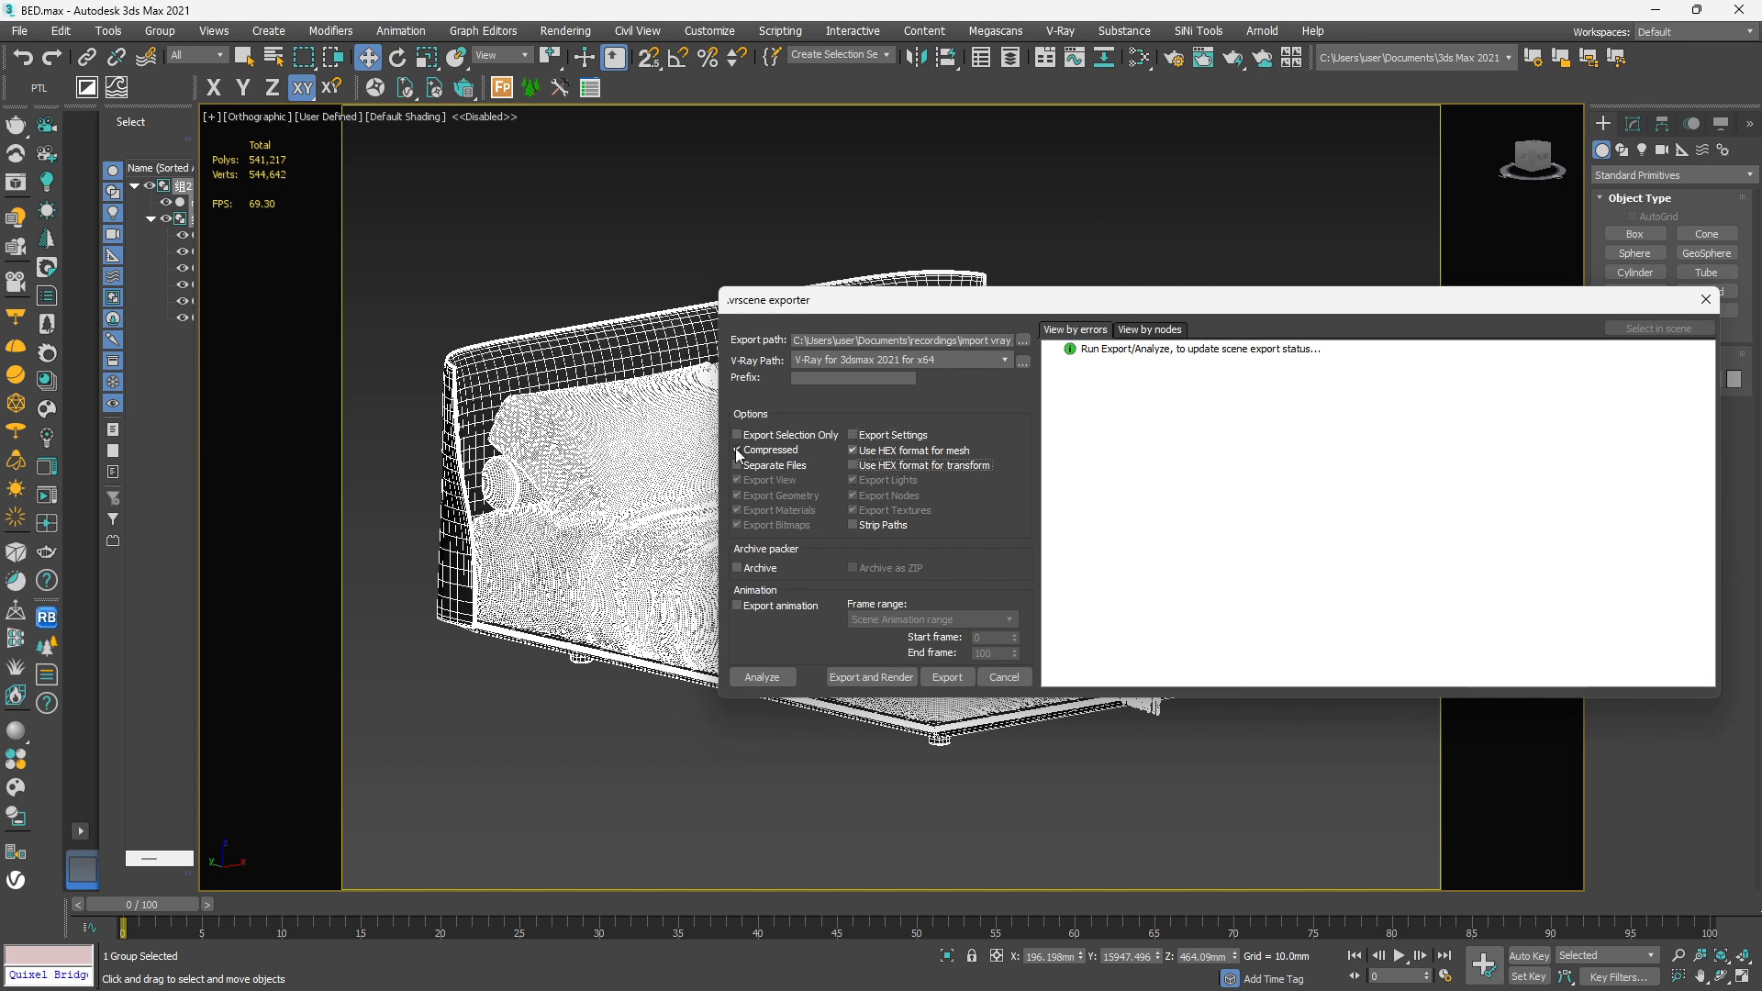
left_click(738, 449)
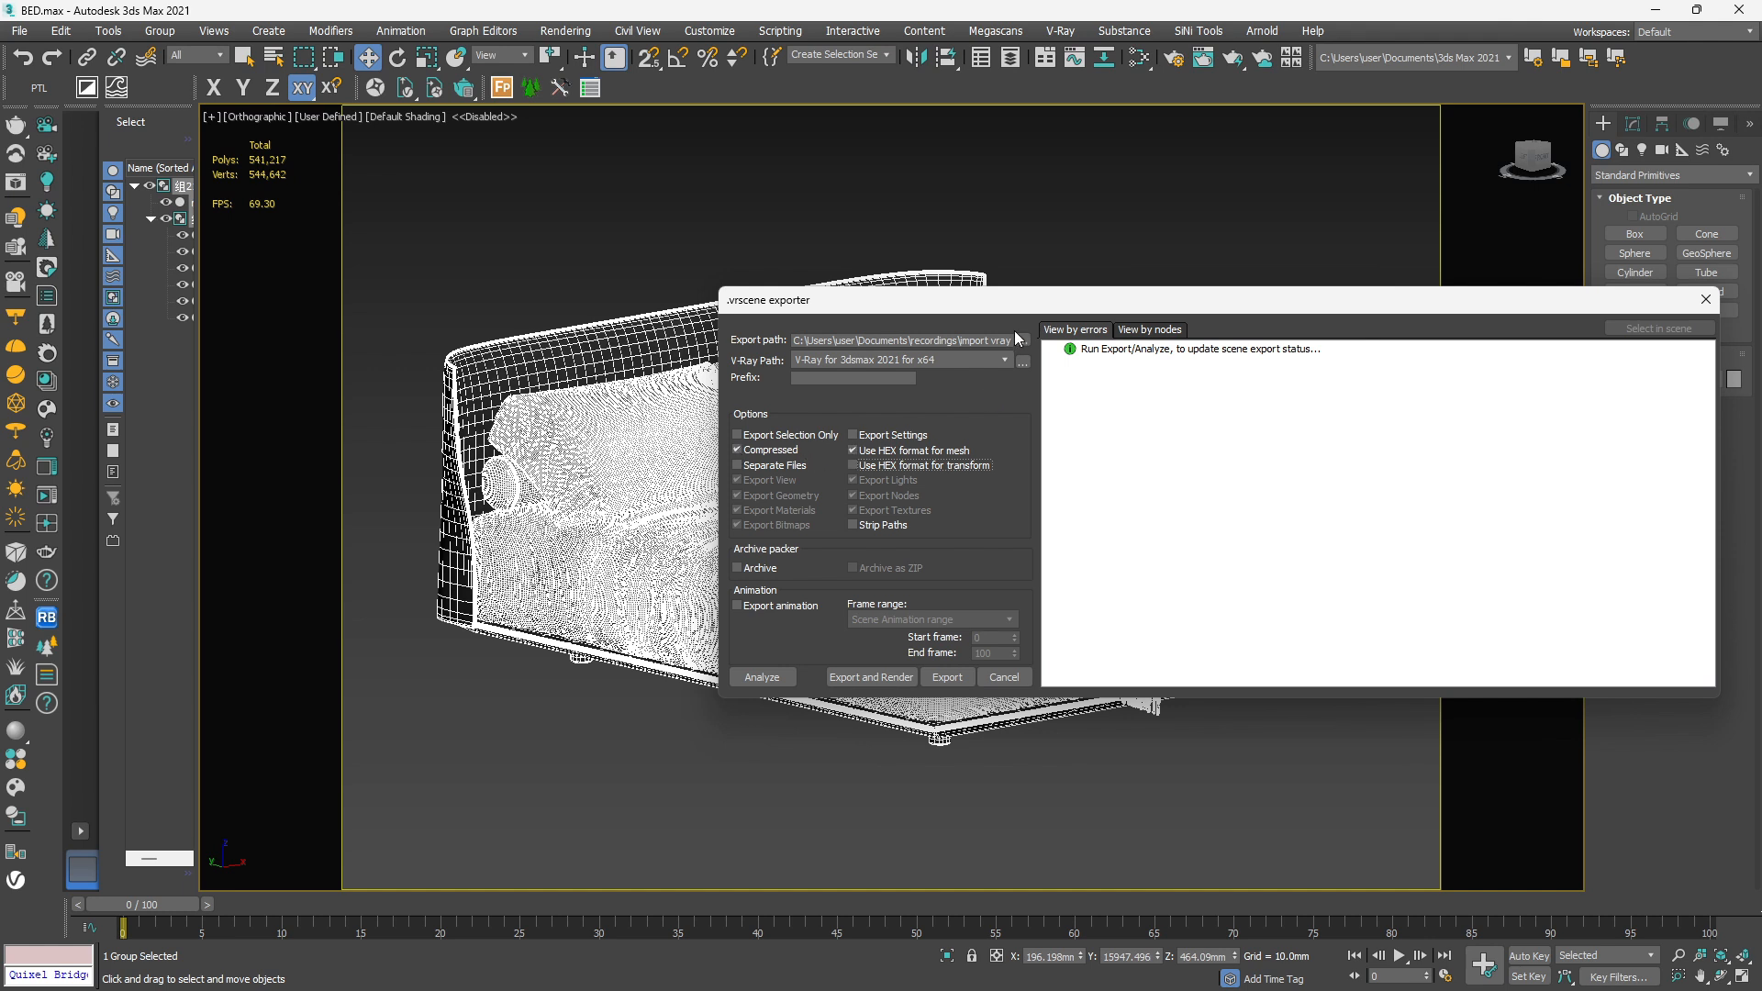
mouse_move(1014, 348)
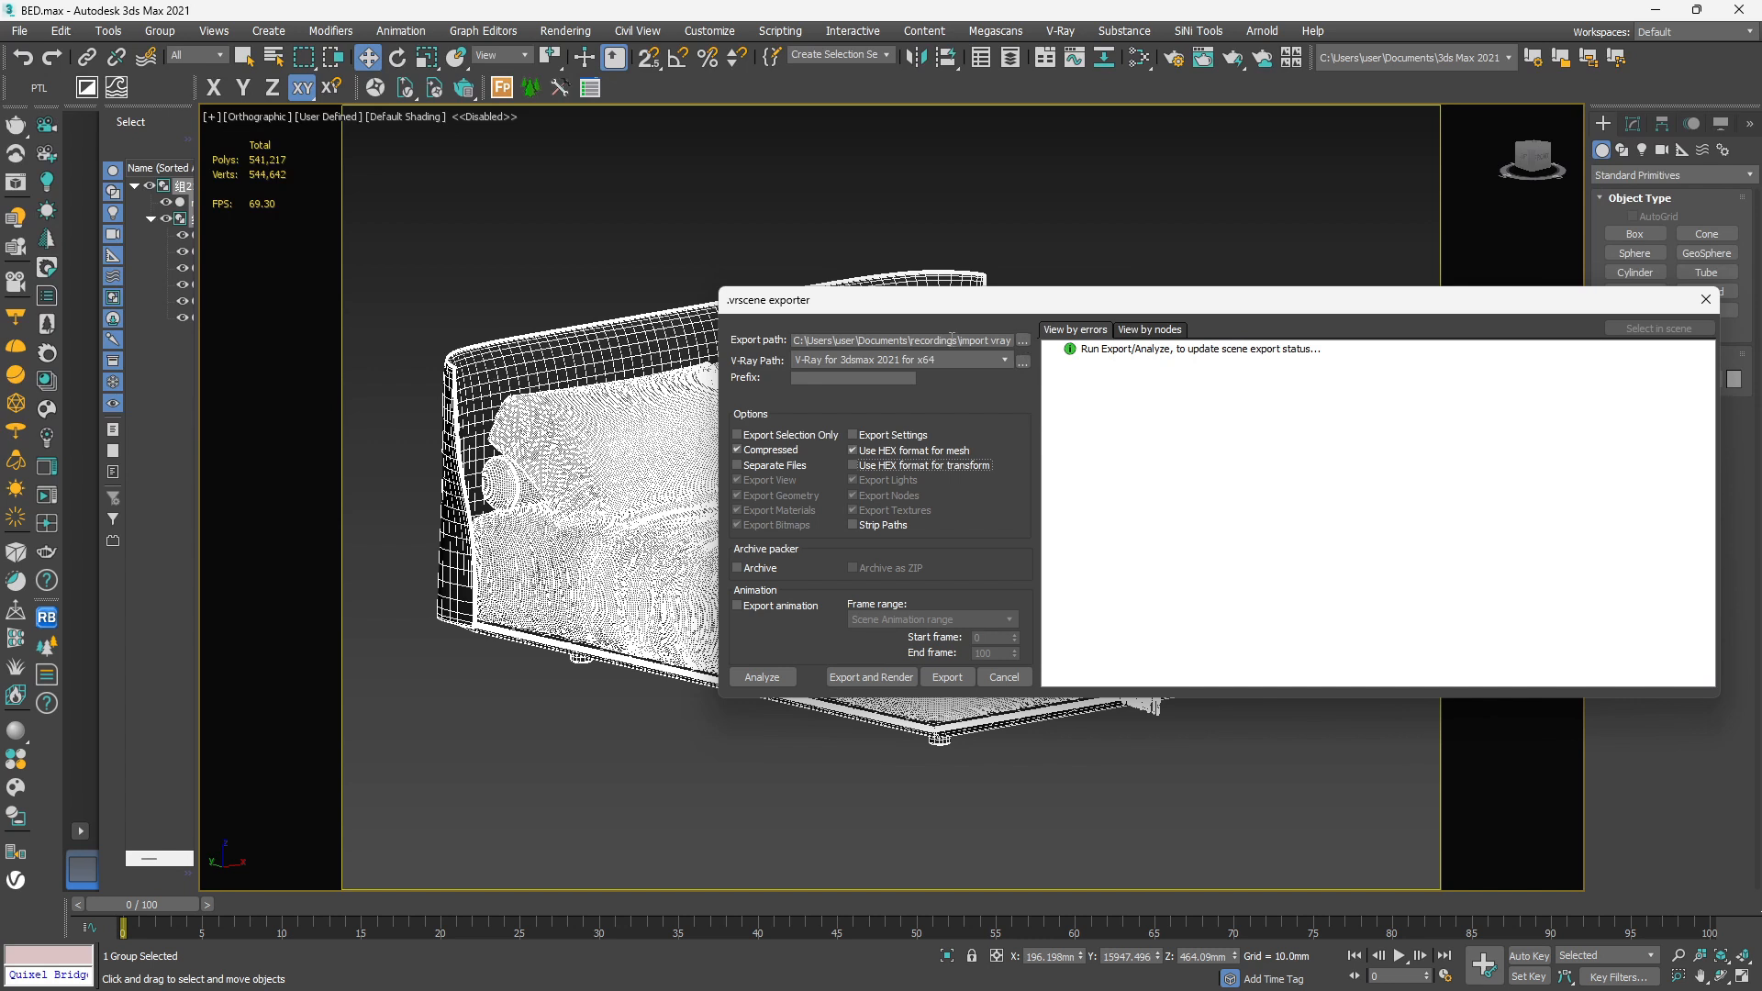
left_click(1022, 342)
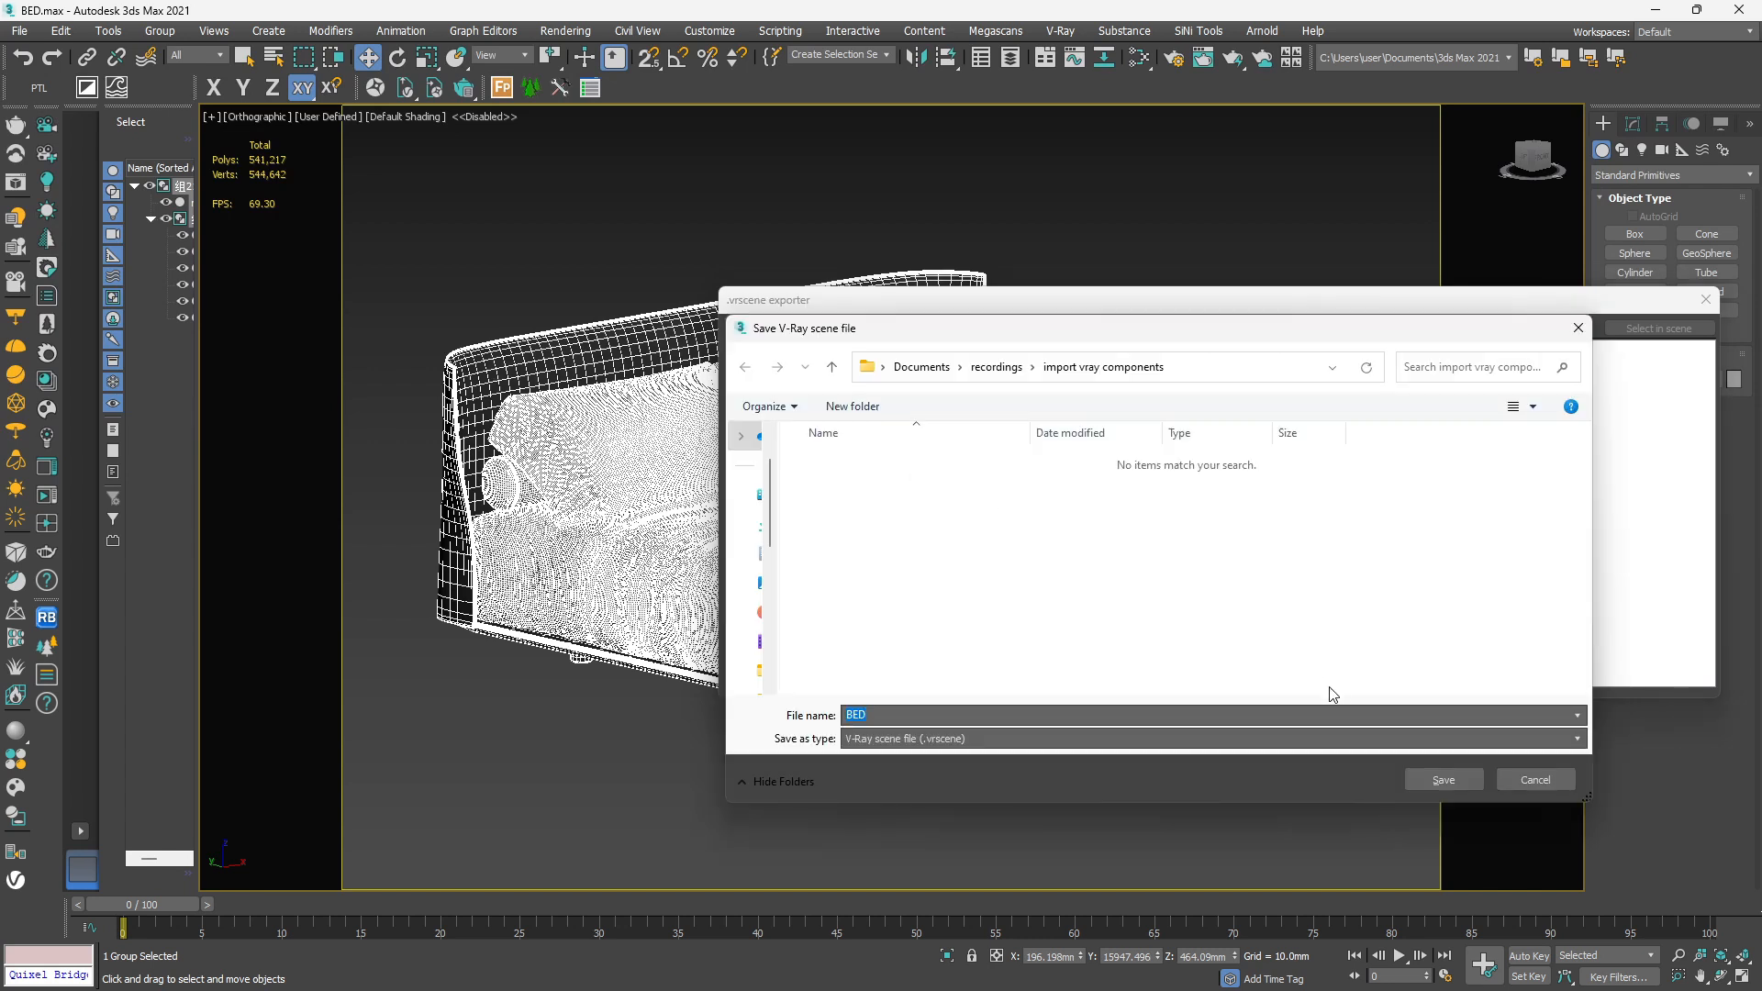
mouse_move(908, 712)
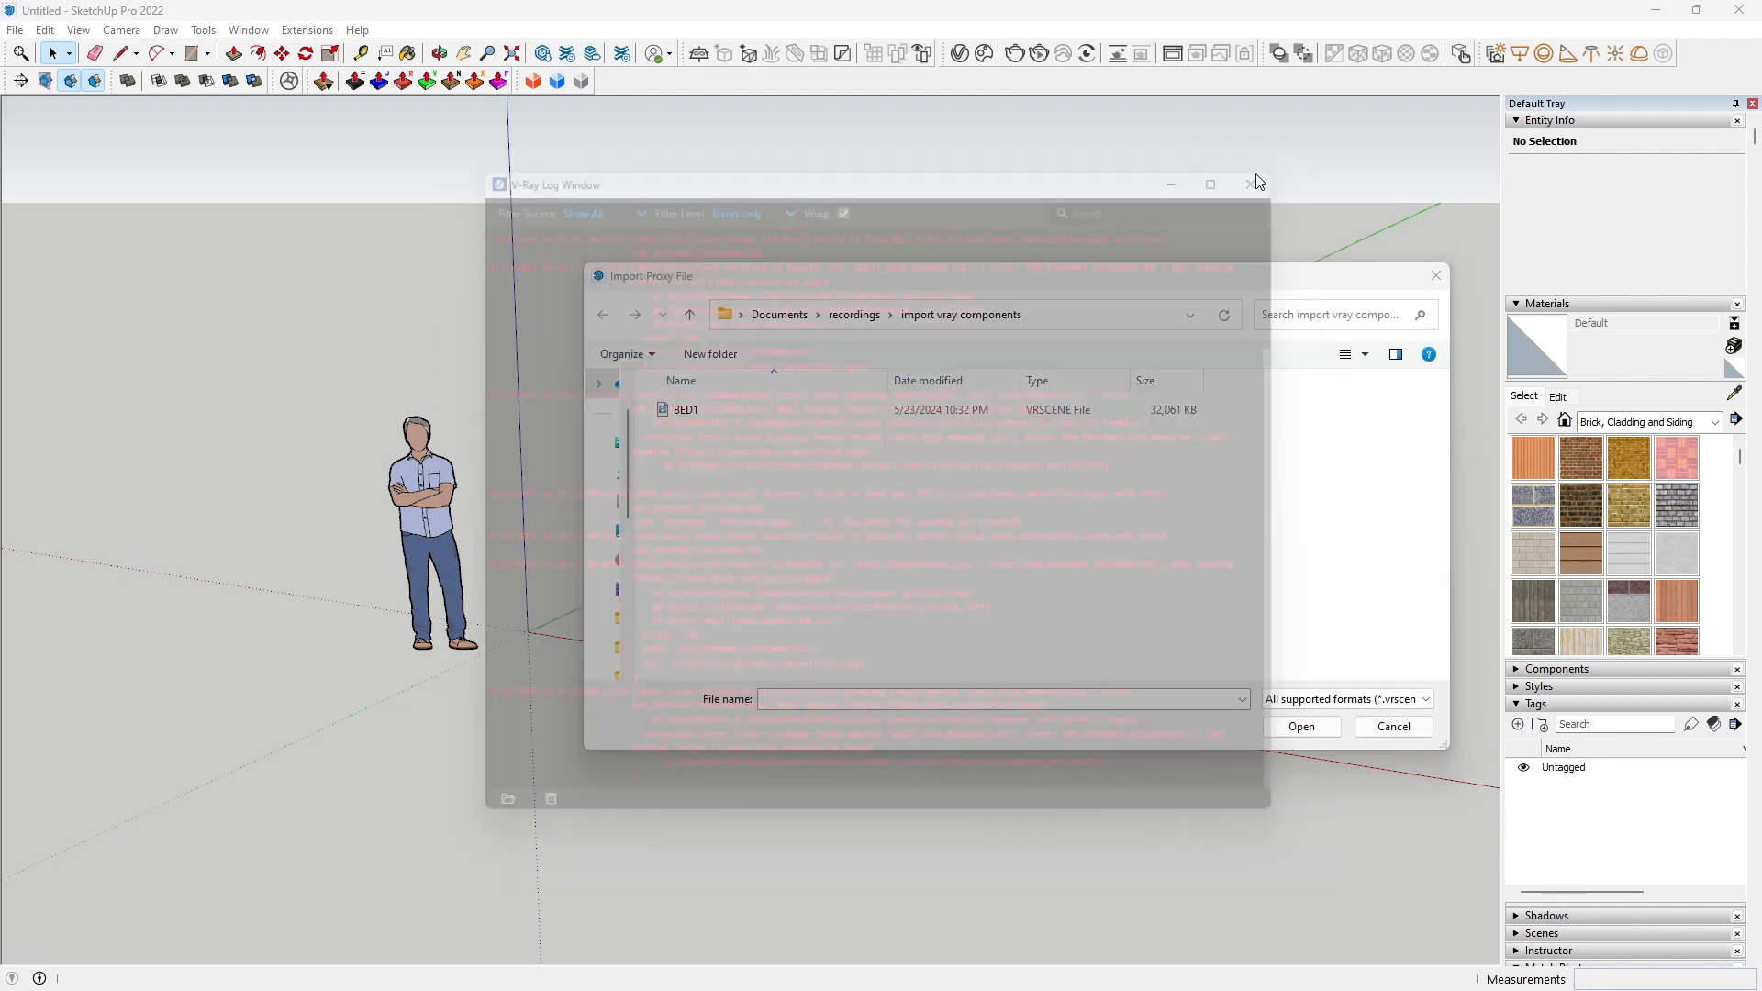
Step: Import BED1.vrscene as a V-Ray proxy and place the point-cloud bed in the model
left_click(685, 410)
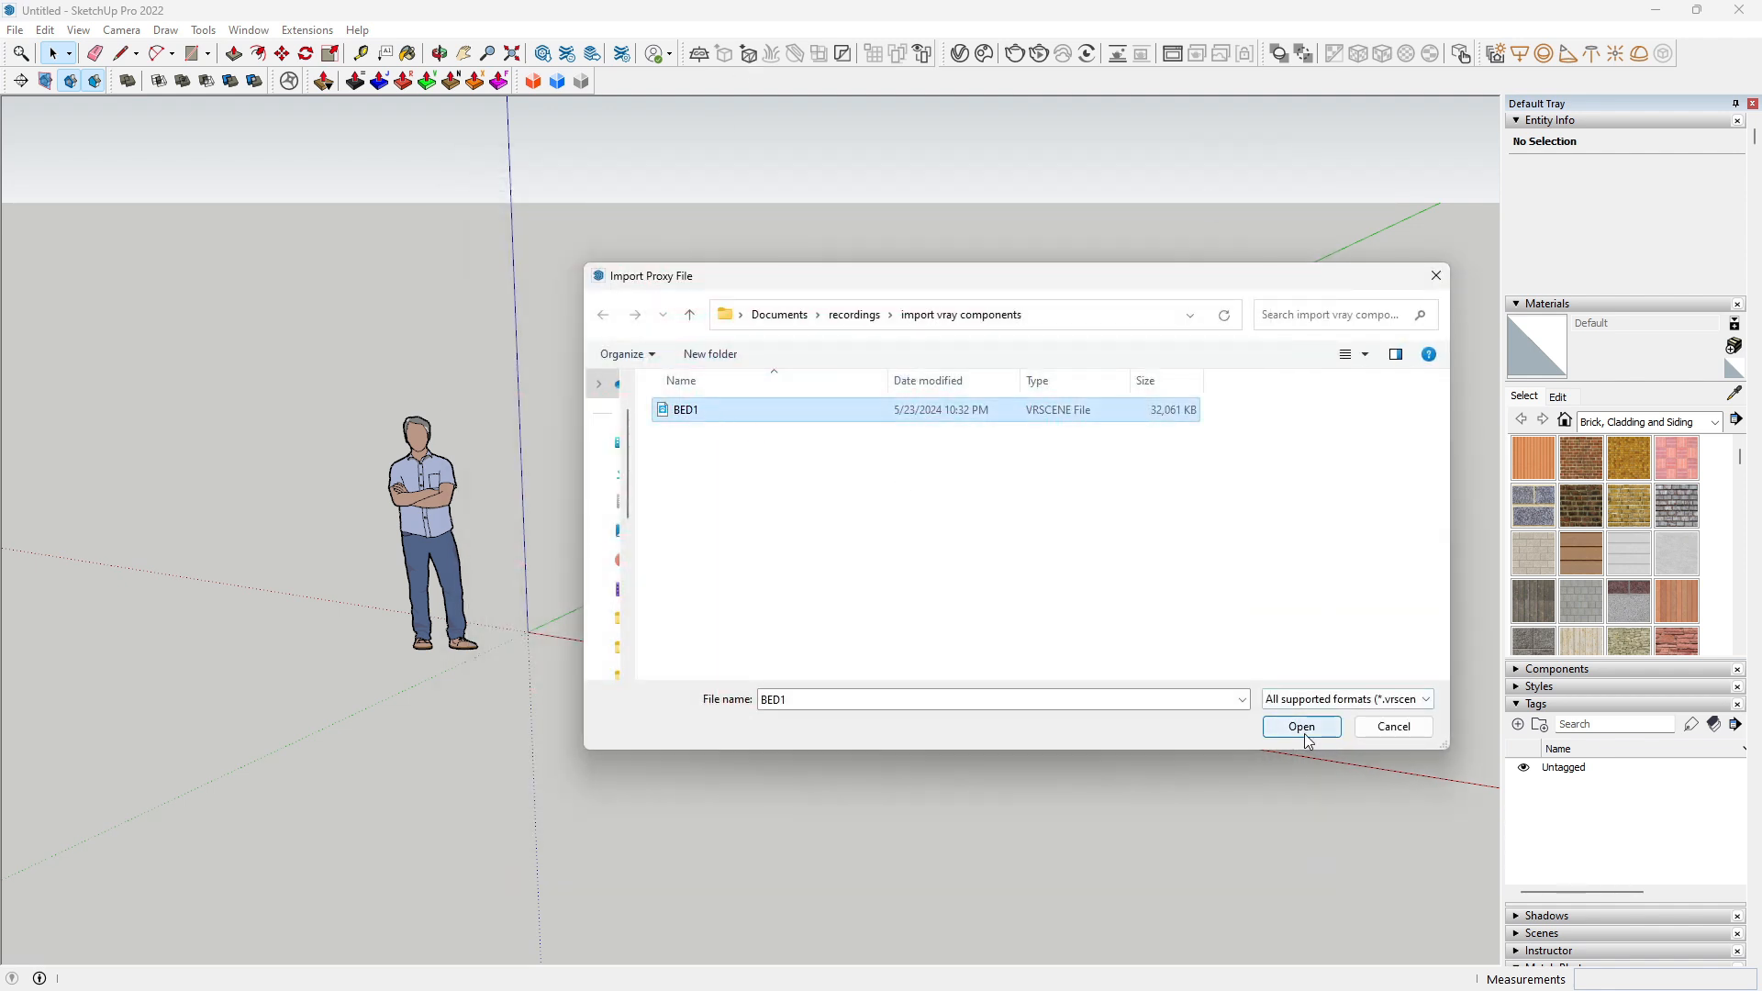
left_click(1299, 727)
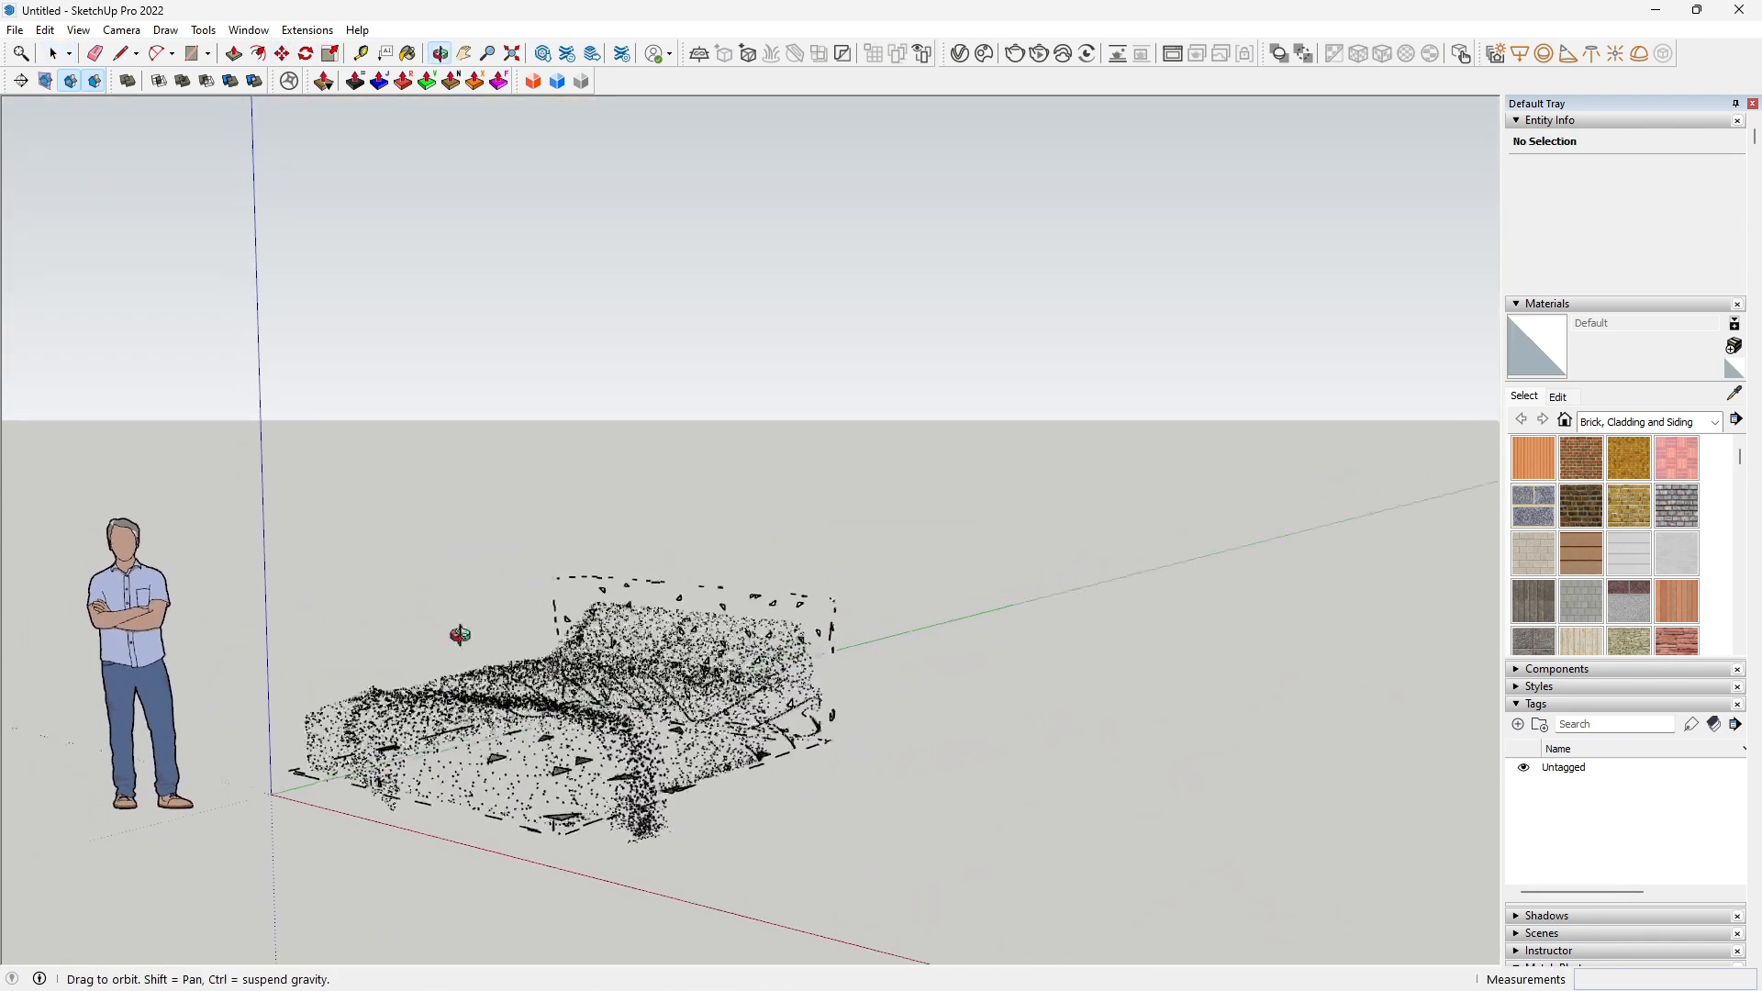
left_click(53, 53)
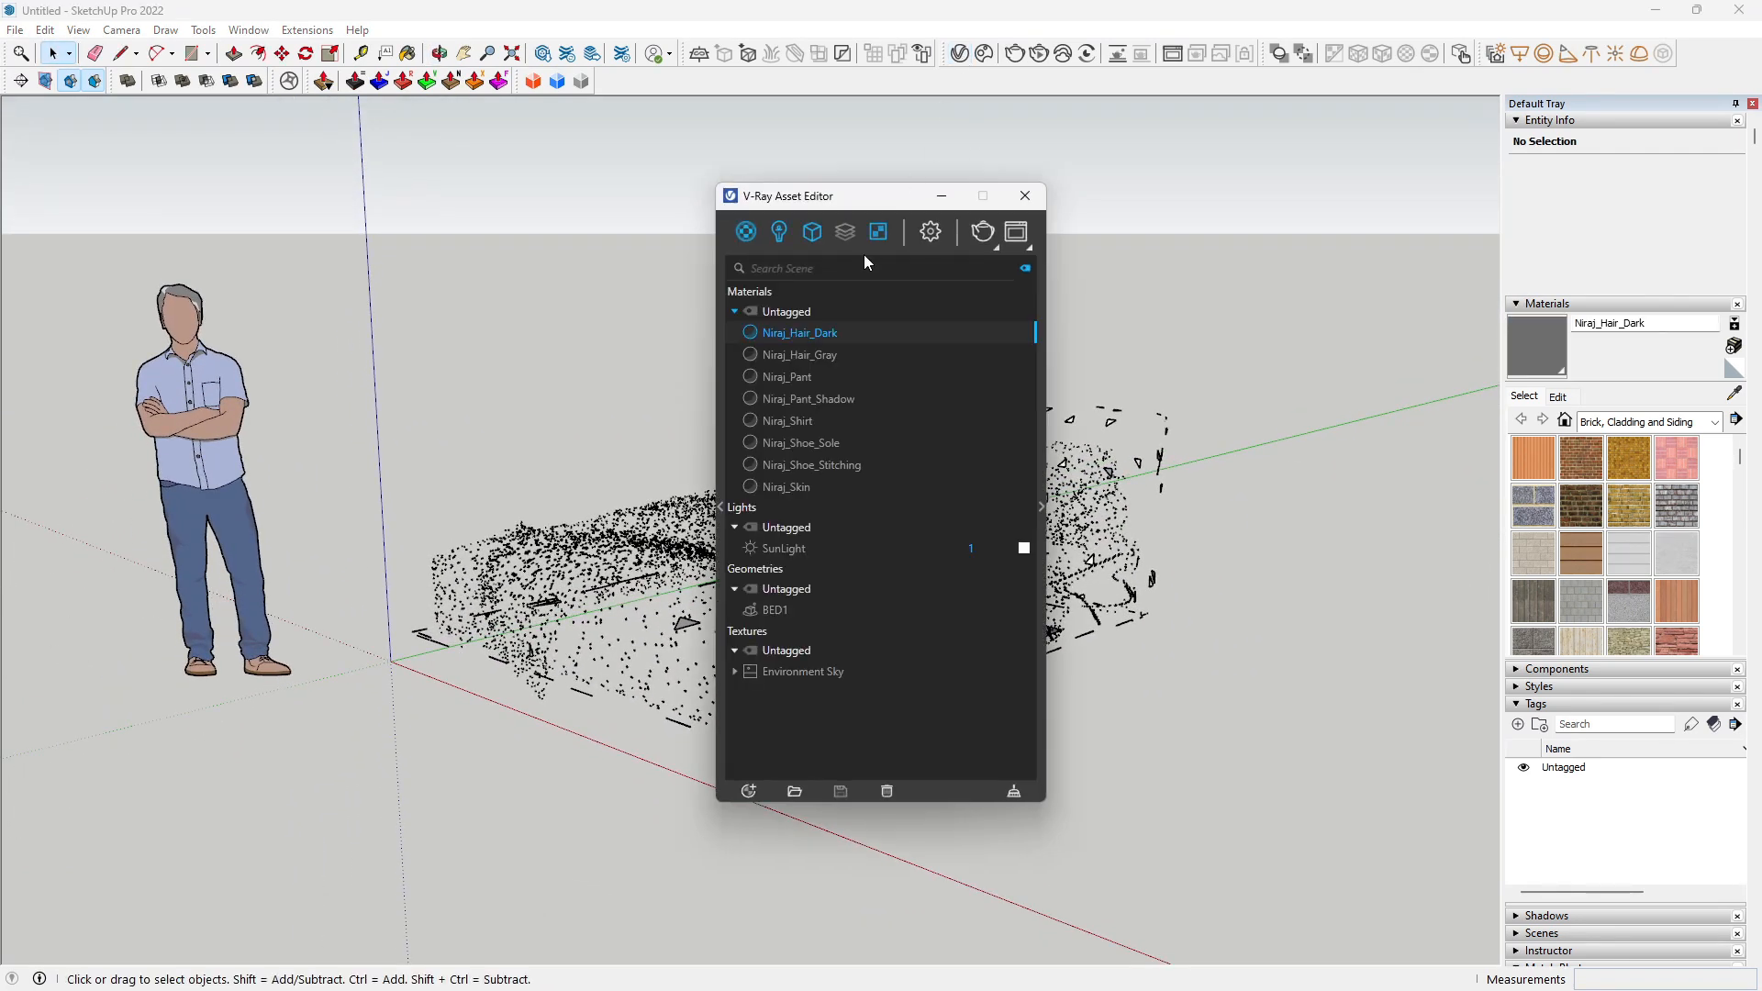
Step: Set the V-Ray environment background to white at intensity 30 and render the bed in the frame buffer
left_click(928, 233)
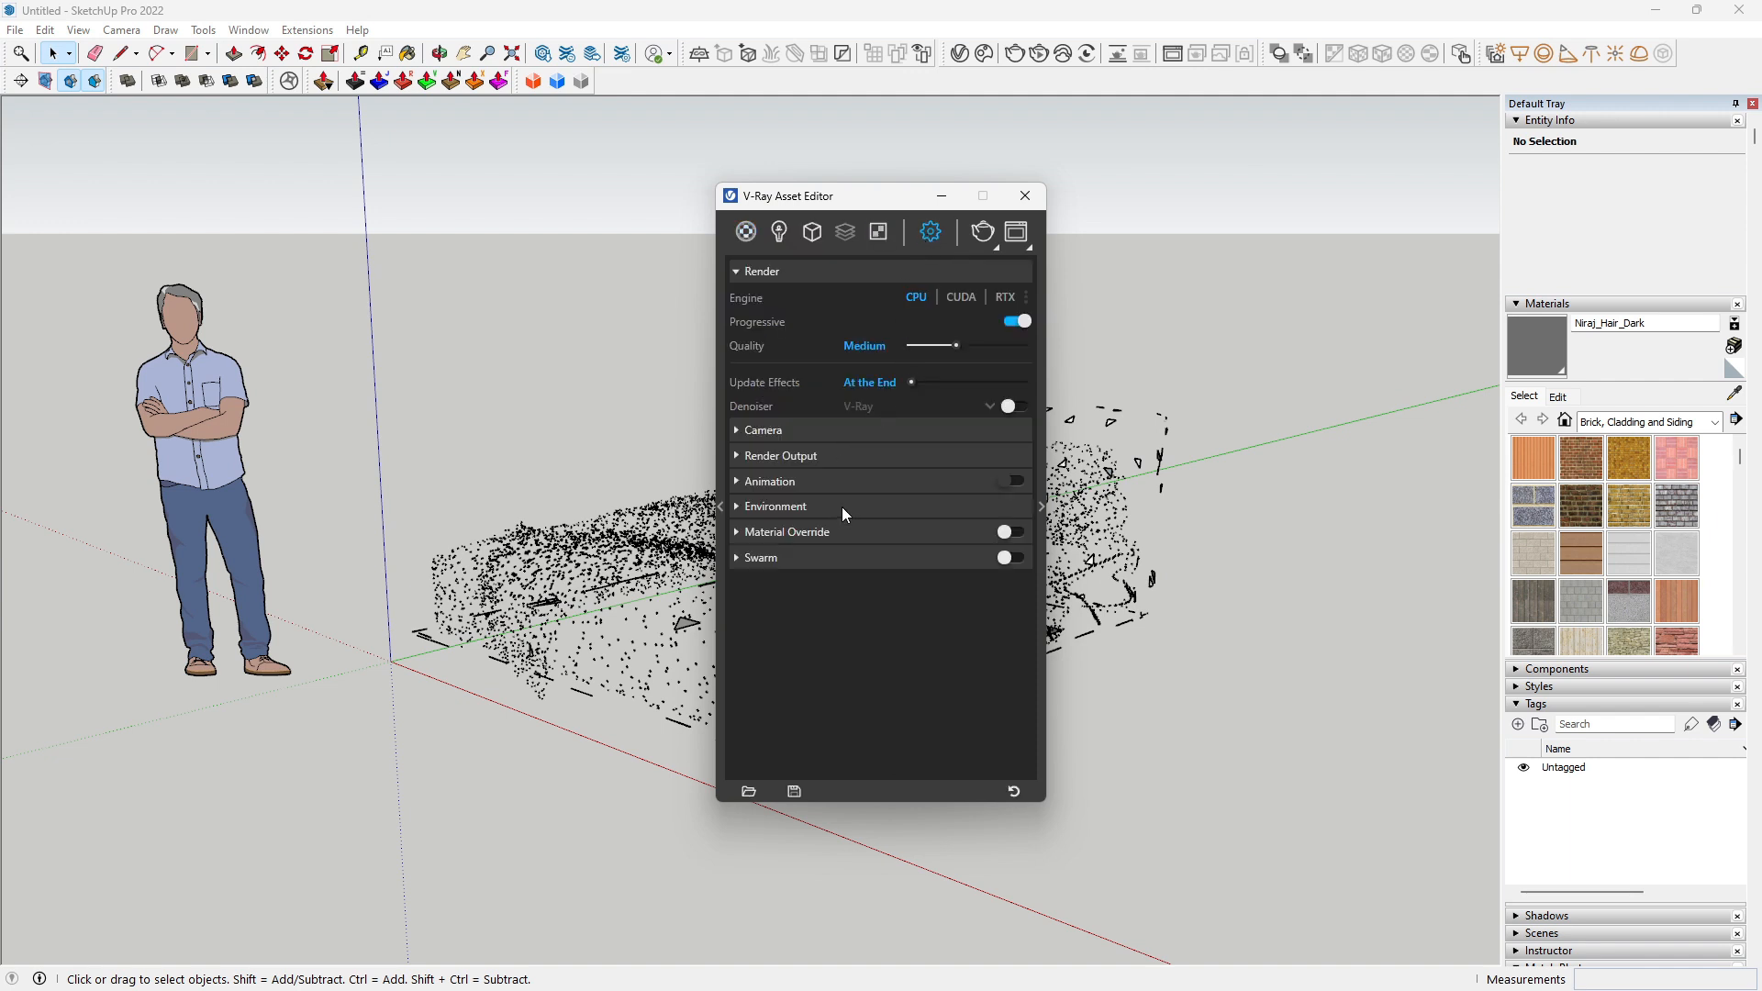
left_click(774, 507)
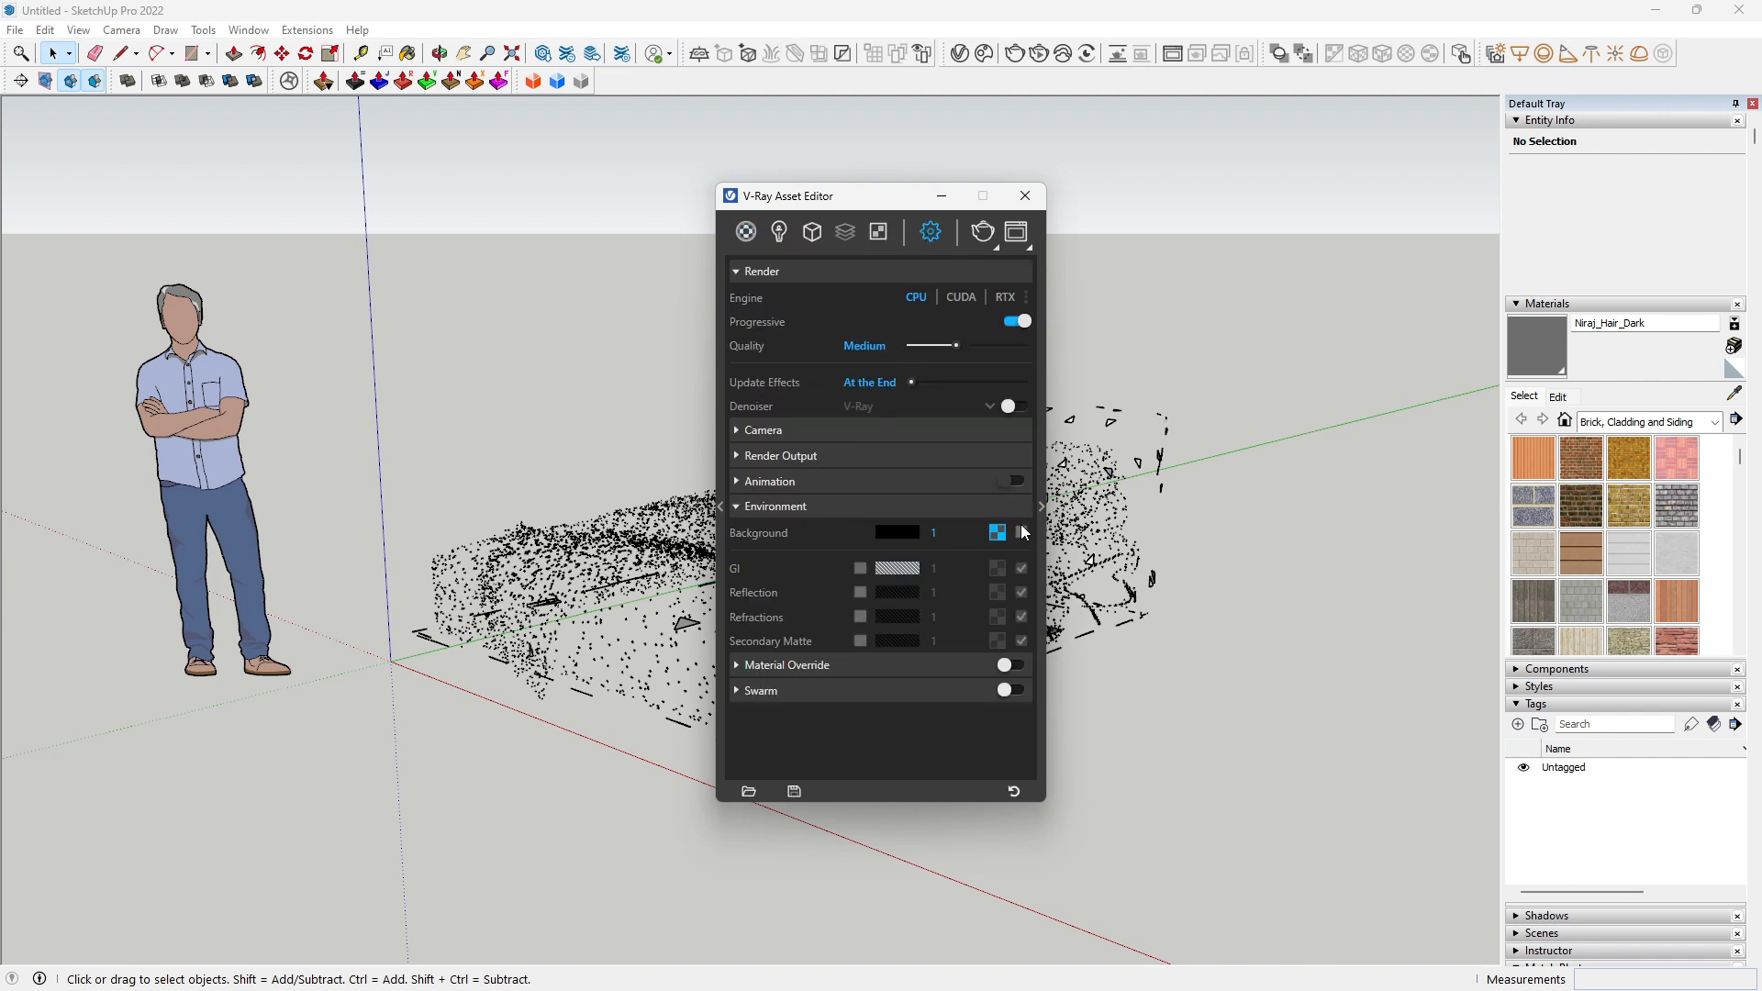
left_click(994, 533)
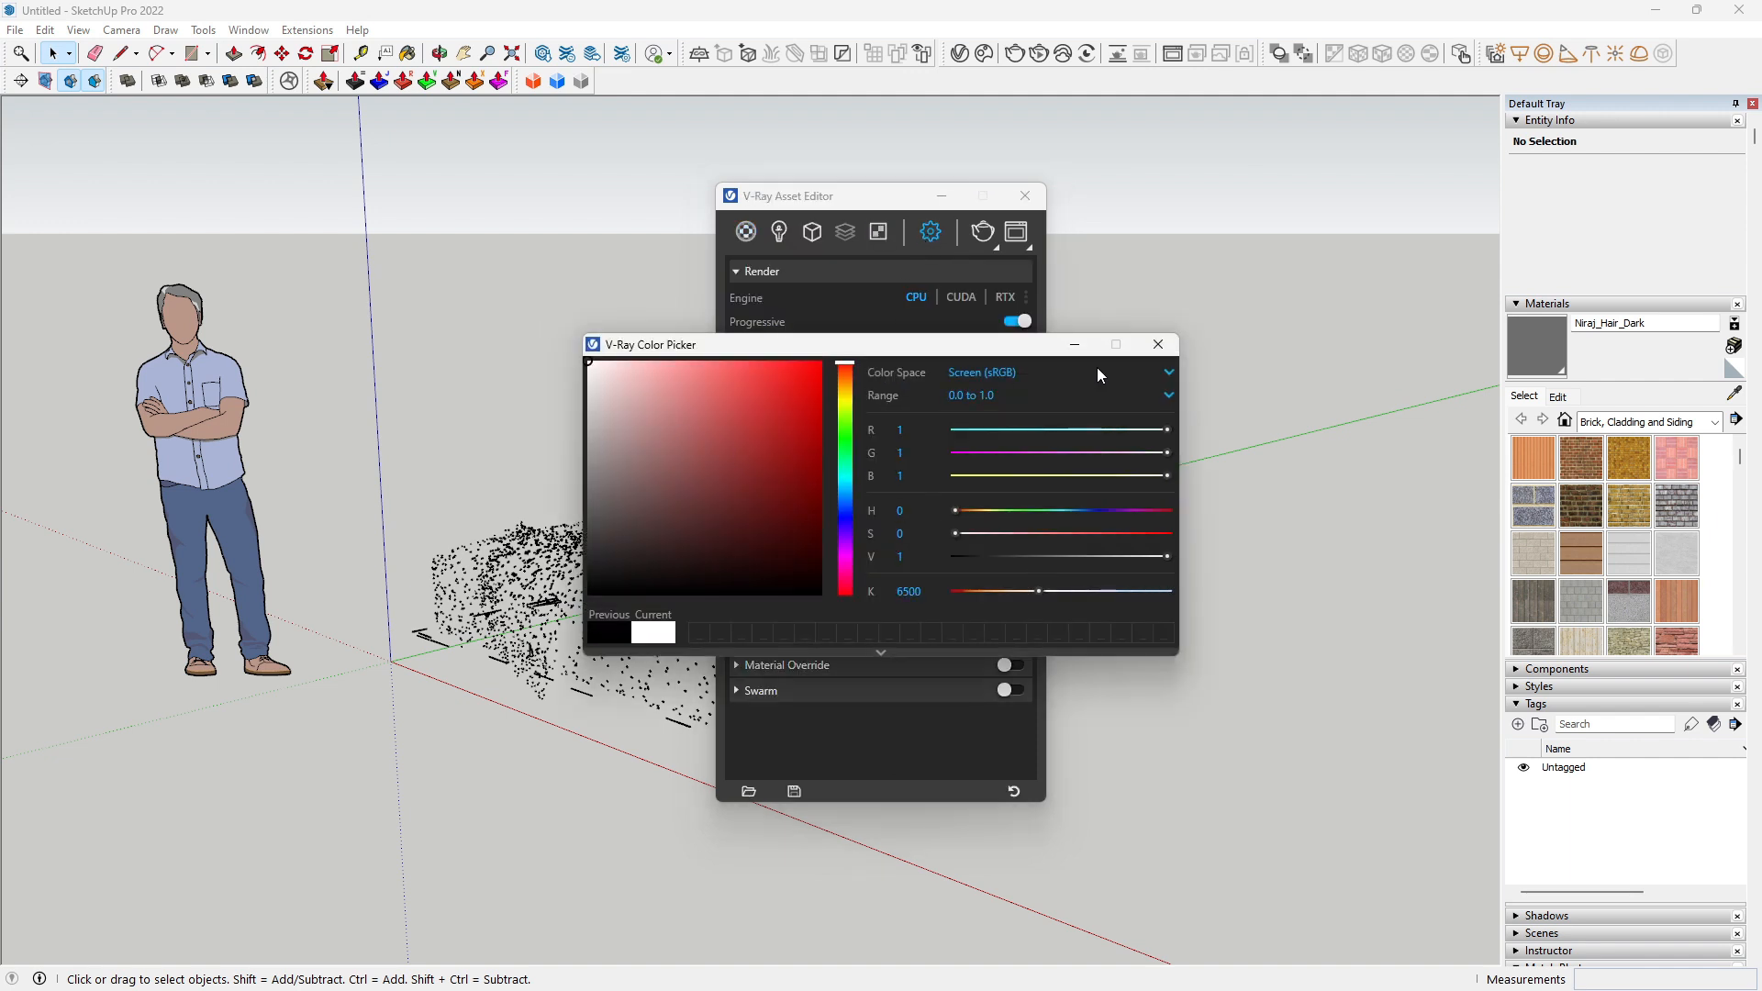
left_click(1156, 343)
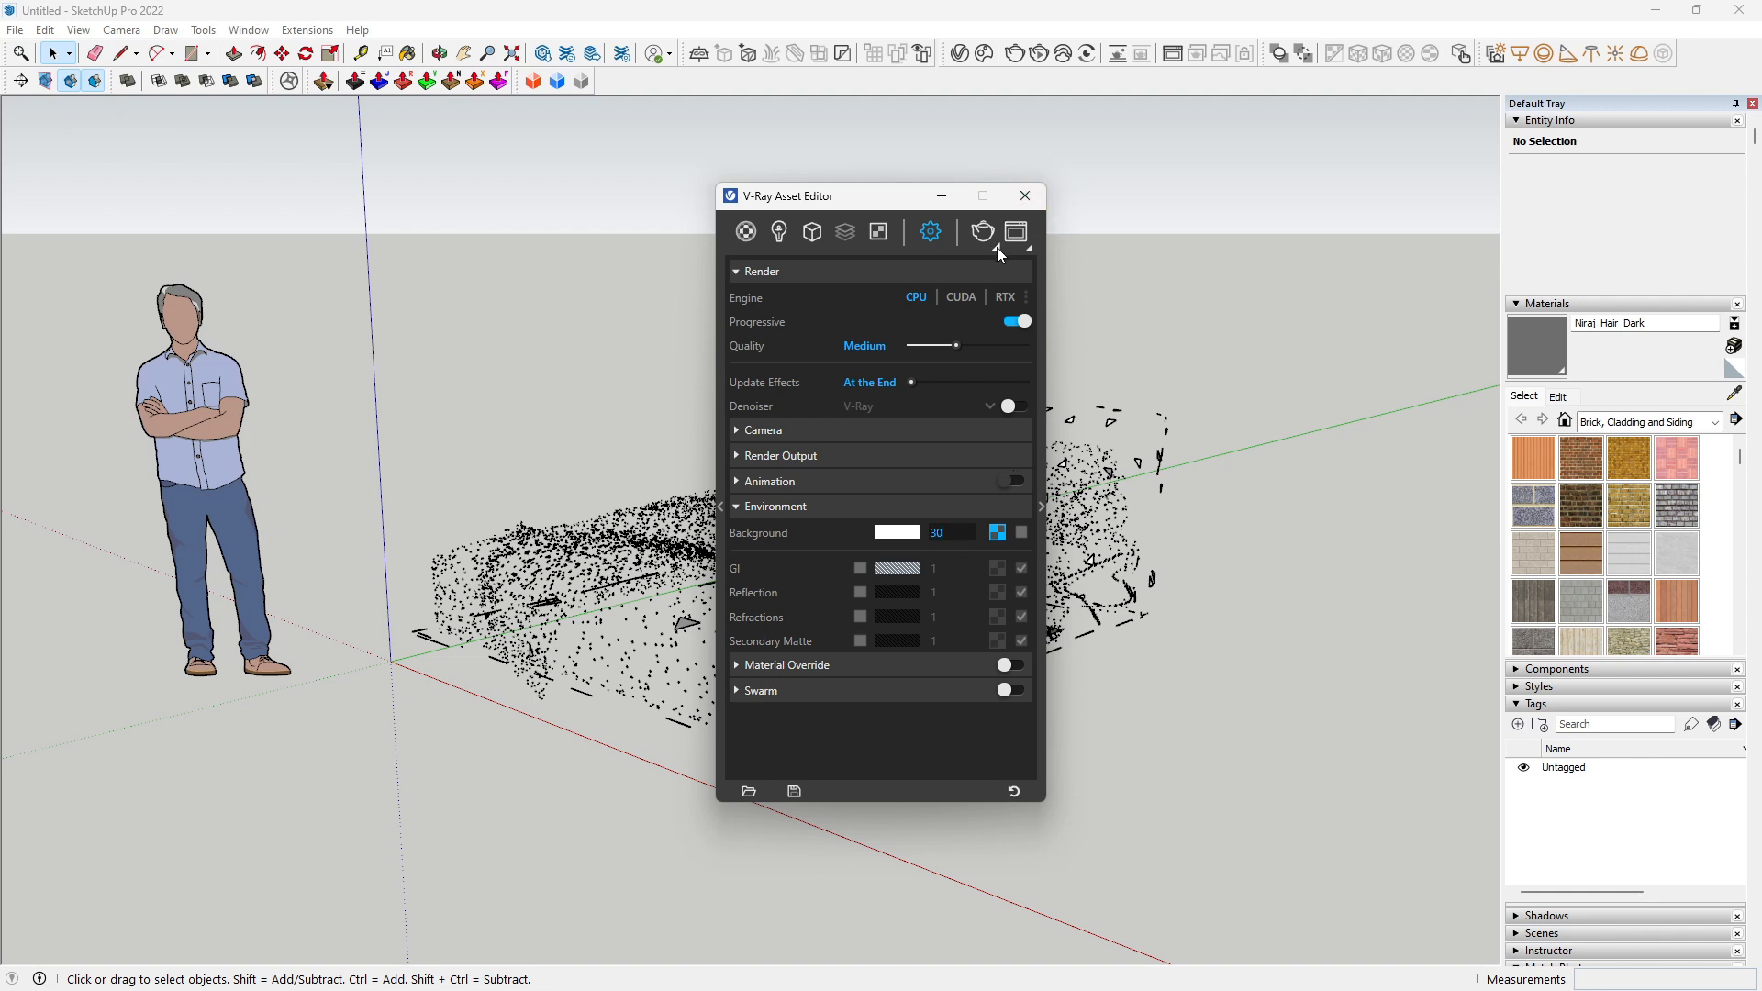
left_click(1023, 197)
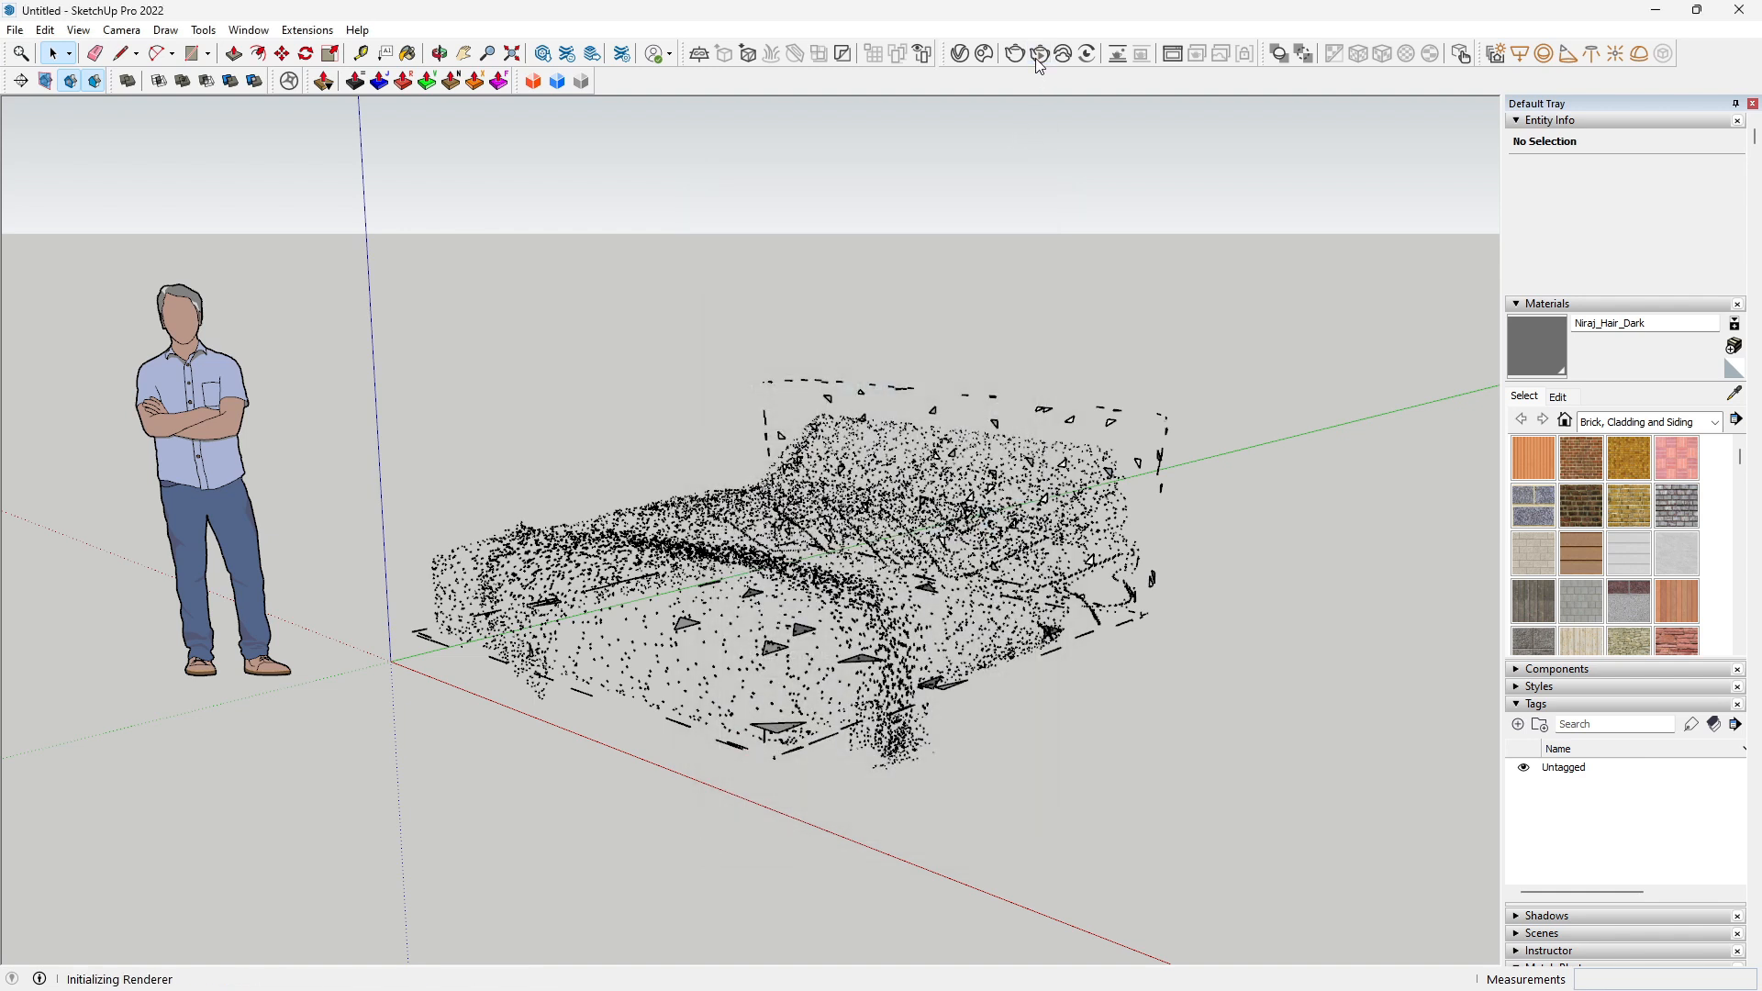
left_click(1013, 53)
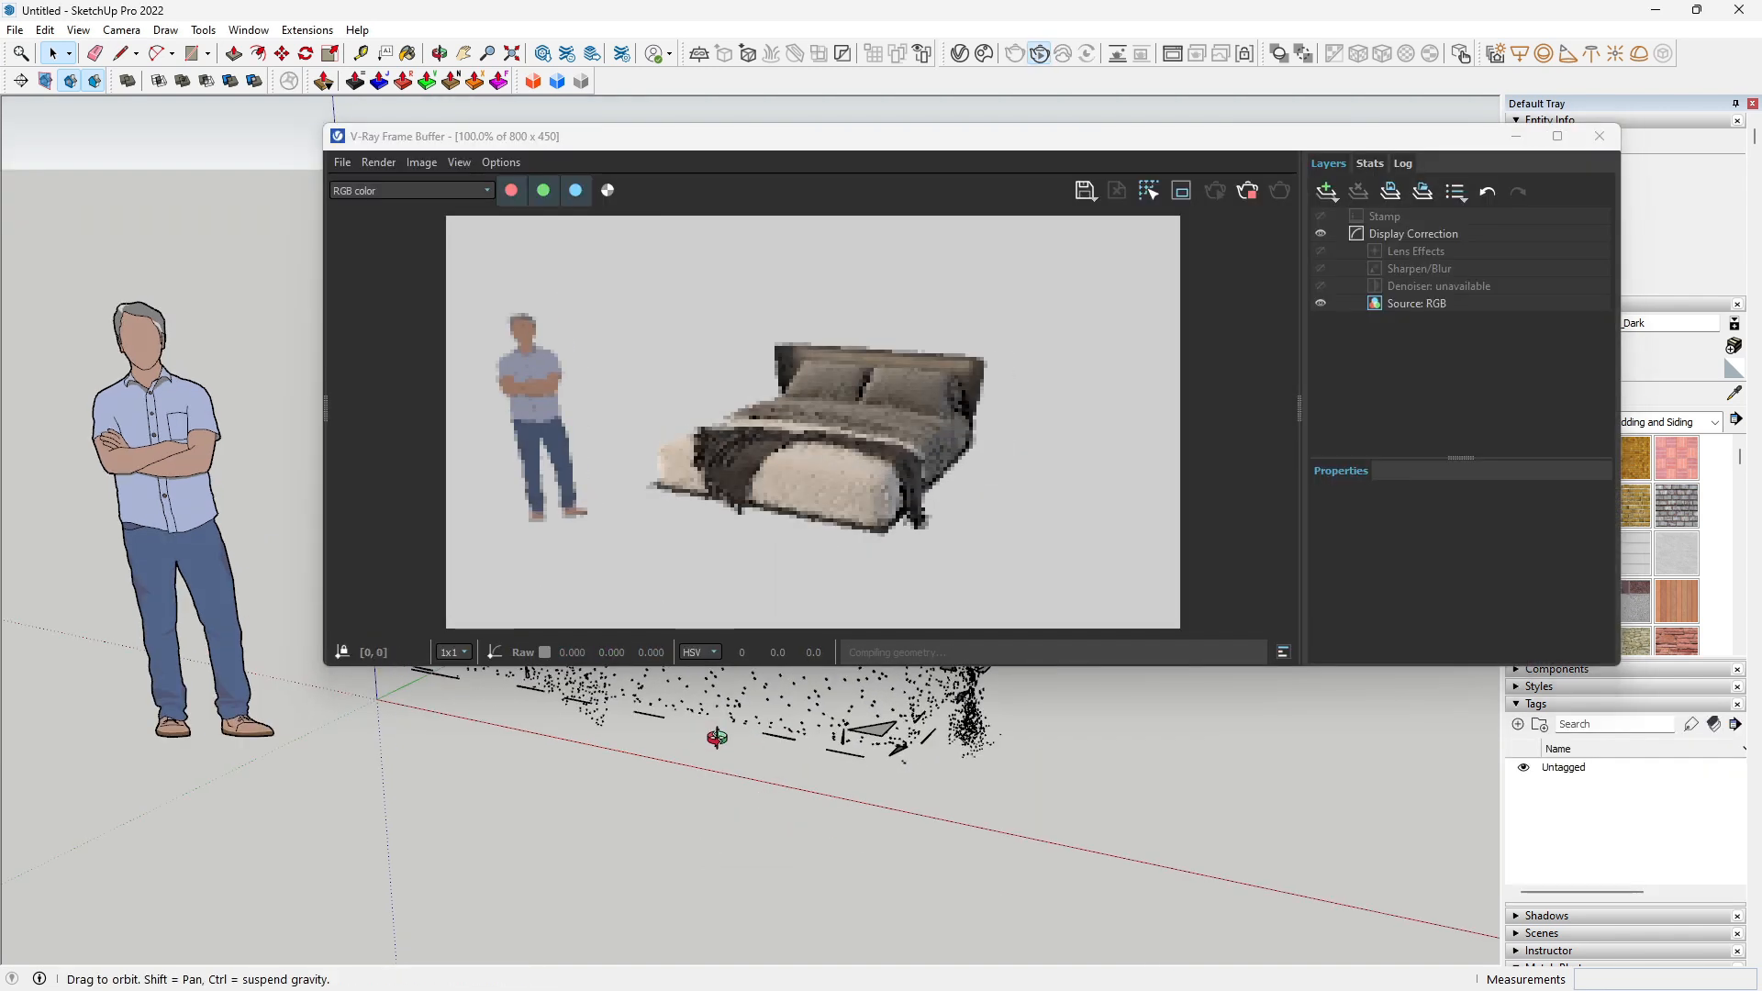